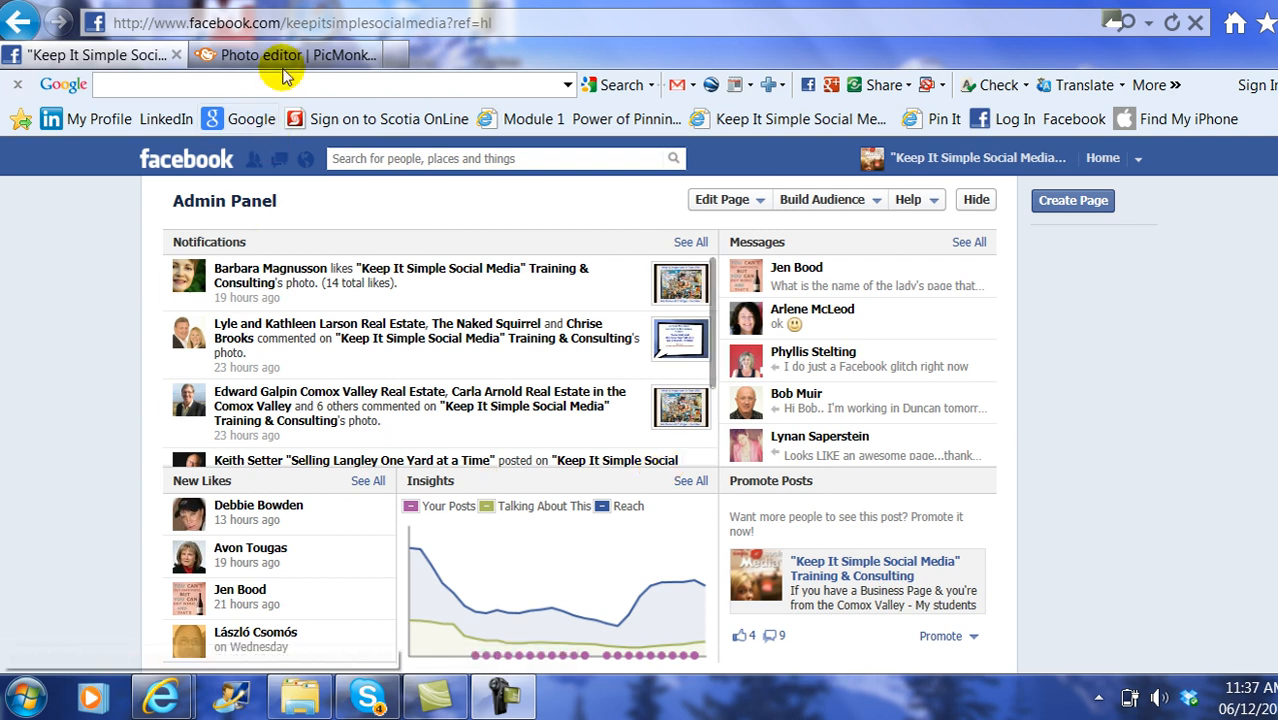
# Switch to the 'Photo editor | PicMonkey' browser tab to reach the PicMonkey home page.
pyautogui.click(262, 55)
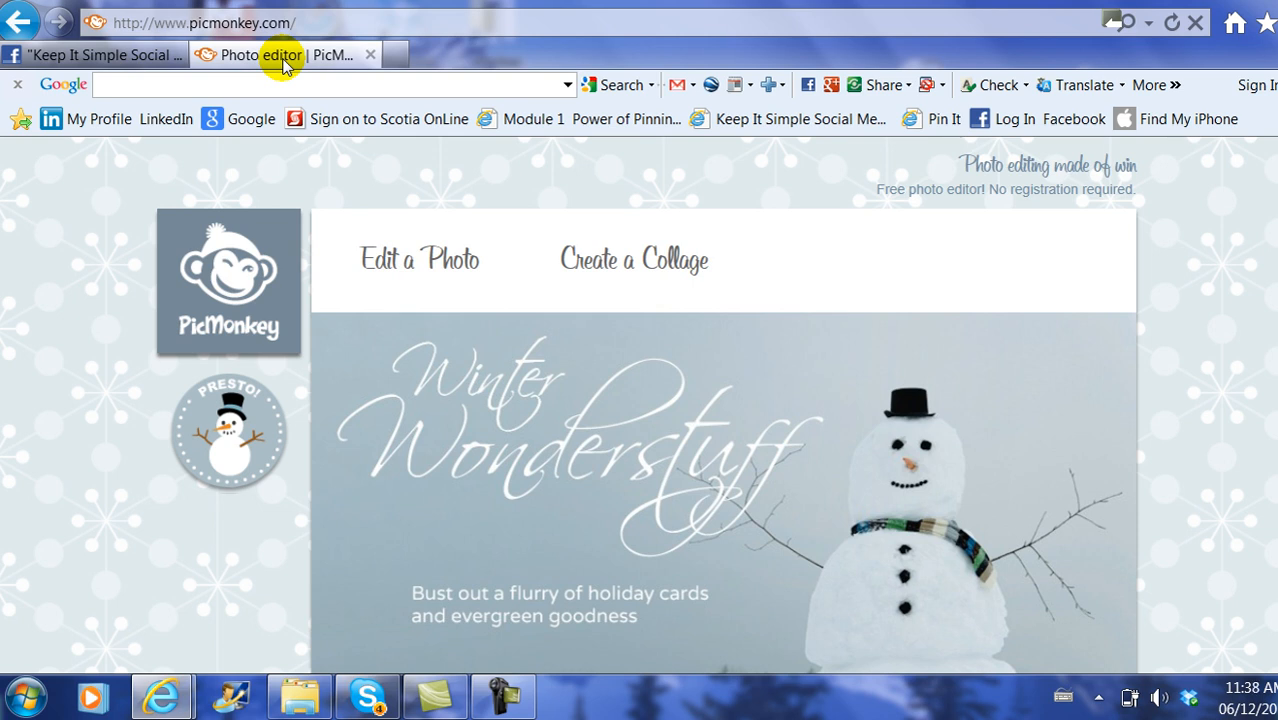
pyautogui.moveTo(225, 35)
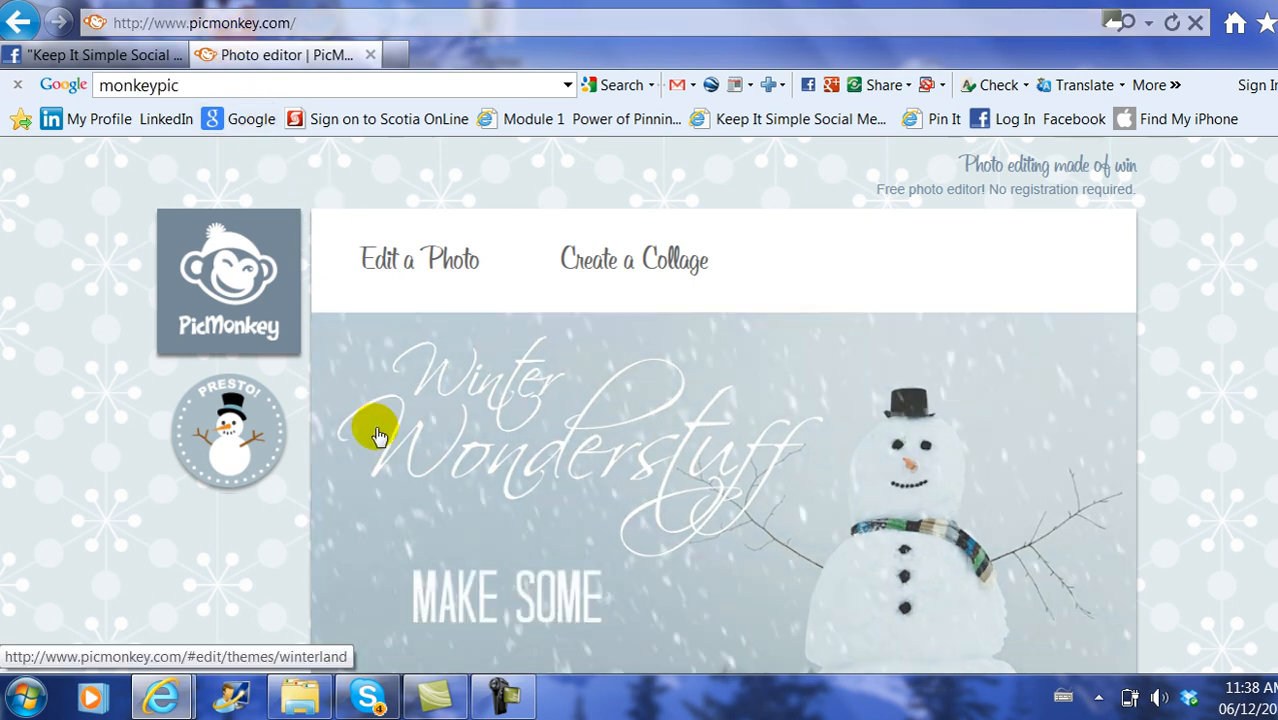
pyautogui.moveTo(367, 380)
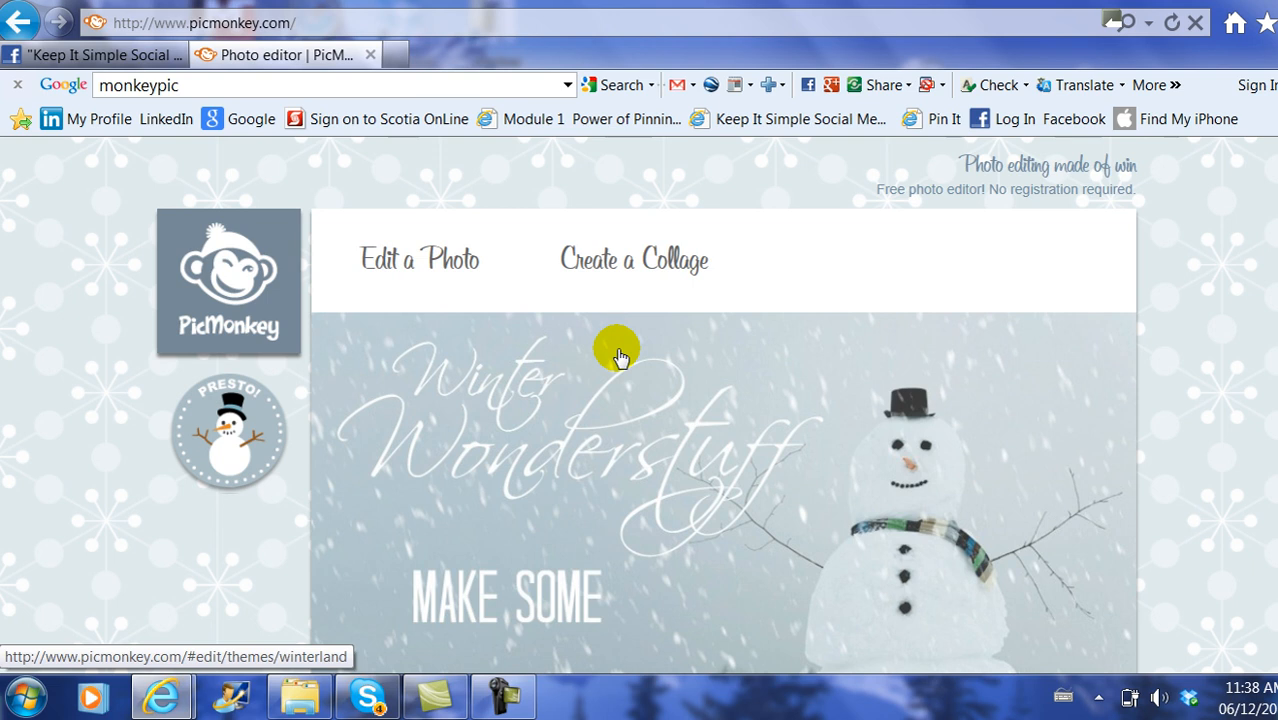
pyautogui.moveTo(618, 336)
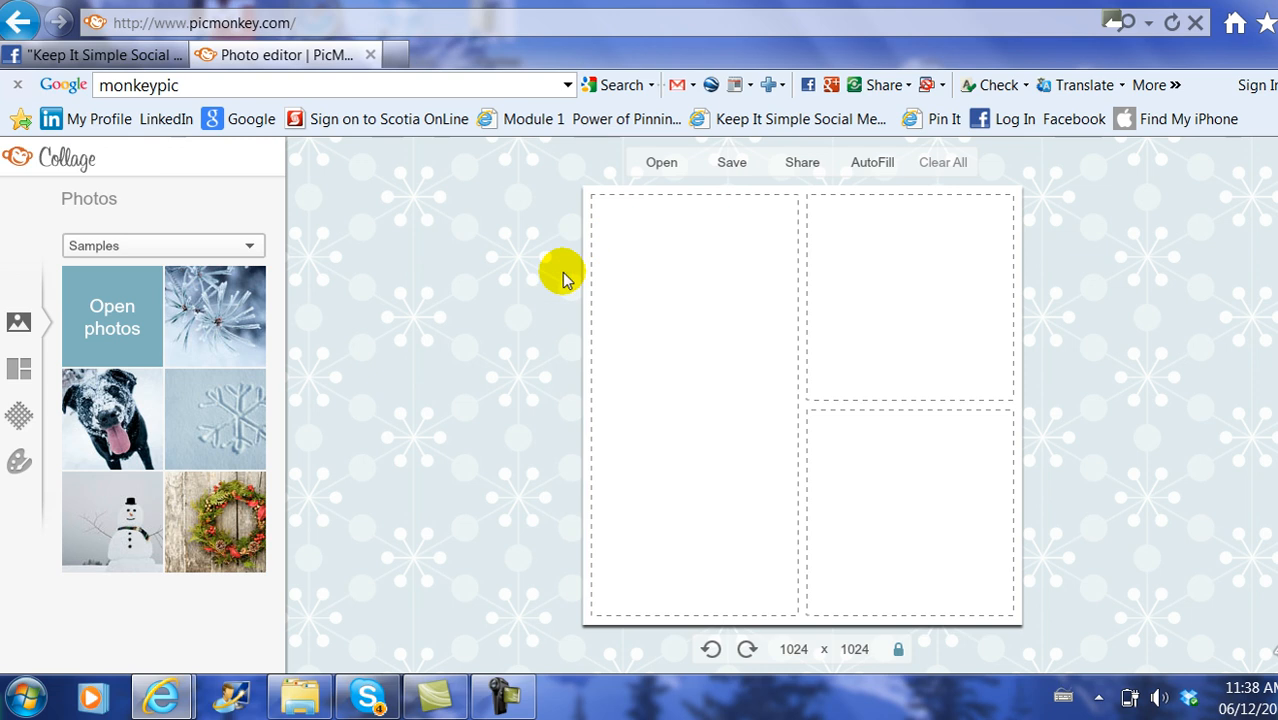
pyautogui.moveTo(1045, 452)
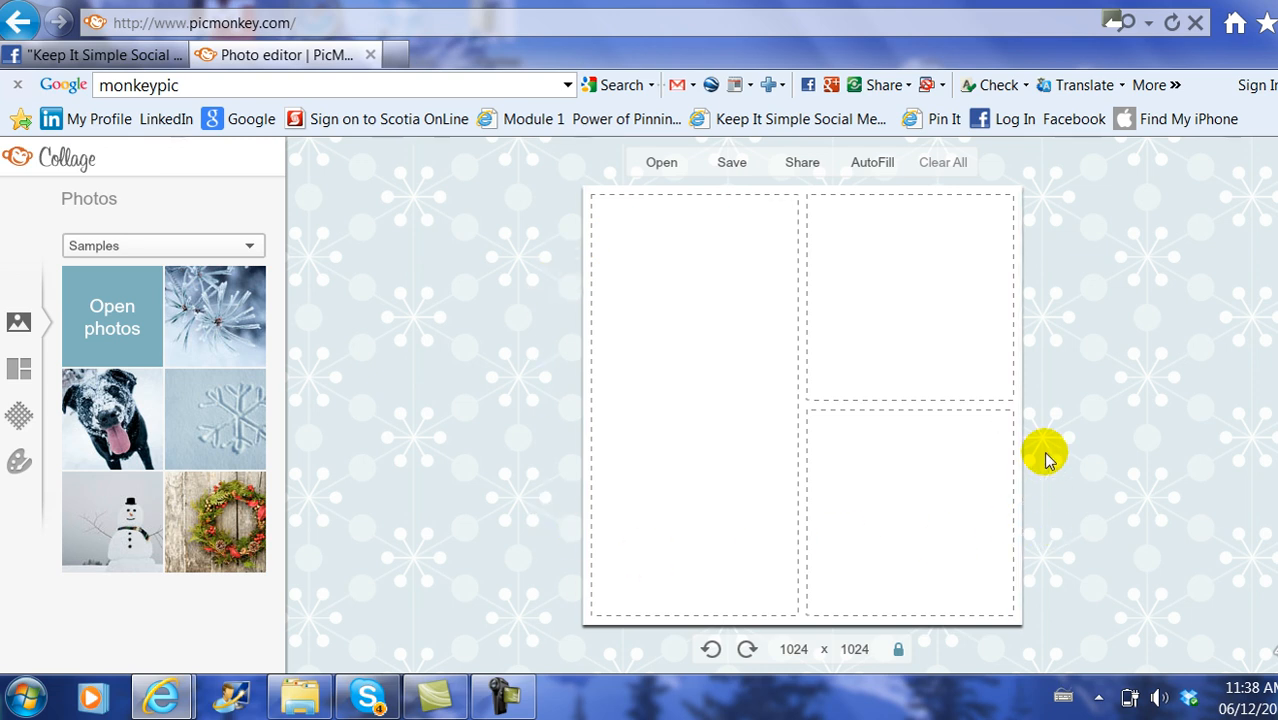
pyautogui.moveTo(1046, 442)
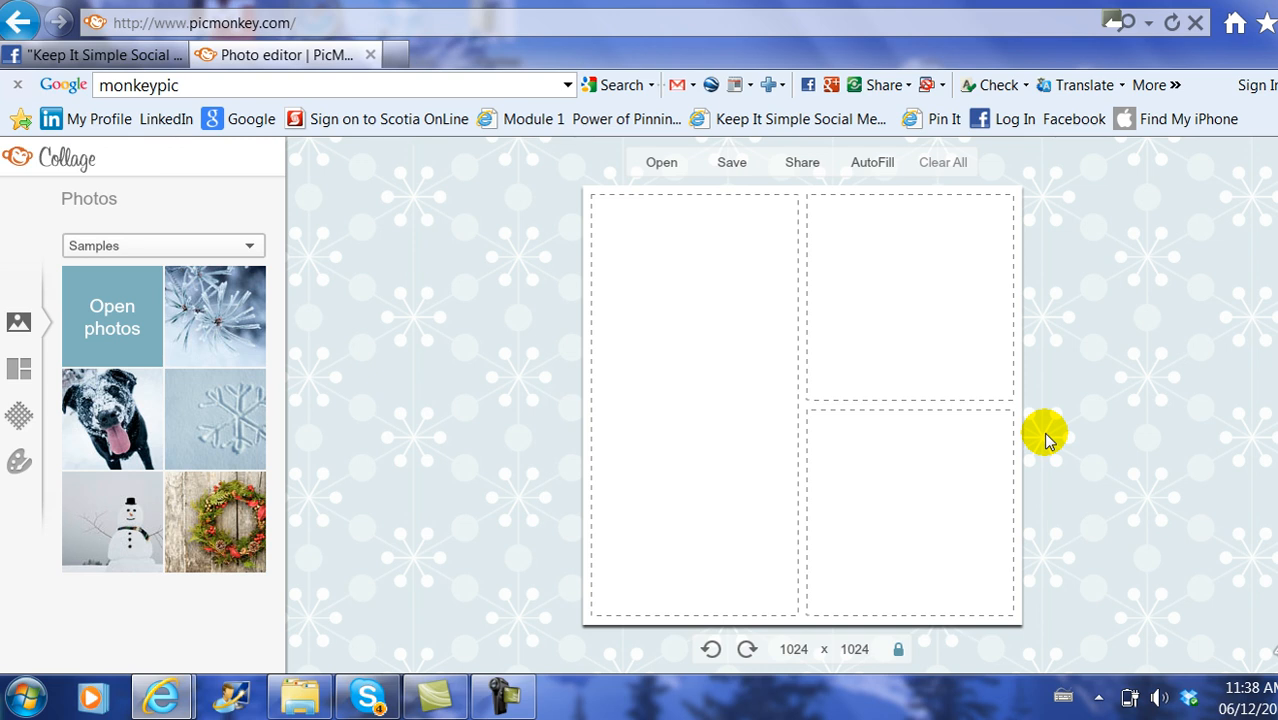
pyautogui.moveTo(170, 450)
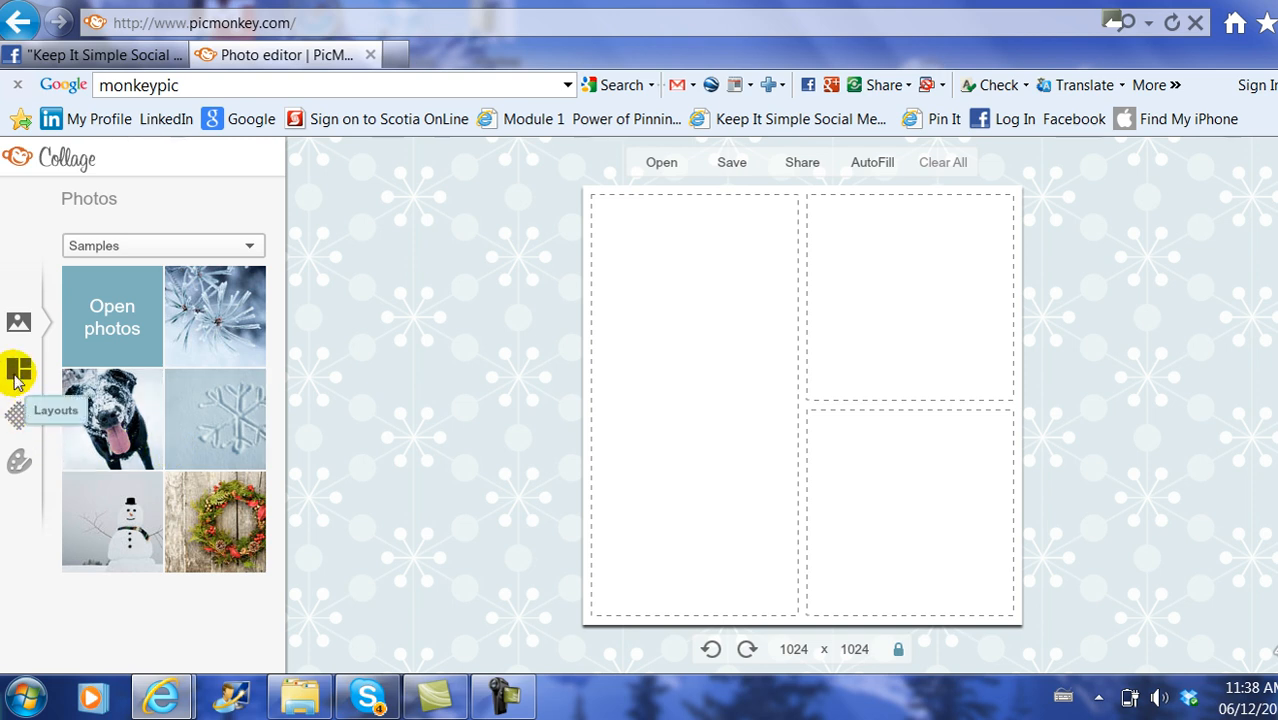
# Show the collage layout list and scroll down toward the FB Cover layouts.
pyautogui.click(19, 372)
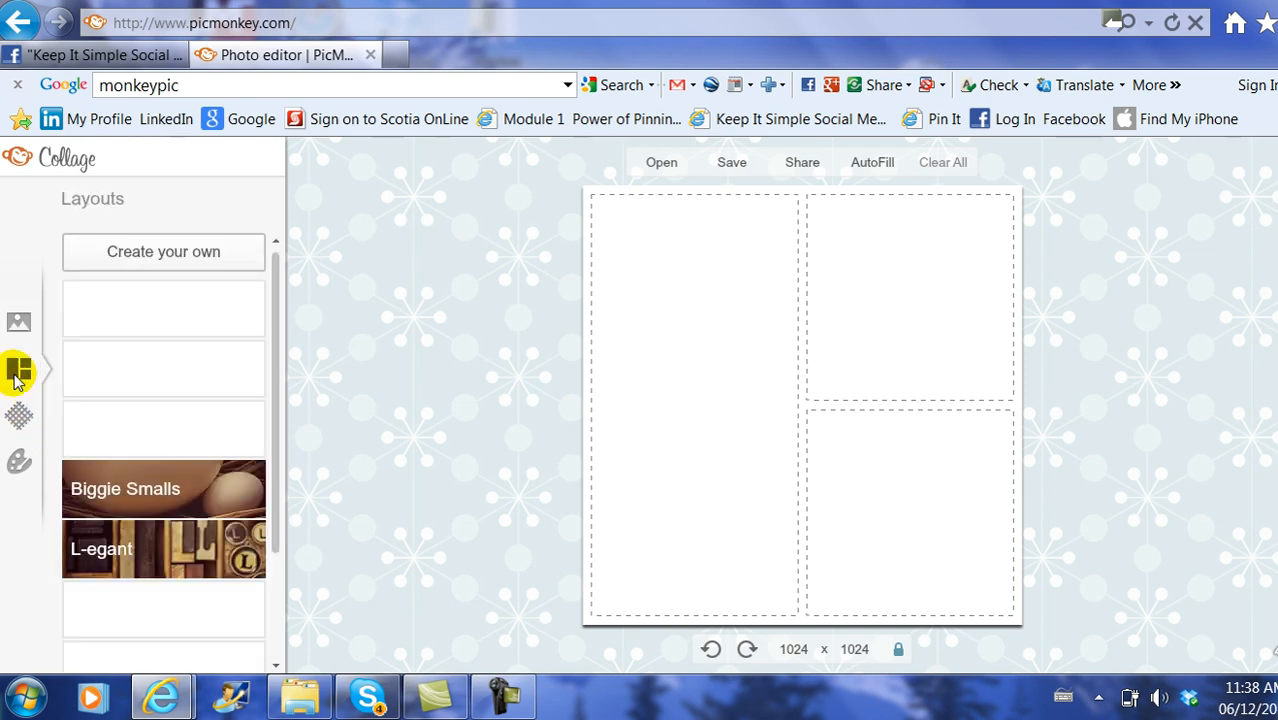
pyautogui.scroll(-3)
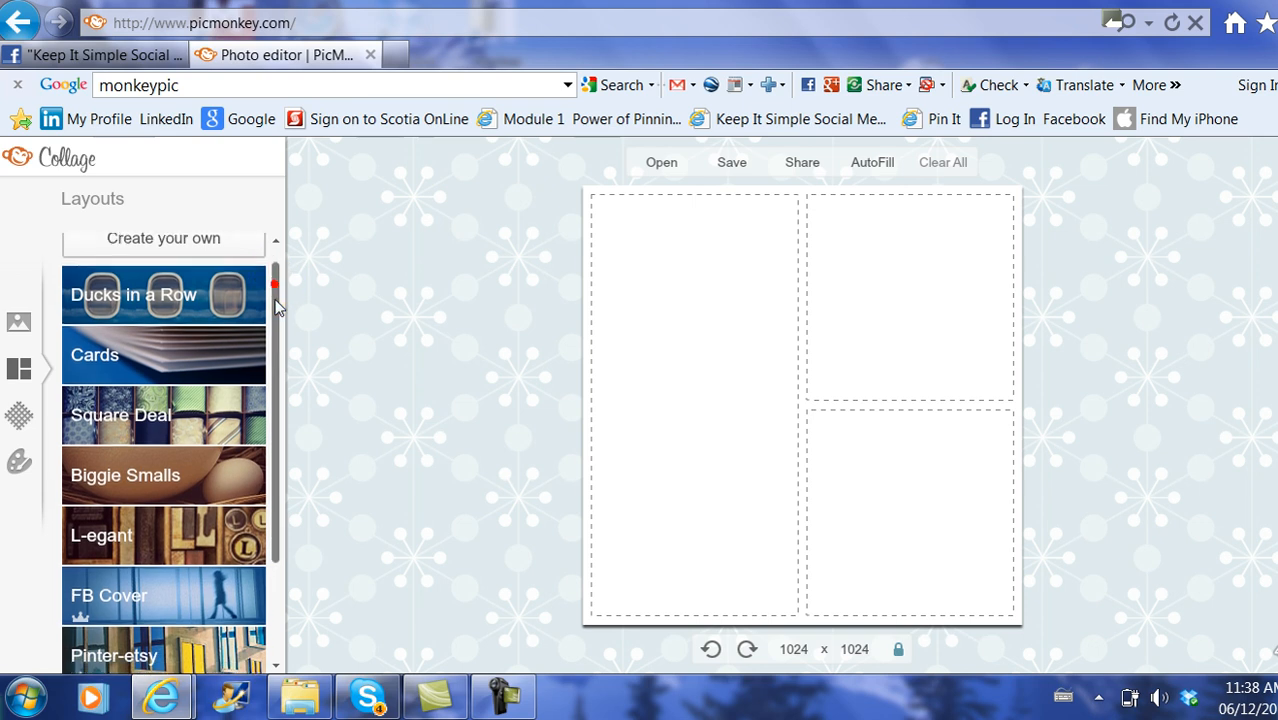
pyautogui.scroll(-3)
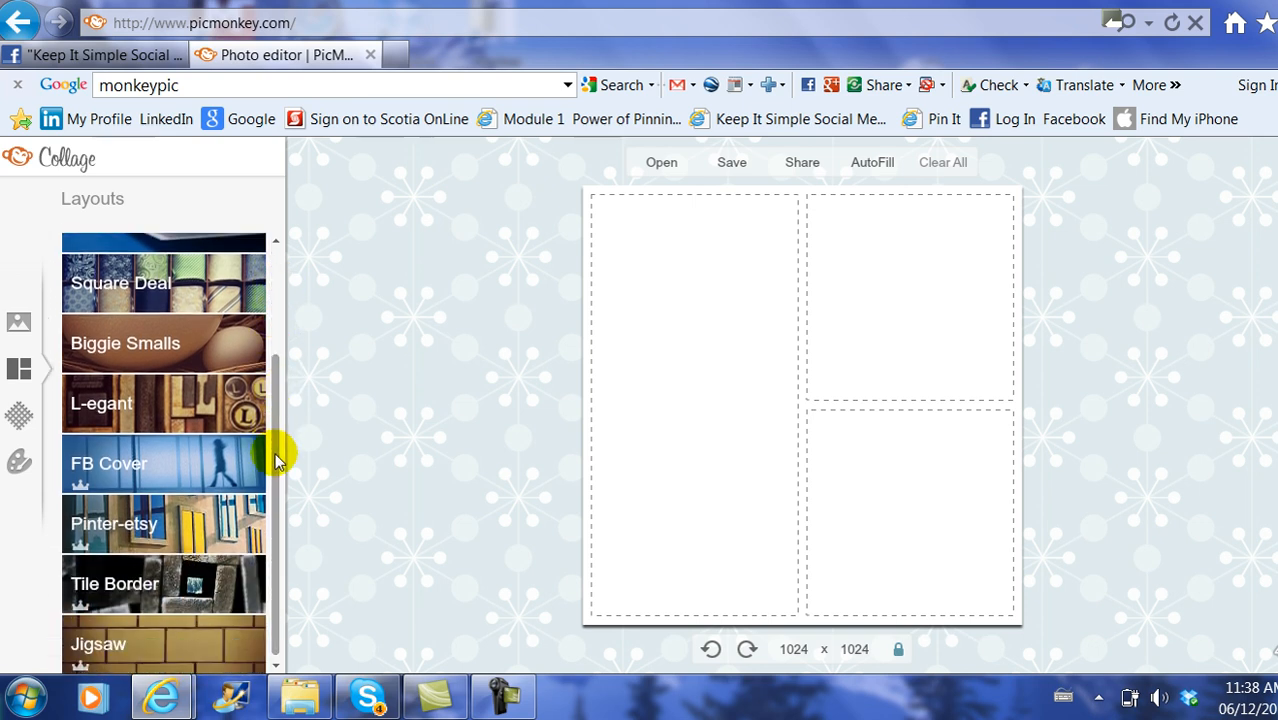
pyautogui.moveTo(160, 468)
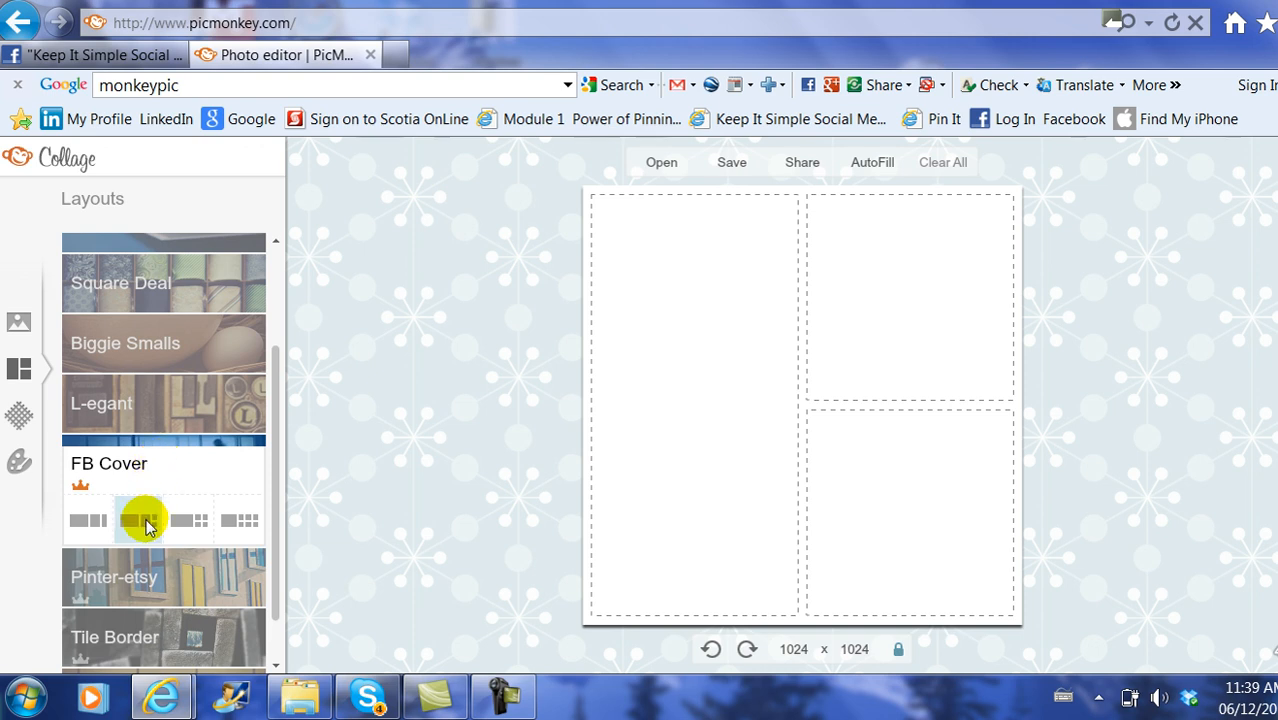
# Pick the one-big, six-small FB Cover layout and delete an extra small cell.
pyautogui.click(238, 520)
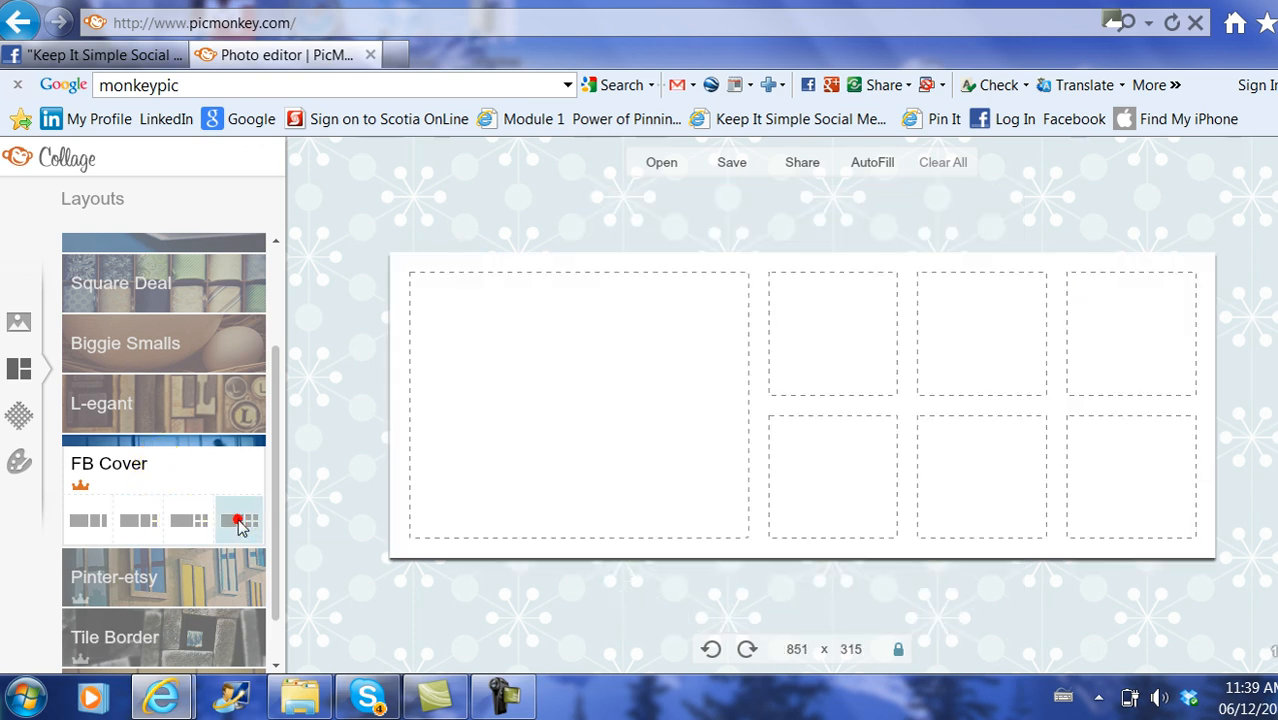
pyautogui.click(238, 520)
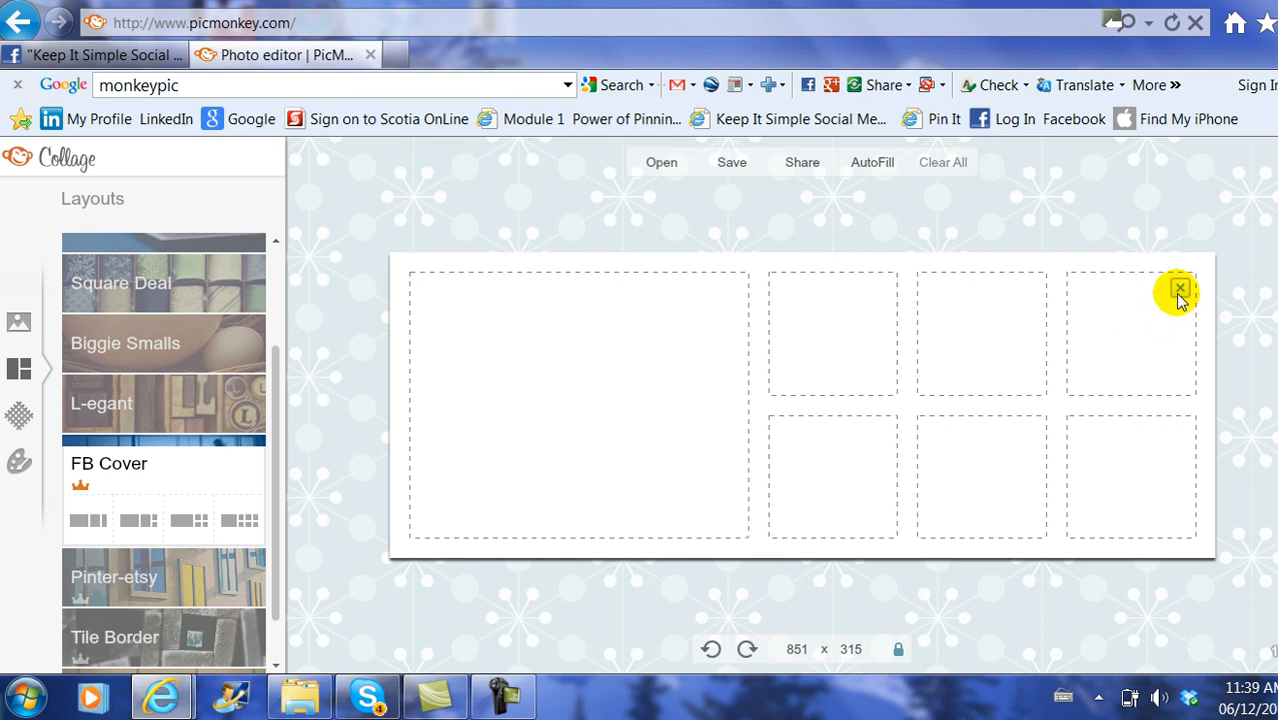
pyautogui.click(1180, 290)
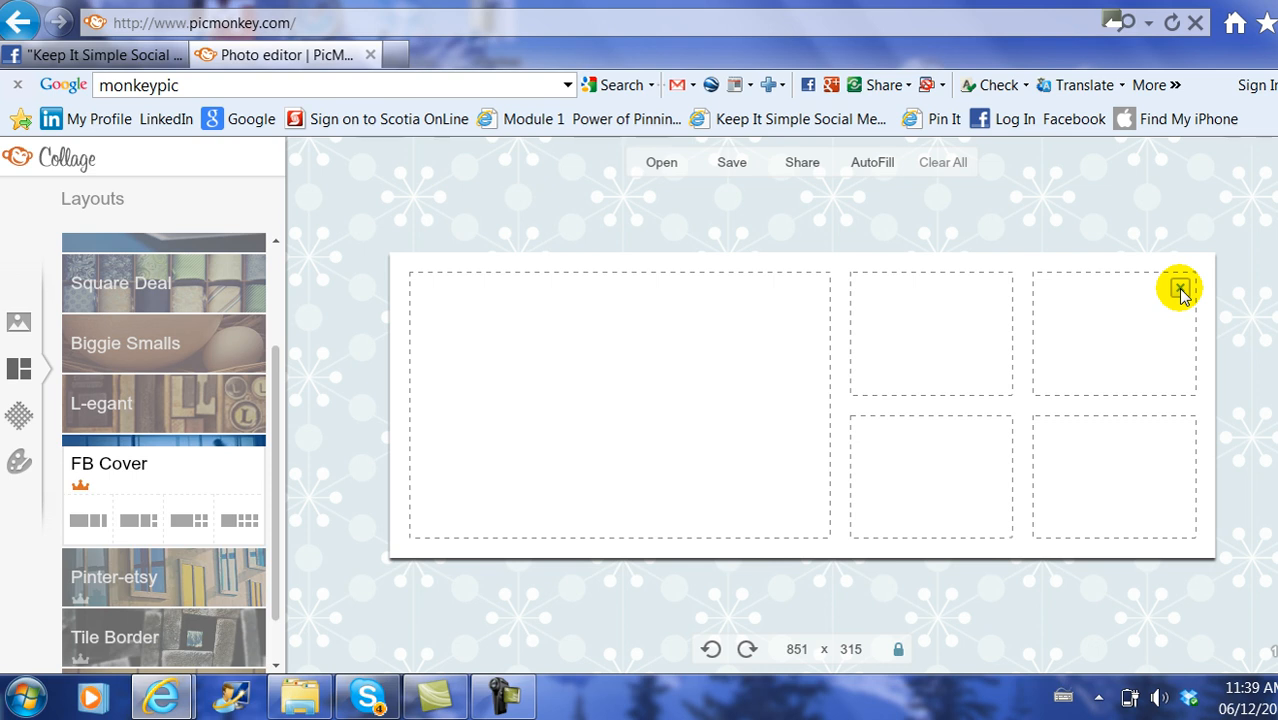
pyautogui.moveTo(695, 218)
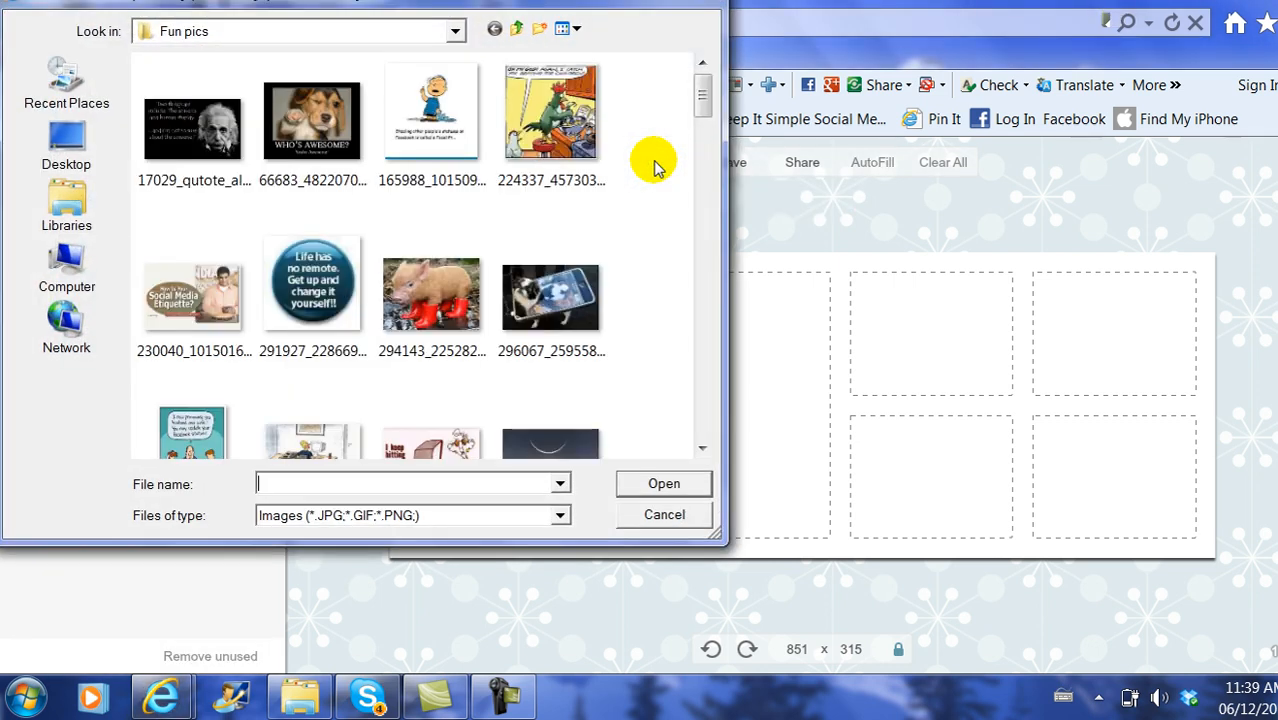
pyautogui.moveTo(337, 213)
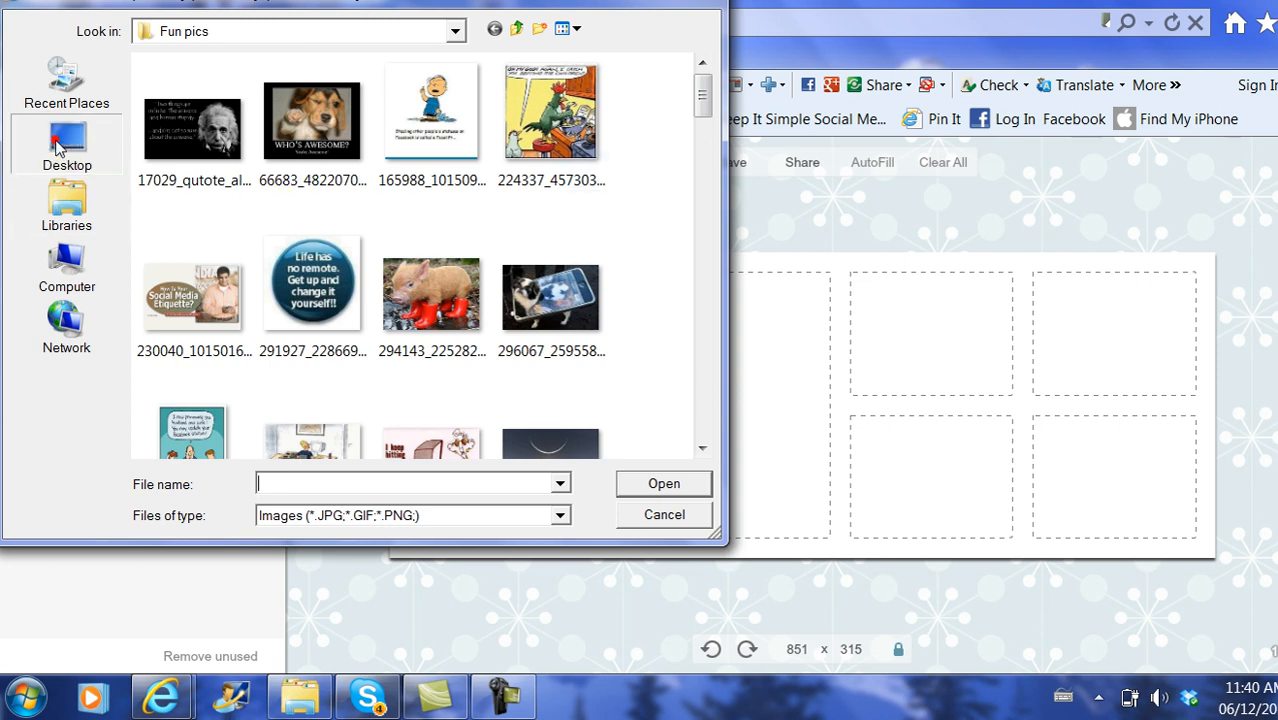
# Load the Mt. Currie, lips-gradient and pointing-hand photos from Desktop's MonkeyPic folder.
pyautogui.click(66, 145)
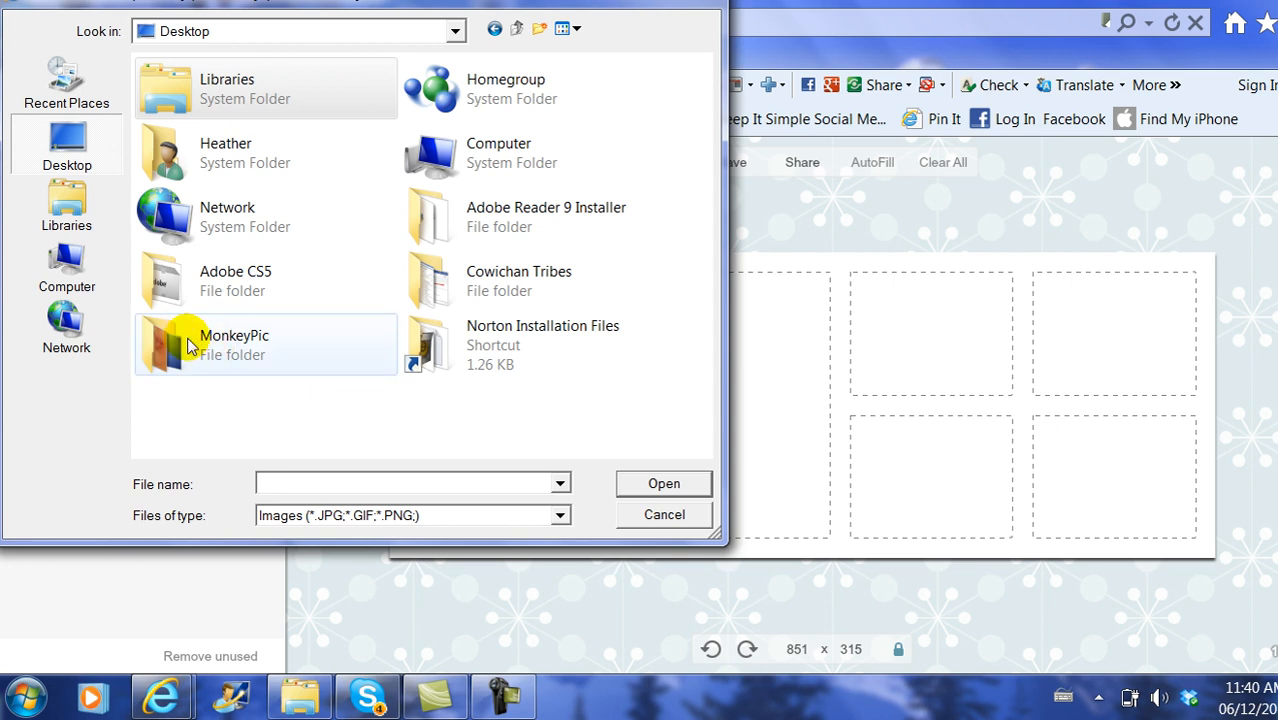
pyautogui.doubleClick(234, 344)
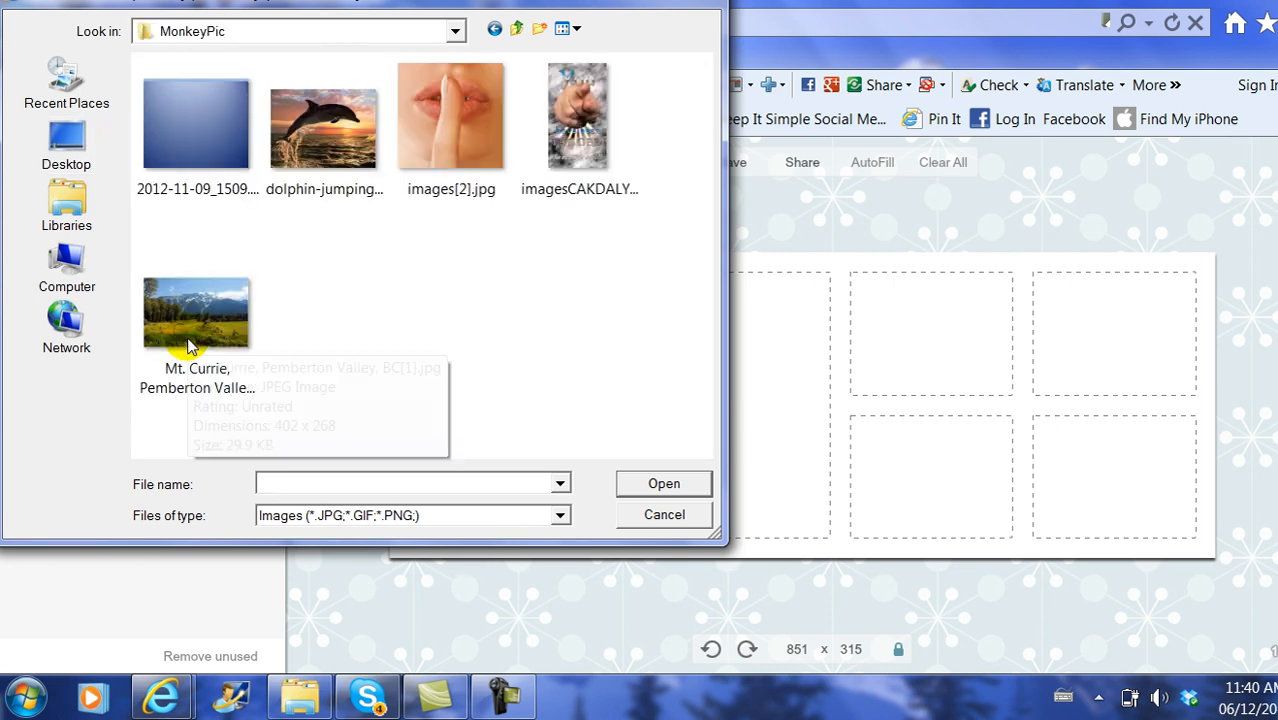
pyautogui.click(197, 315)
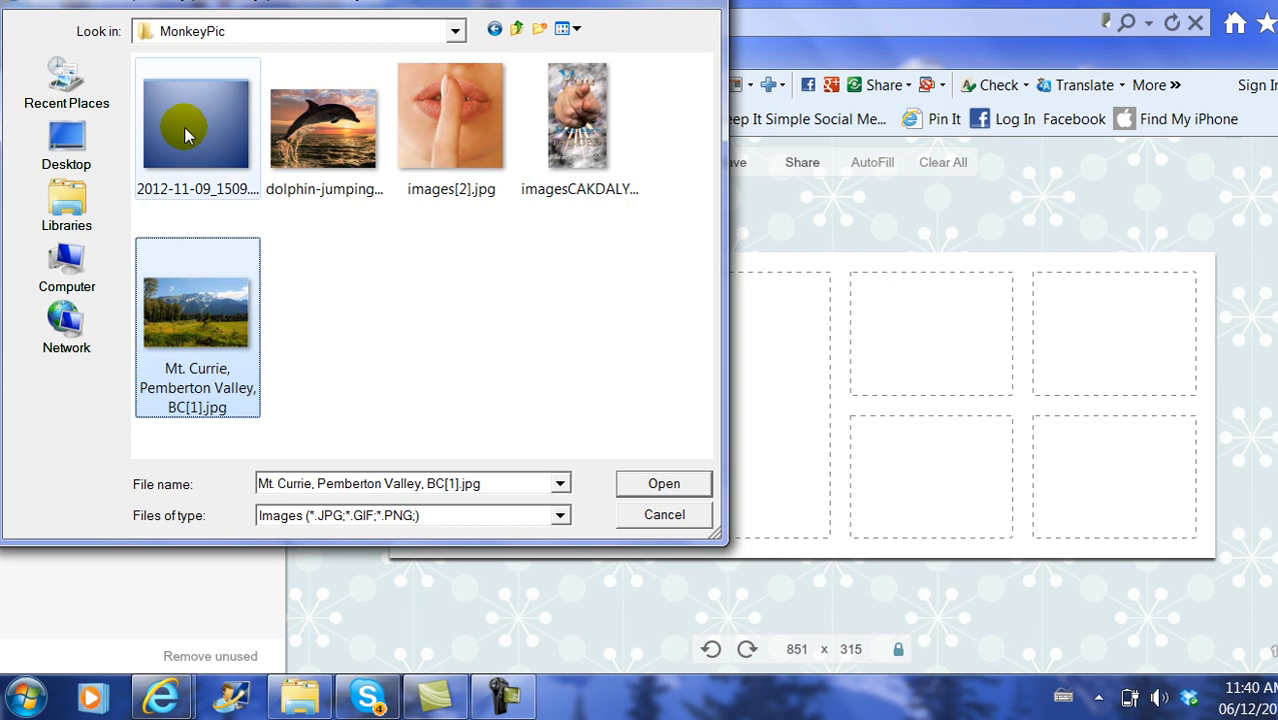
pyautogui.click(451, 115)
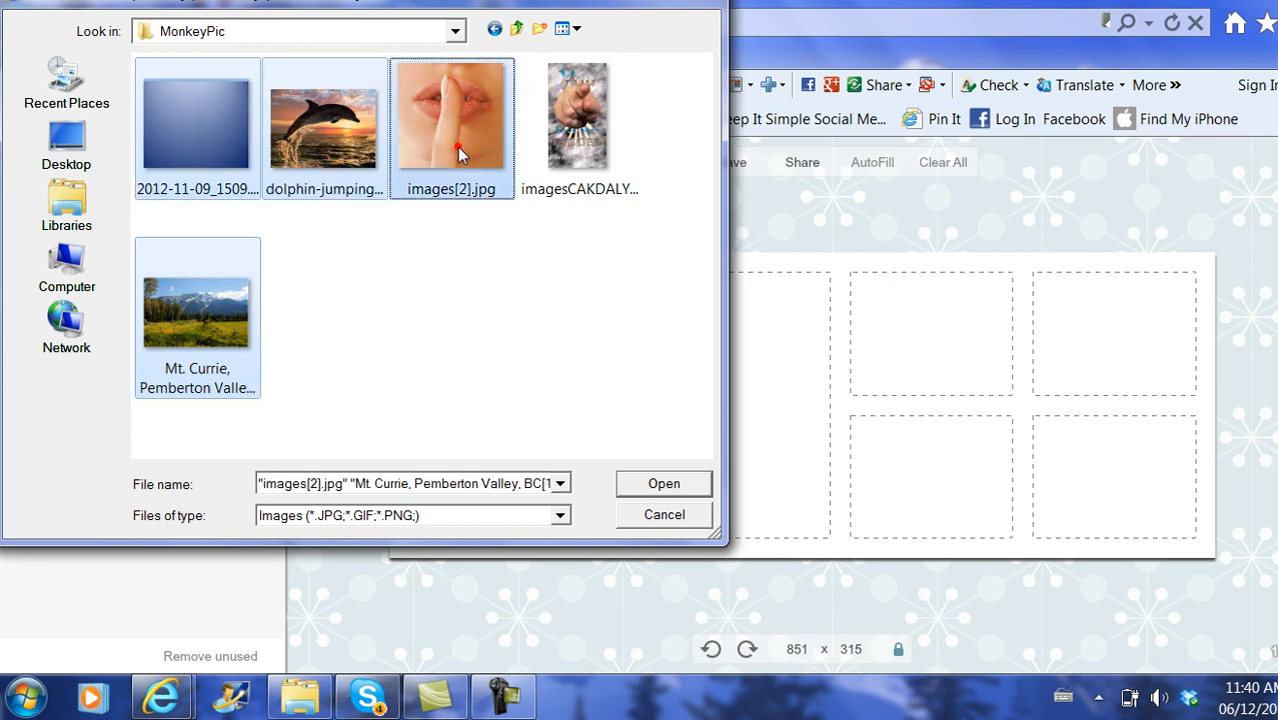
pyautogui.click(578, 115)
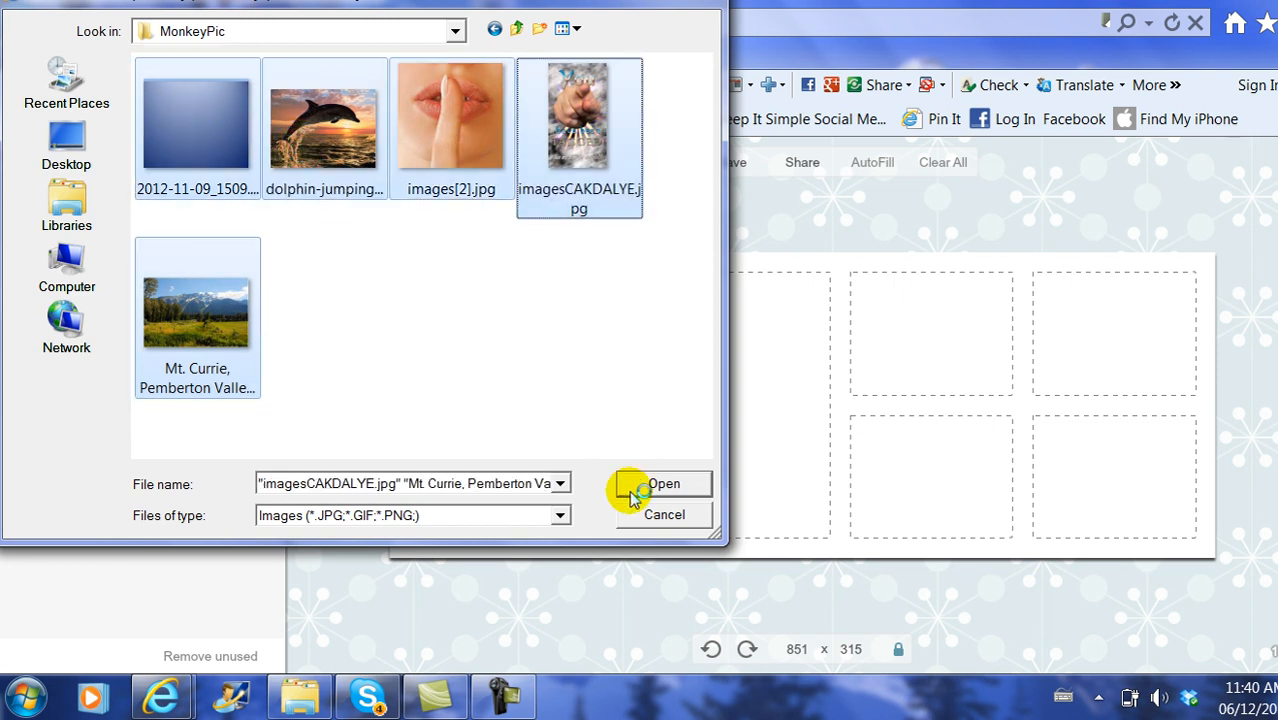
pyautogui.click(664, 483)
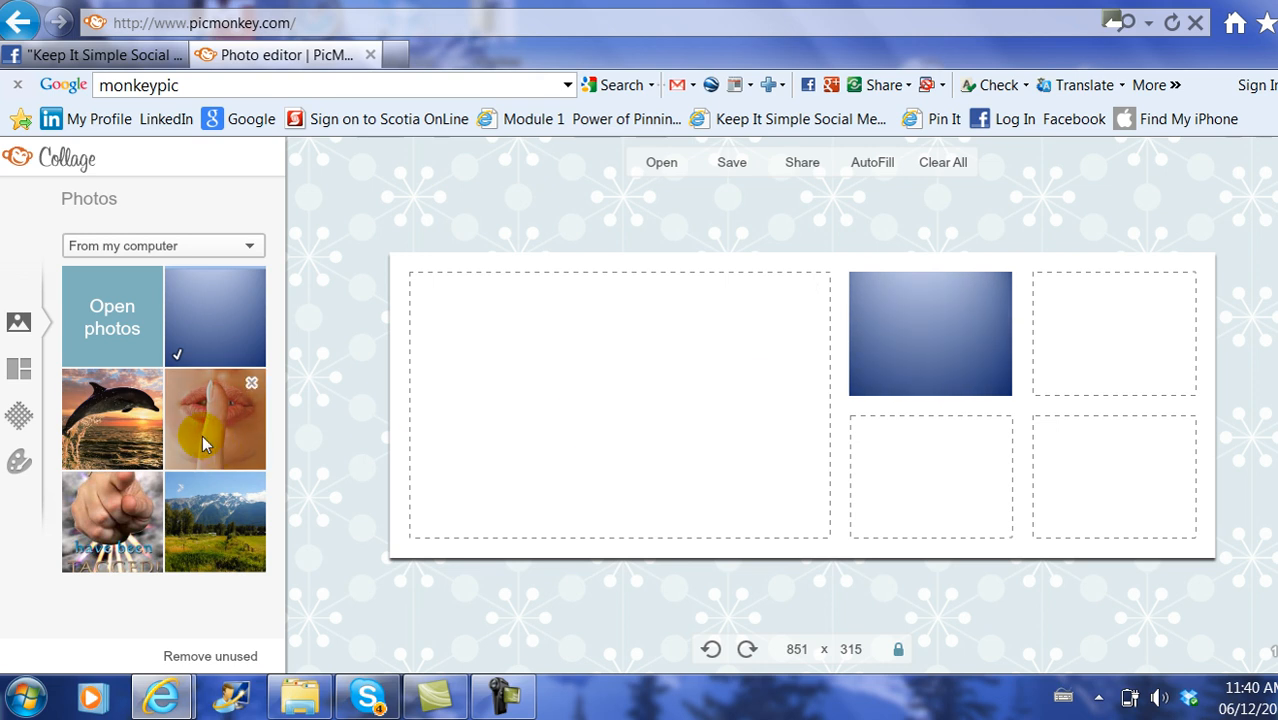
# Place Mt. Currie in the large cell and the dolphin photo in the top-right cell.
pyautogui.moveTo(214, 418); pyautogui.dragTo(930, 477)
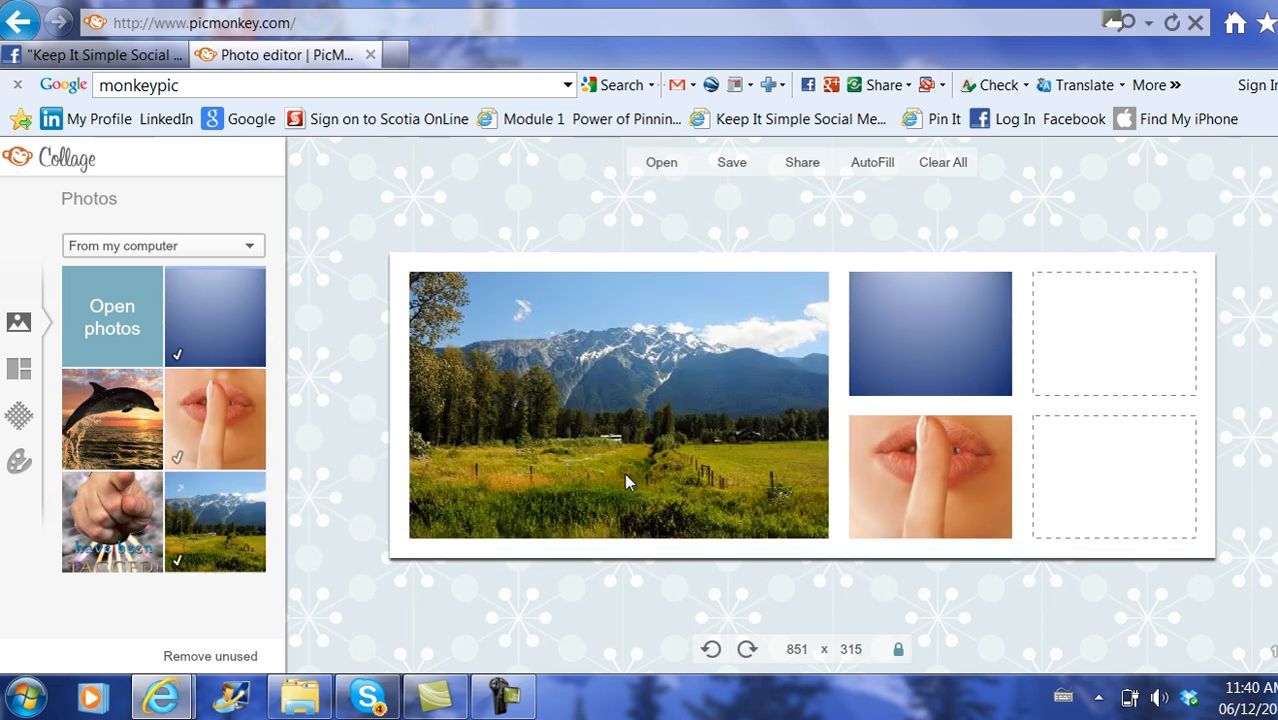
pyautogui.moveTo(112, 418); pyautogui.dragTo(930, 332)
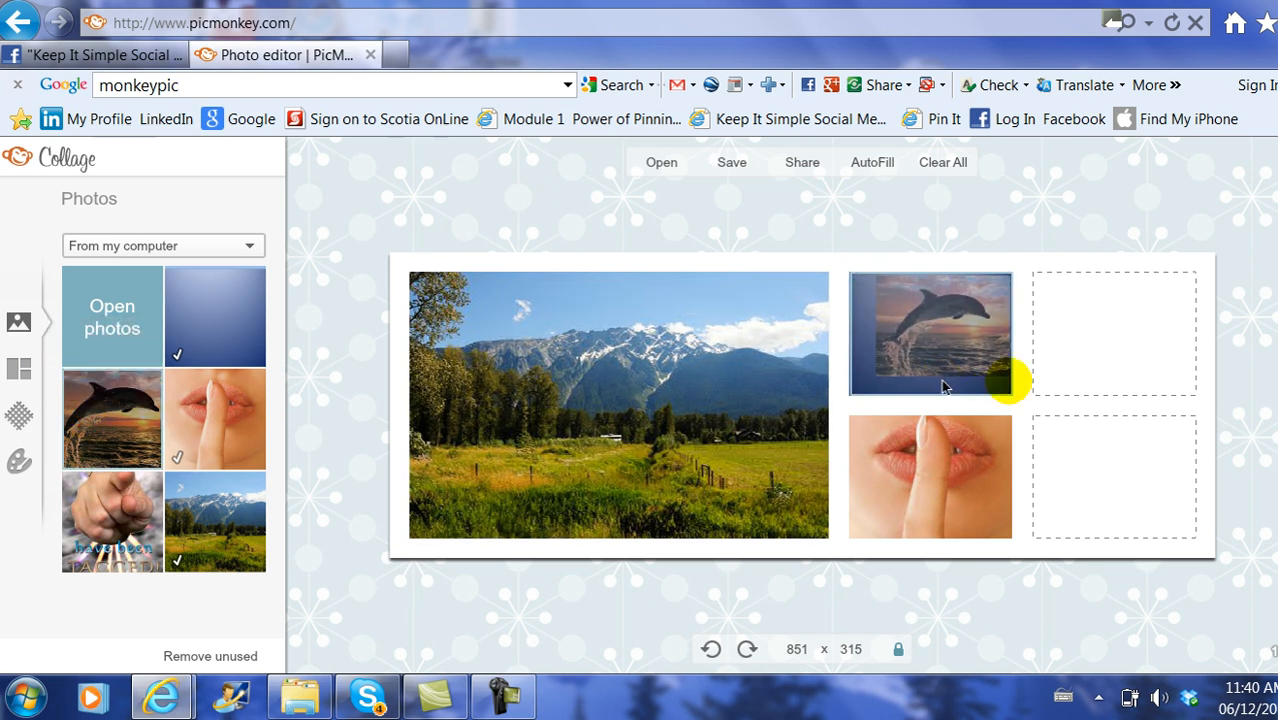
pyautogui.moveTo(930, 333); pyautogui.dragTo(1113, 333)
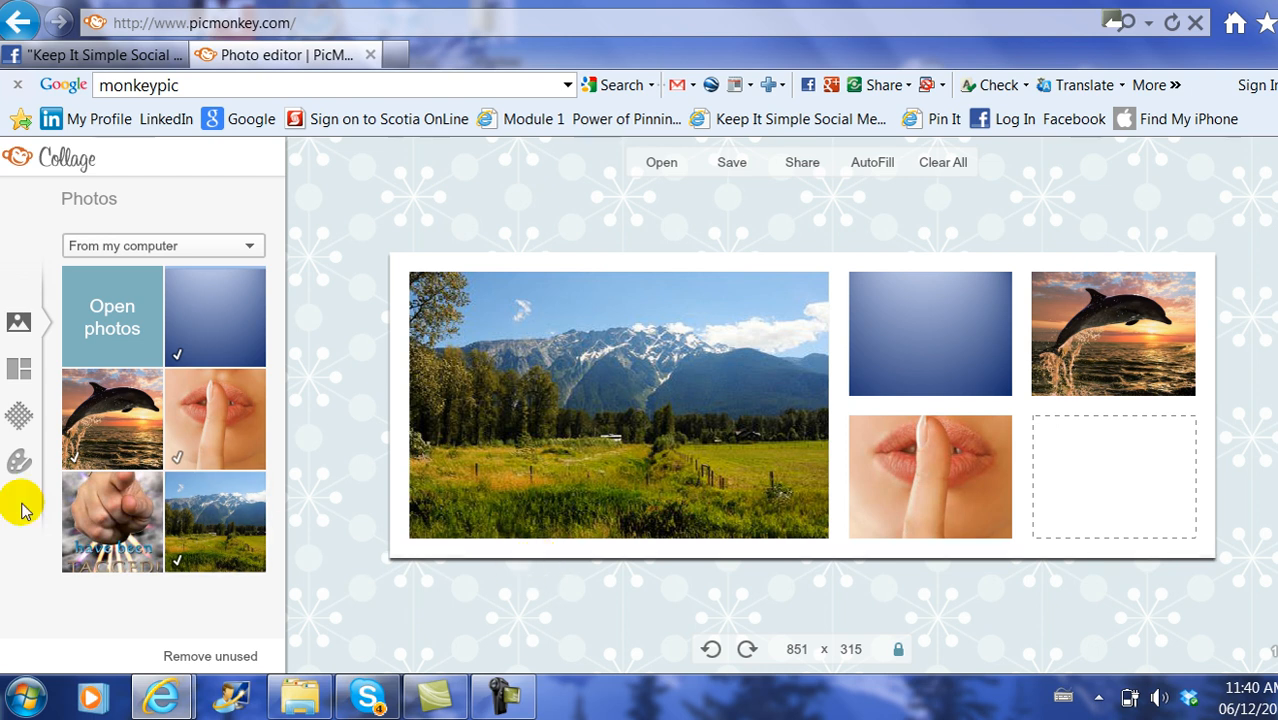
# Set the collage background colour to deep blue 2b4aa5 in the Background panel.
pyautogui.click(19, 461)
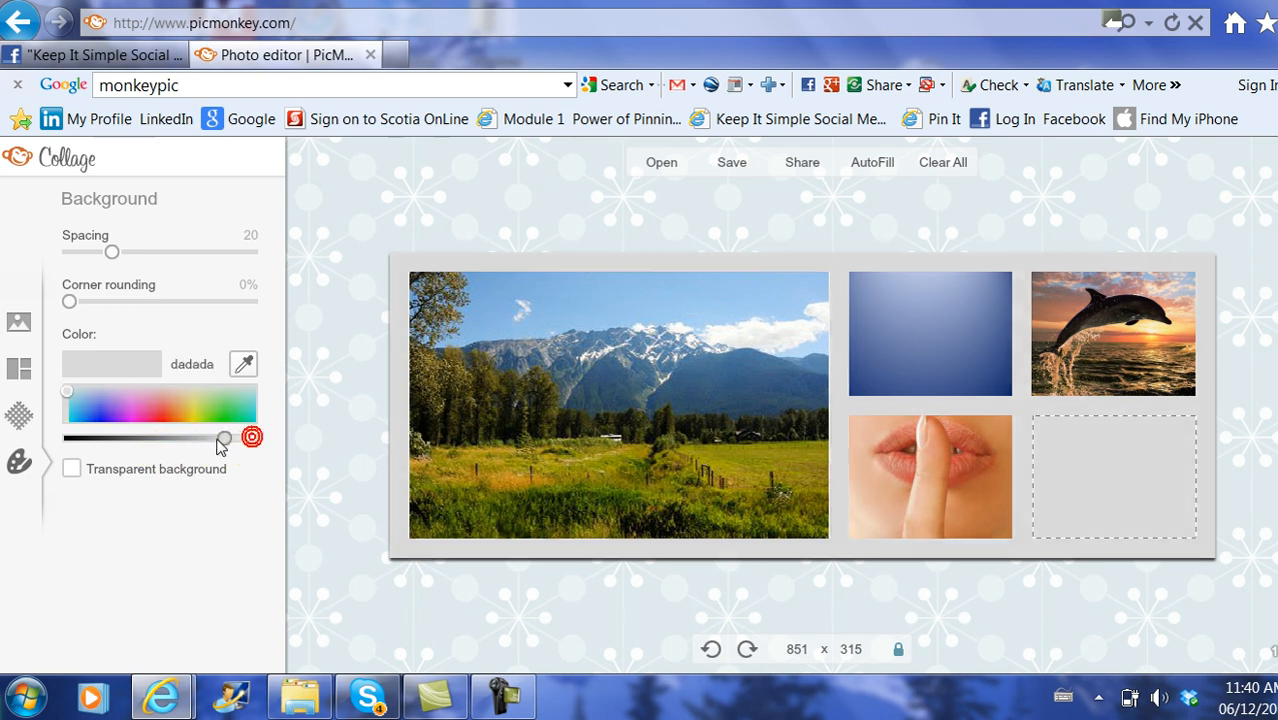
pyautogui.moveTo(224, 439); pyautogui.dragTo(127, 439)
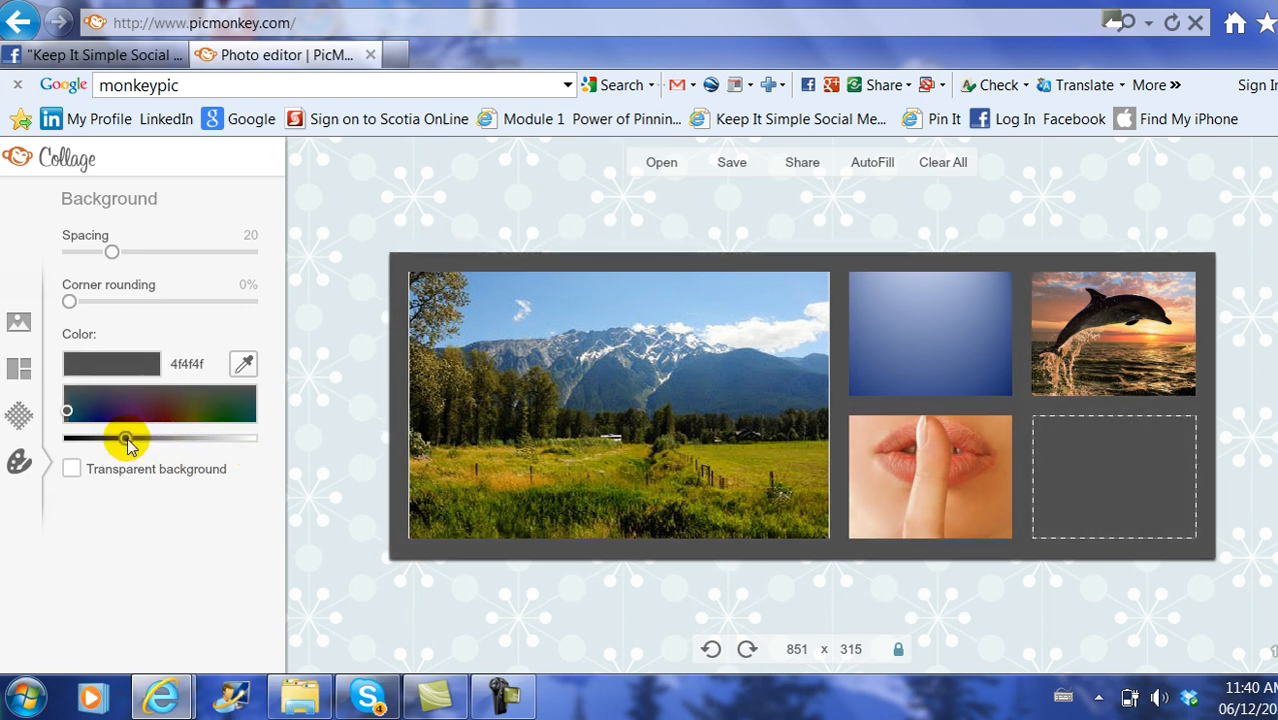
pyautogui.moveTo(128, 438); pyautogui.dragTo(85, 438)
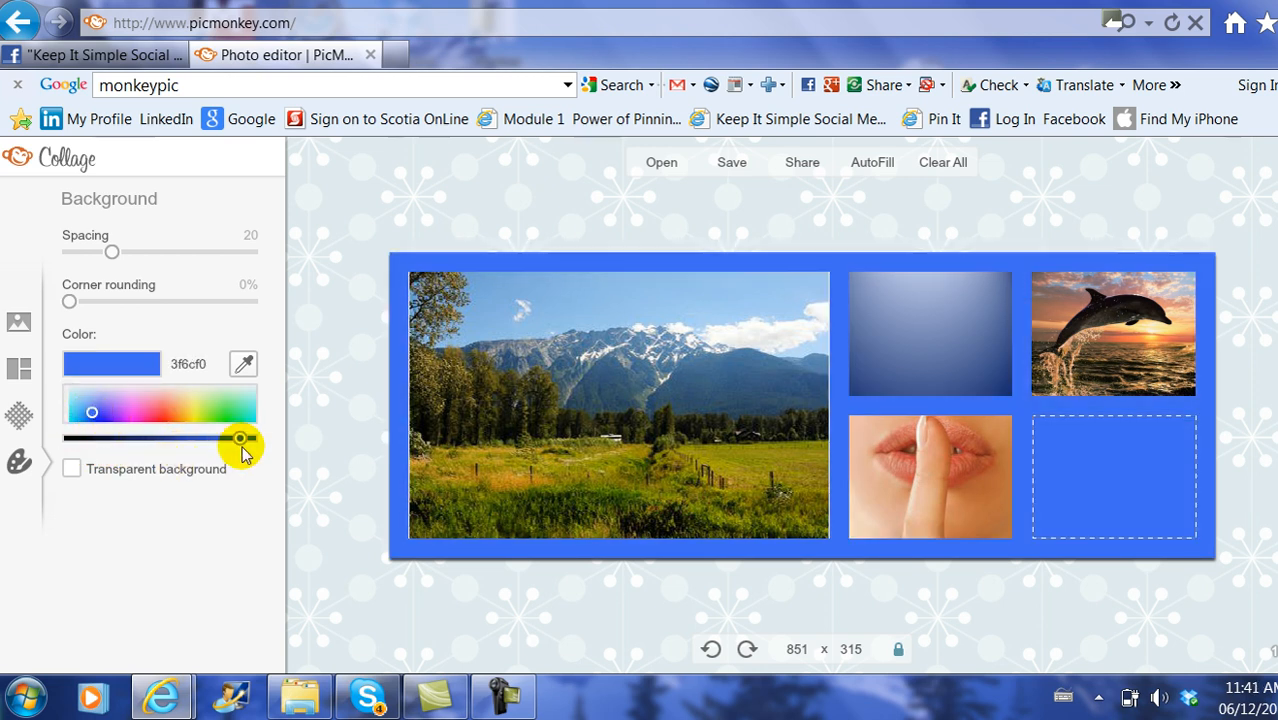
pyautogui.moveTo(240, 439); pyautogui.dragTo(195, 439)
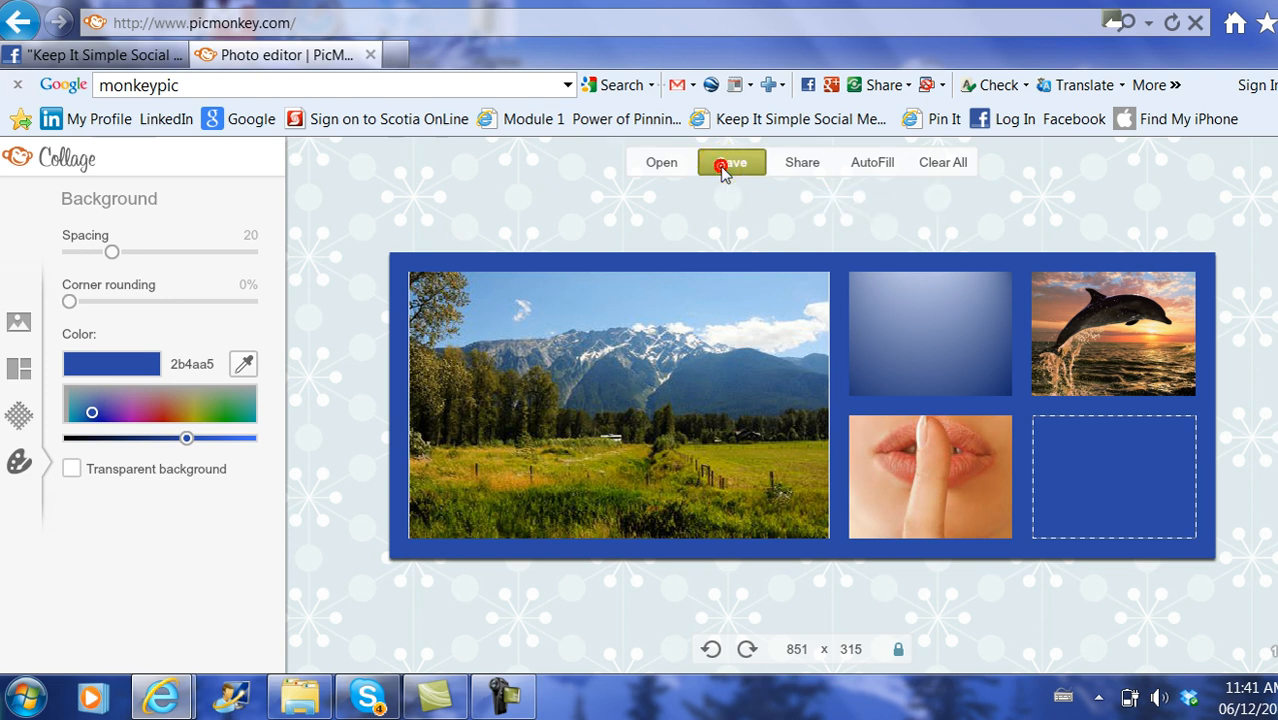
# Save the collage to the computer as PicMonkey Collage.jpg in the MonkeyPic folder.
pyautogui.click(731, 162)
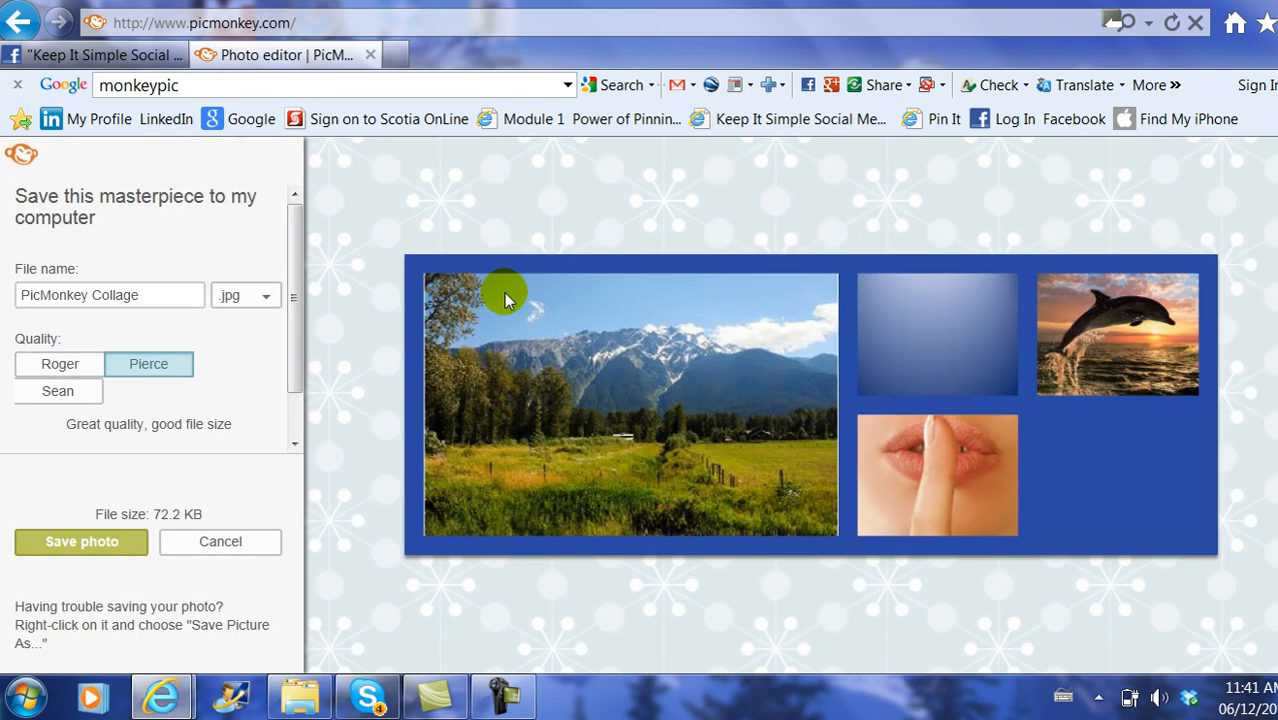
pyautogui.click(81, 541)
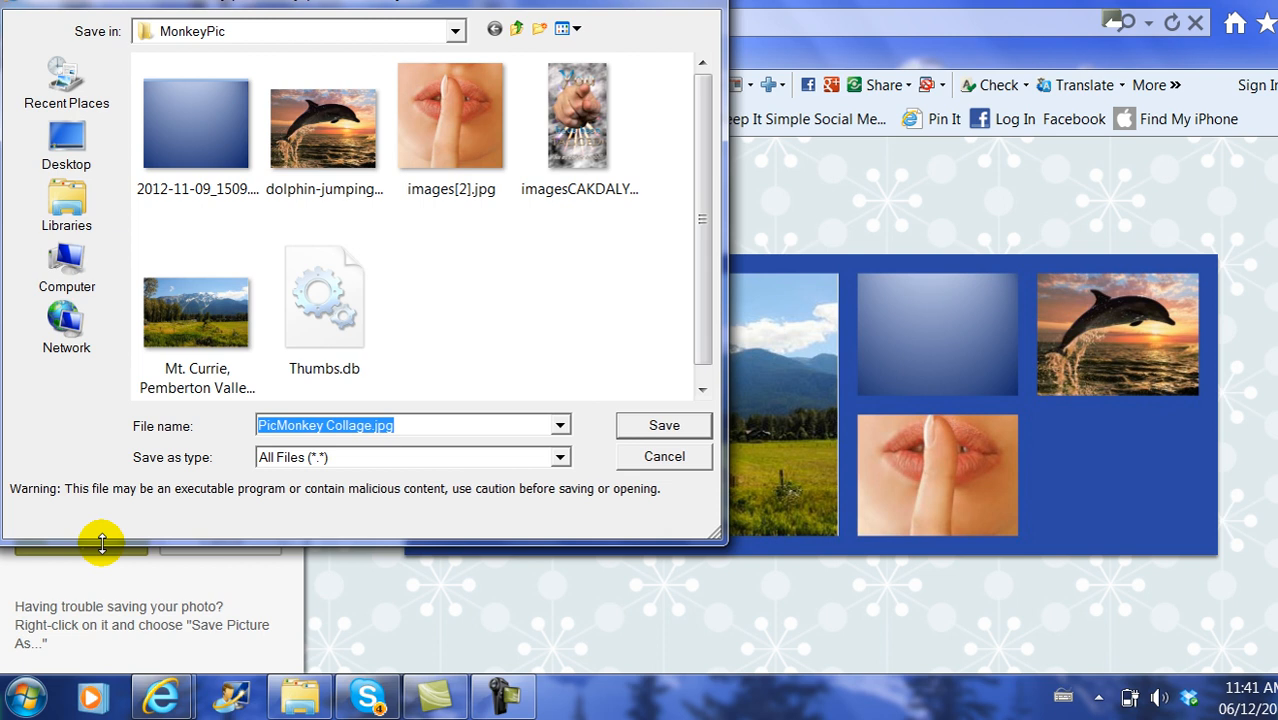
pyautogui.moveTo(175, 50)
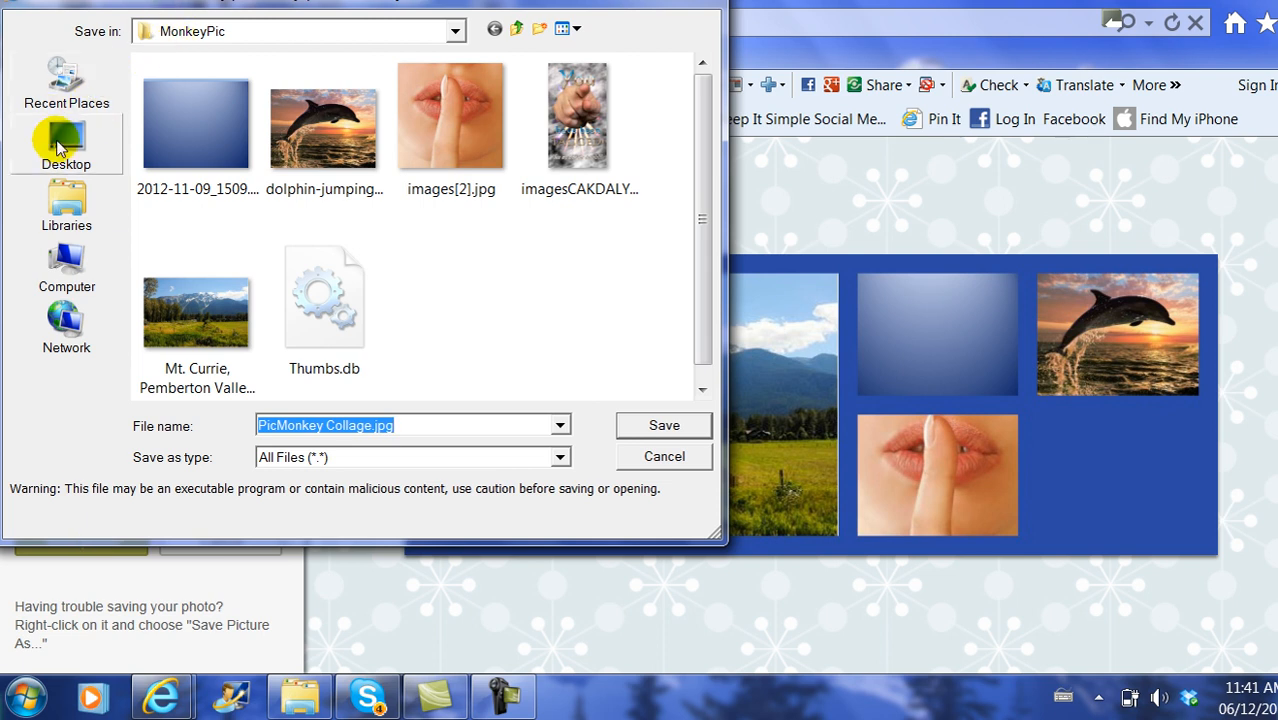
pyautogui.click(663, 425)
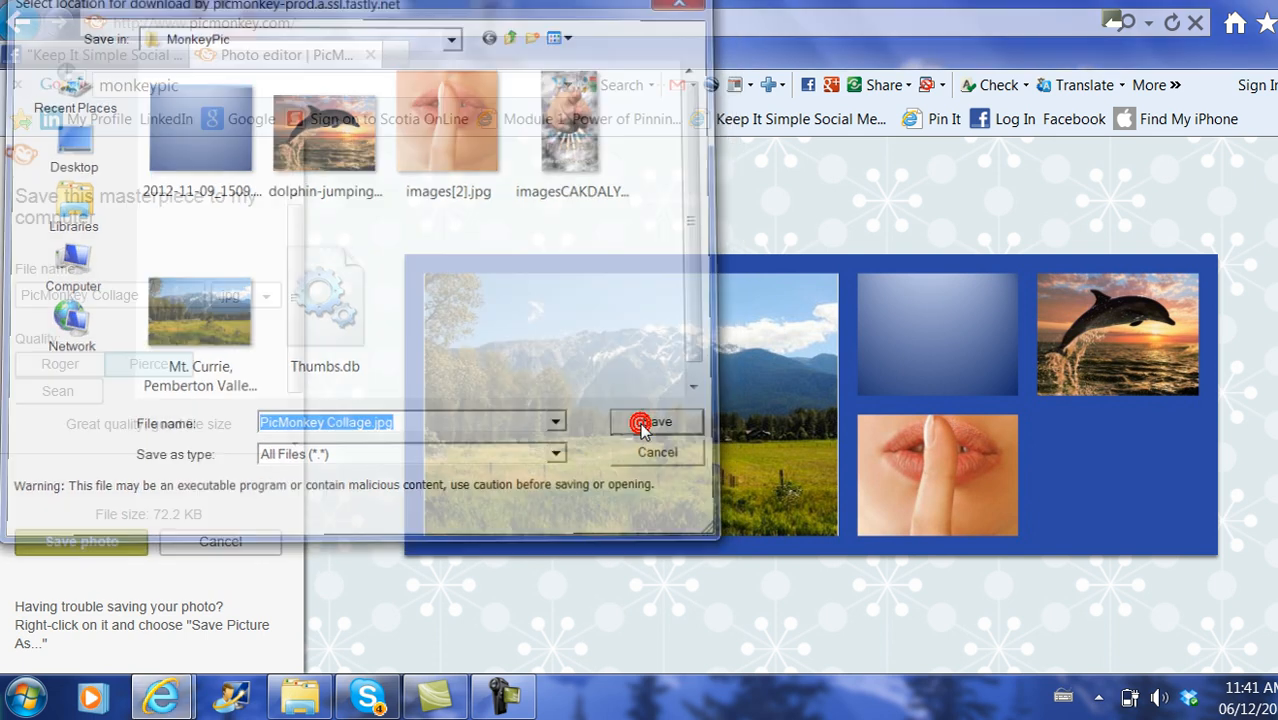
pyautogui.click(657, 421)
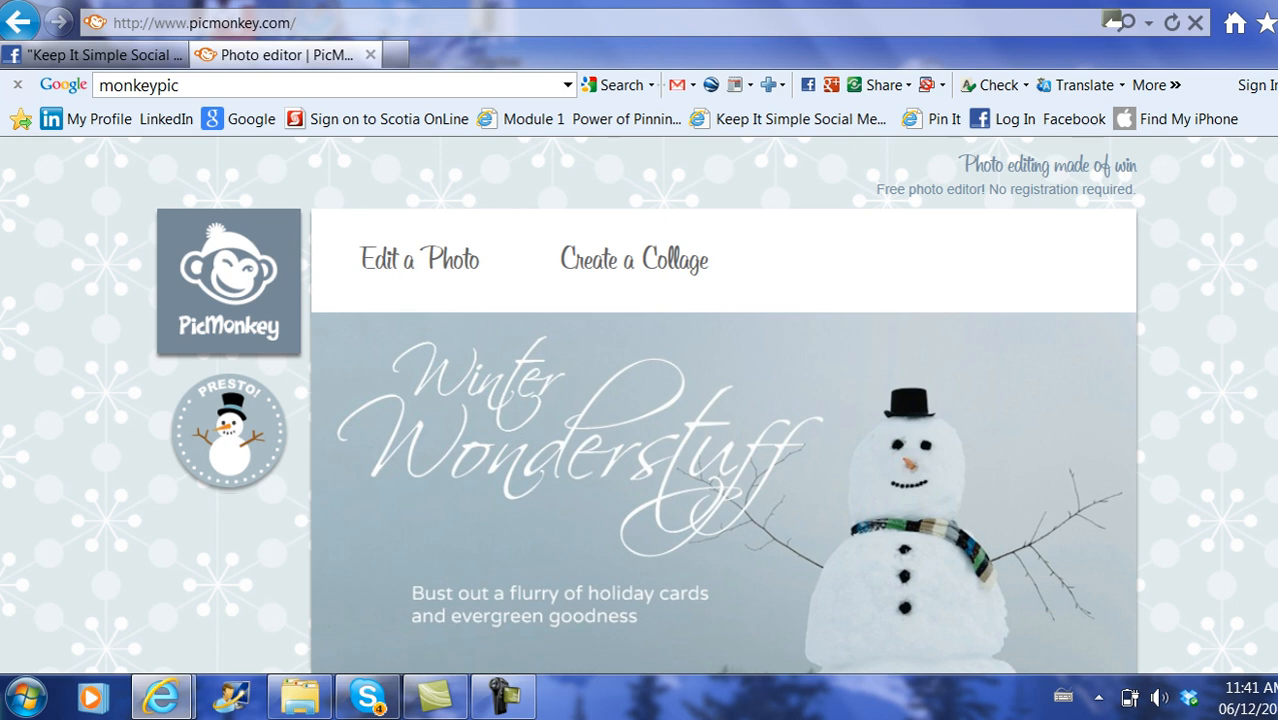
pyautogui.moveTo(884, 344)
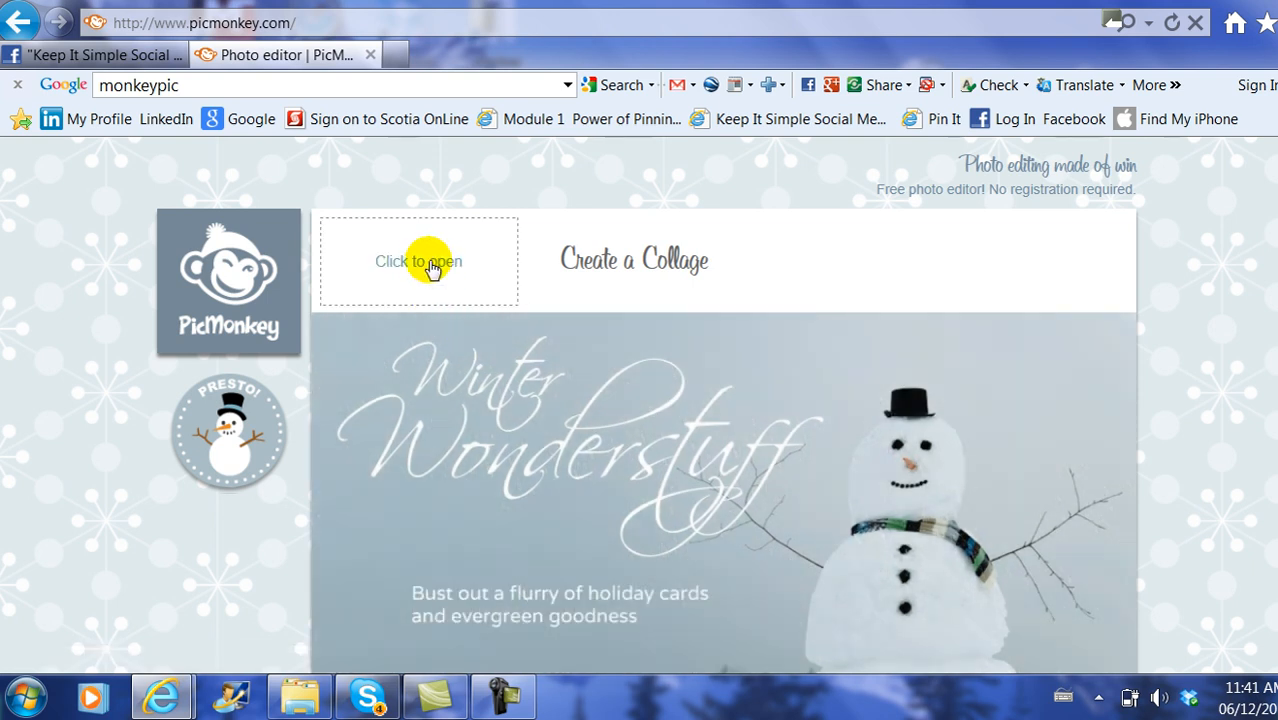
# Open PicMonkey Collage.jpg from Desktop > MonkeyPic in the photo editor.
pyautogui.click(418, 261)
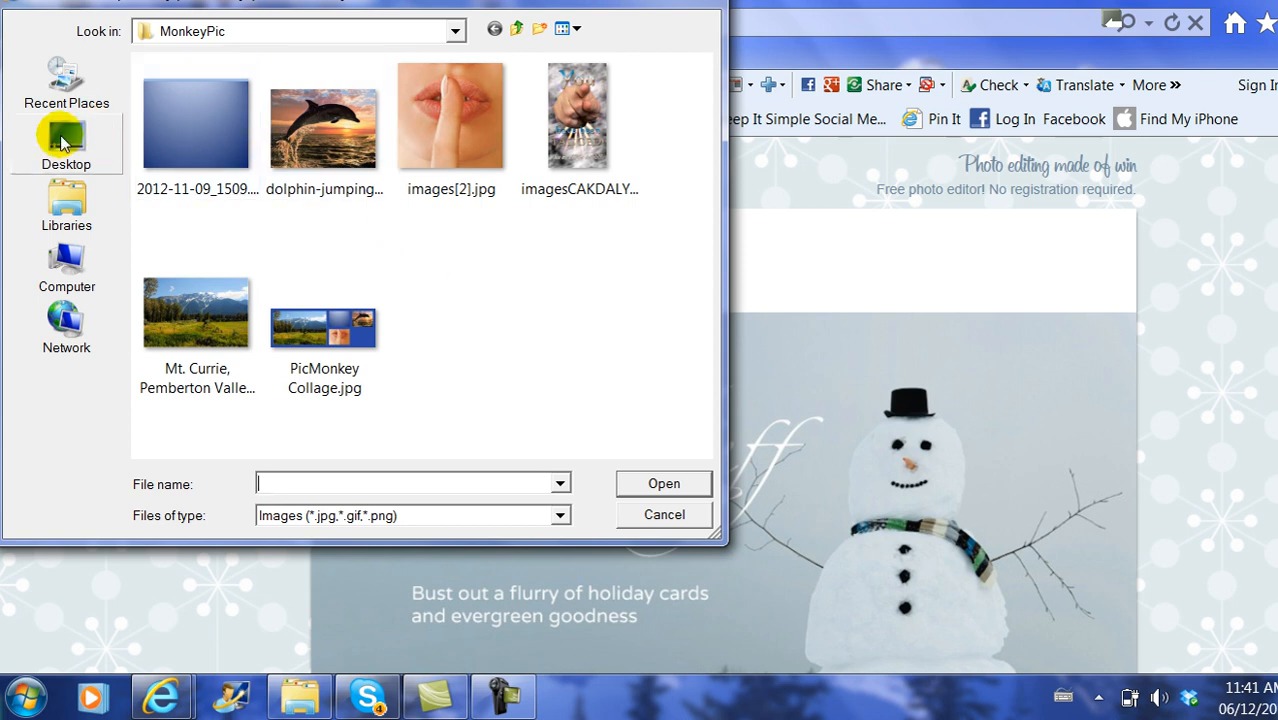
pyautogui.click(66, 140)
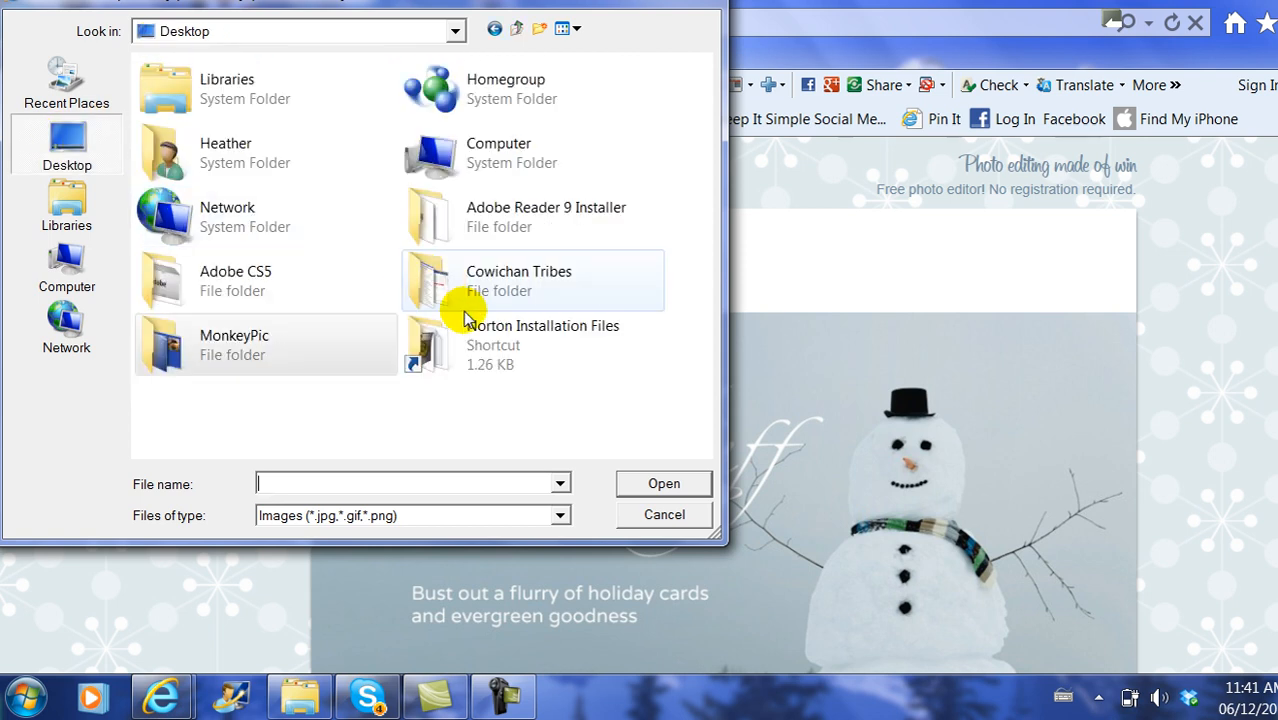
pyautogui.doubleClick(234, 344)
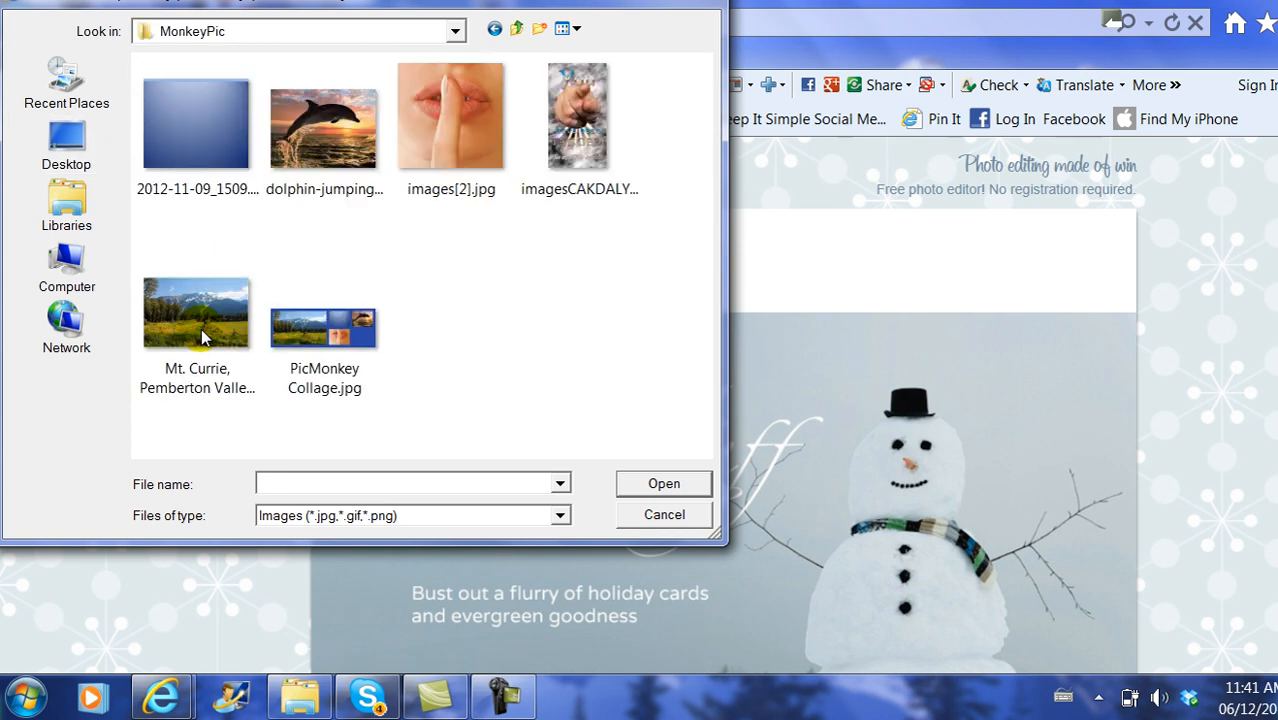
pyautogui.moveTo(323, 330)
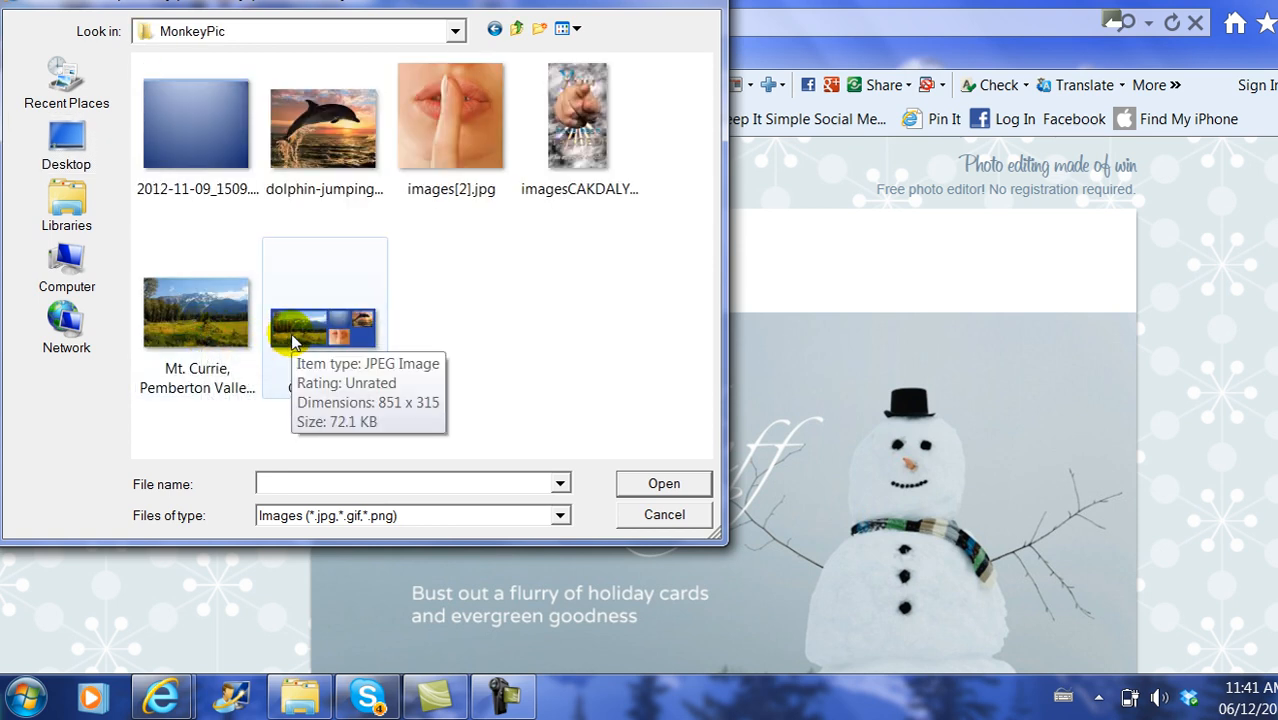
pyautogui.click(324, 315)
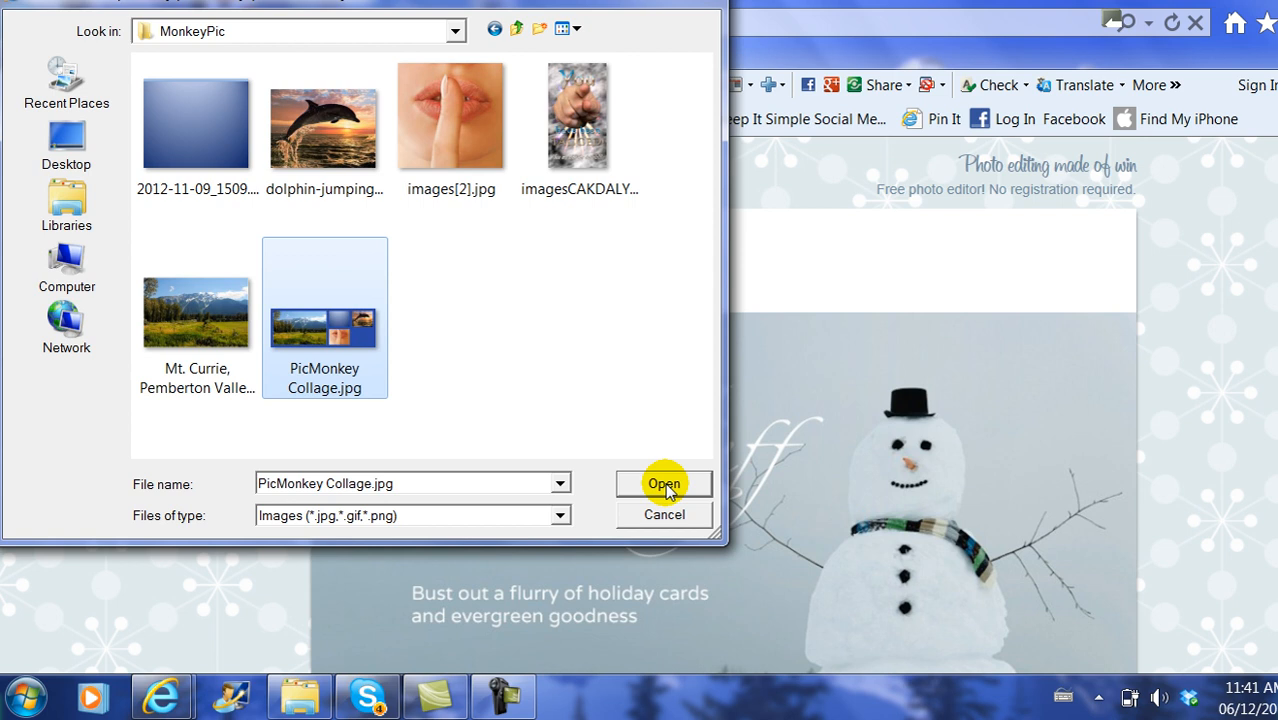
pyautogui.click(664, 483)
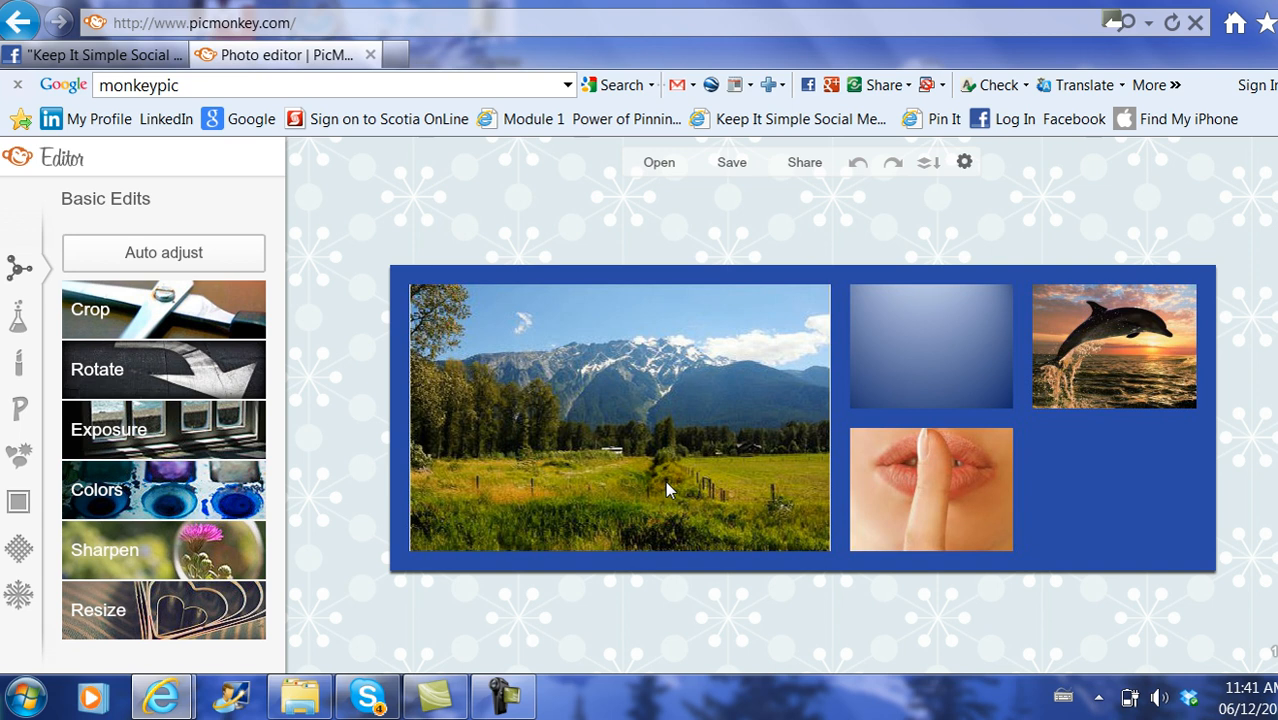
pyautogui.moveTo(546, 557)
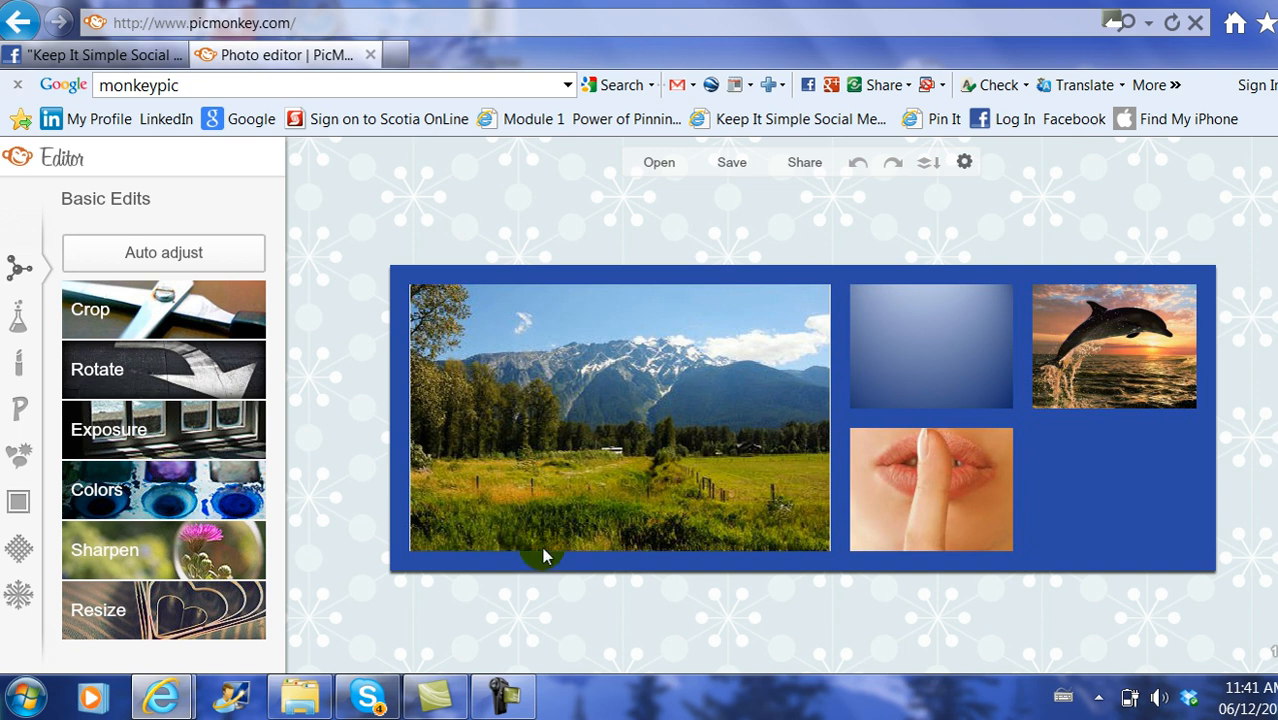
pyautogui.moveTo(889, 217)
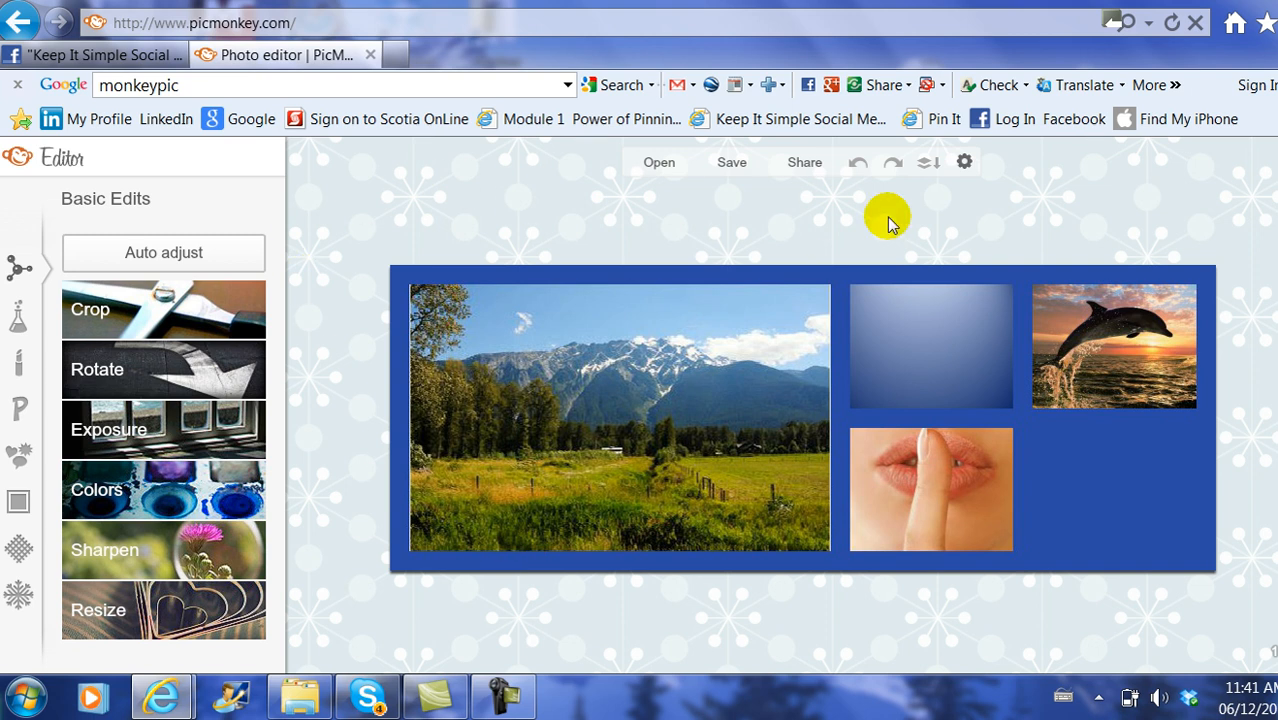
pyautogui.moveTo(573, 567)
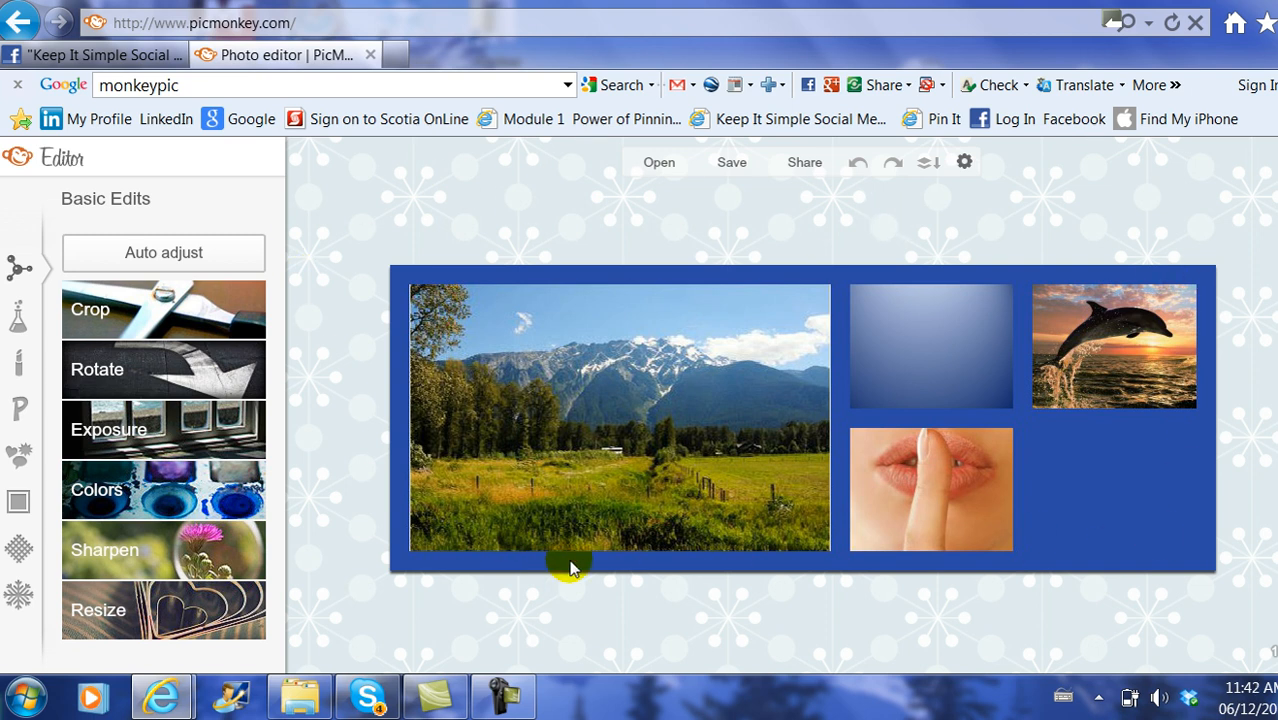
pyautogui.moveTo(18, 502)
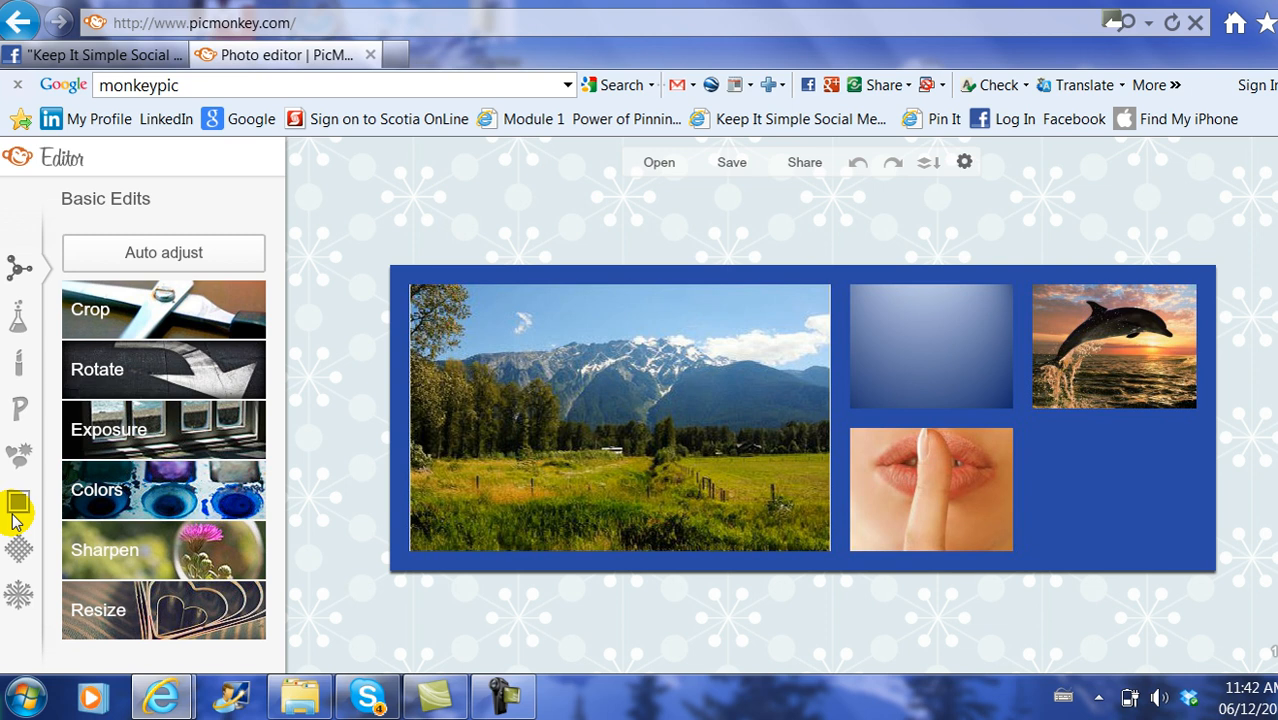
# Browse the General overlay categories such as Hearts and Stars, then move to Frames.
pyautogui.click(18, 455)
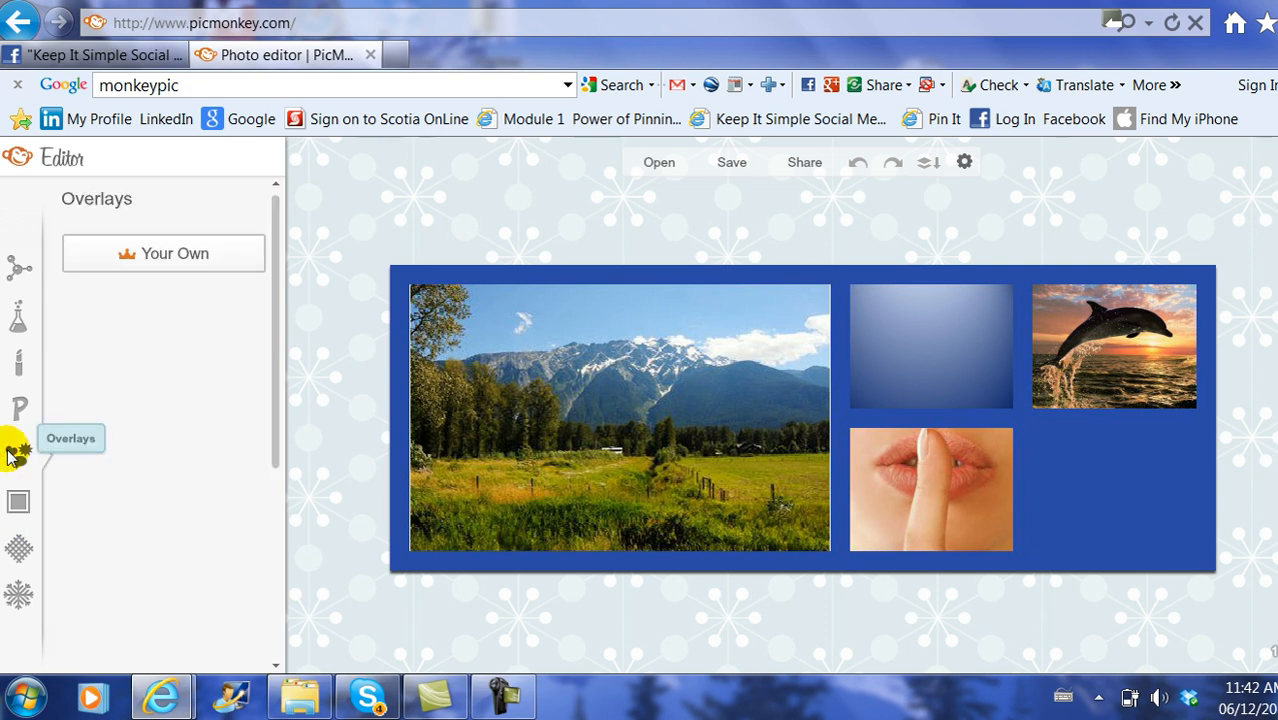
pyautogui.click(19, 455)
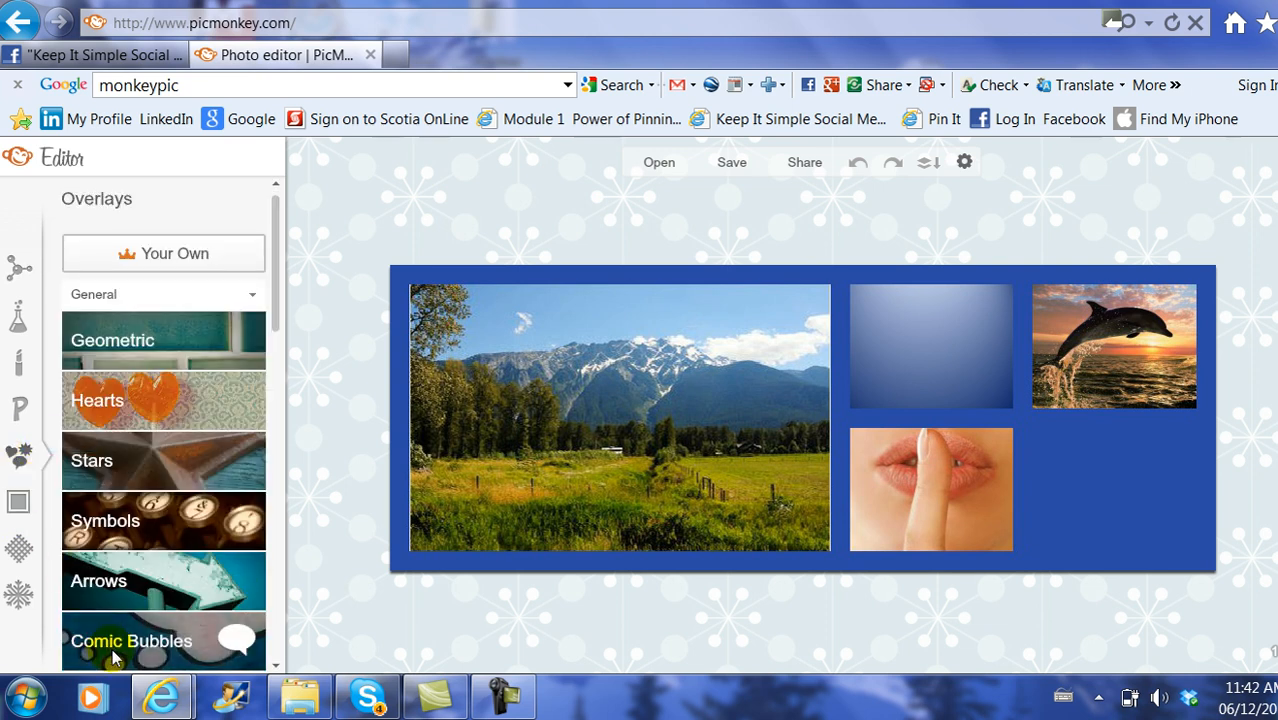
pyautogui.moveTo(115, 598)
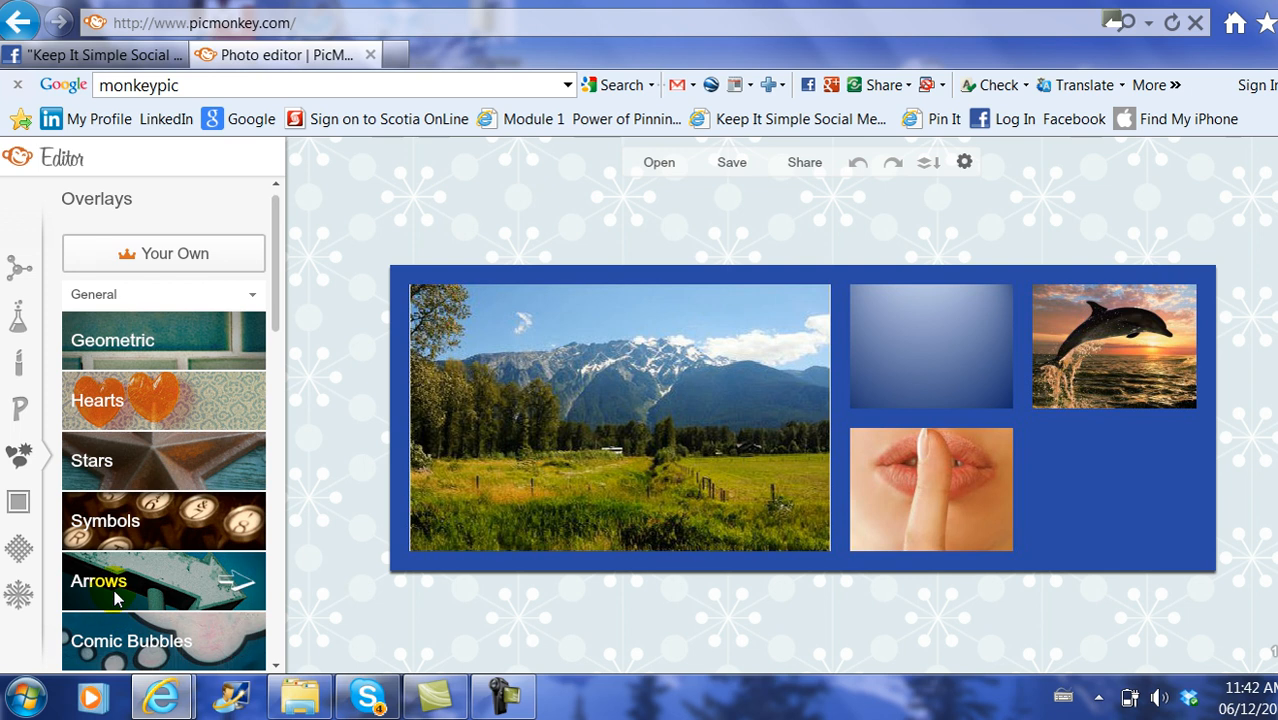
pyautogui.moveTo(108, 460)
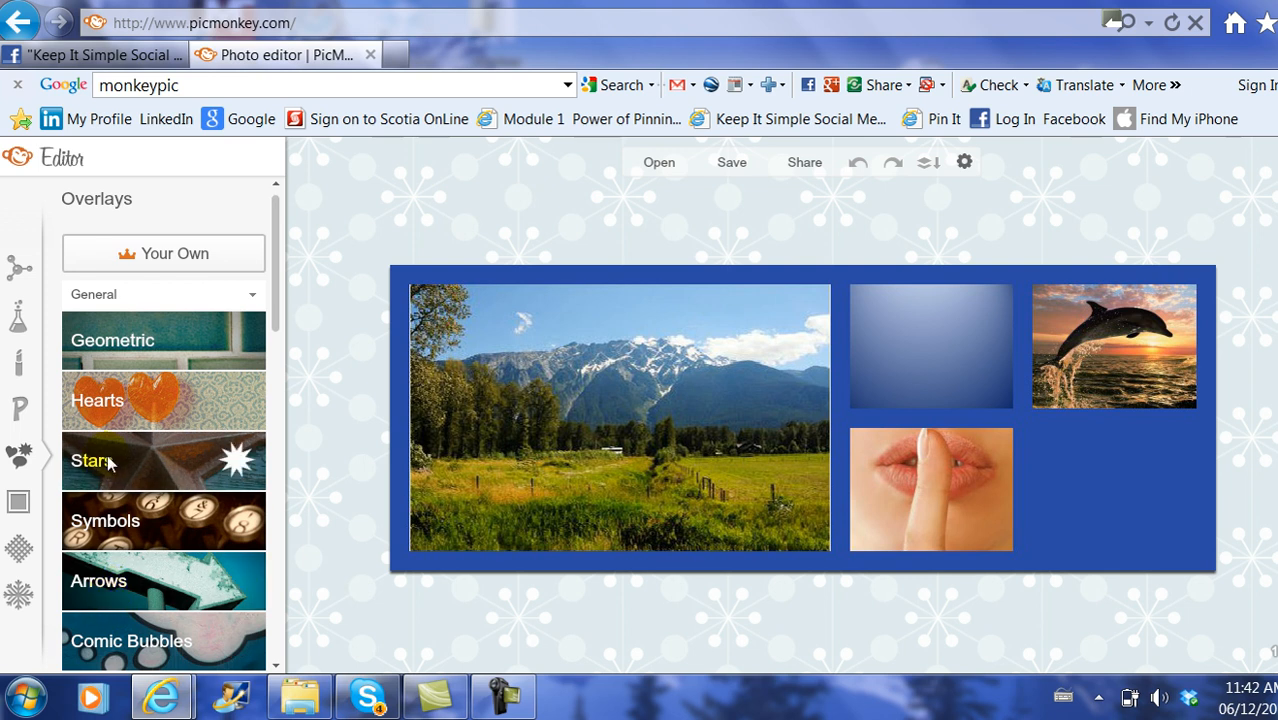
pyautogui.moveTo(98, 400)
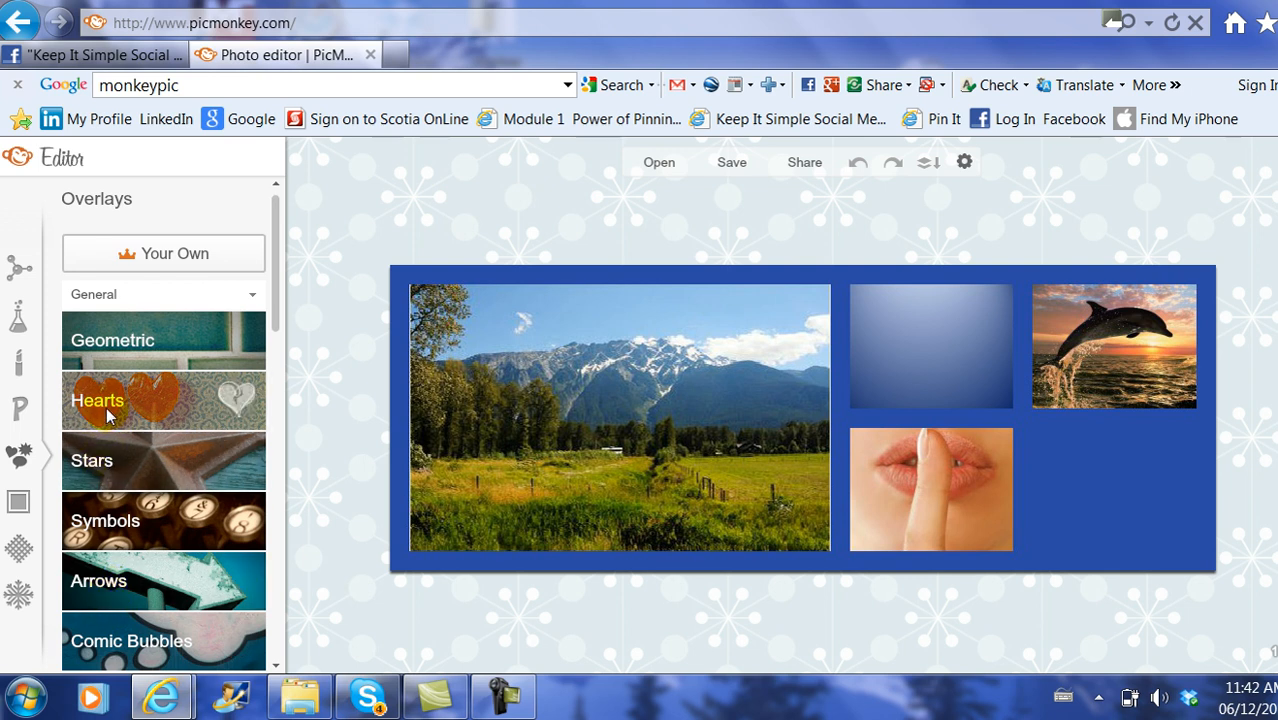
pyautogui.click(18, 501)
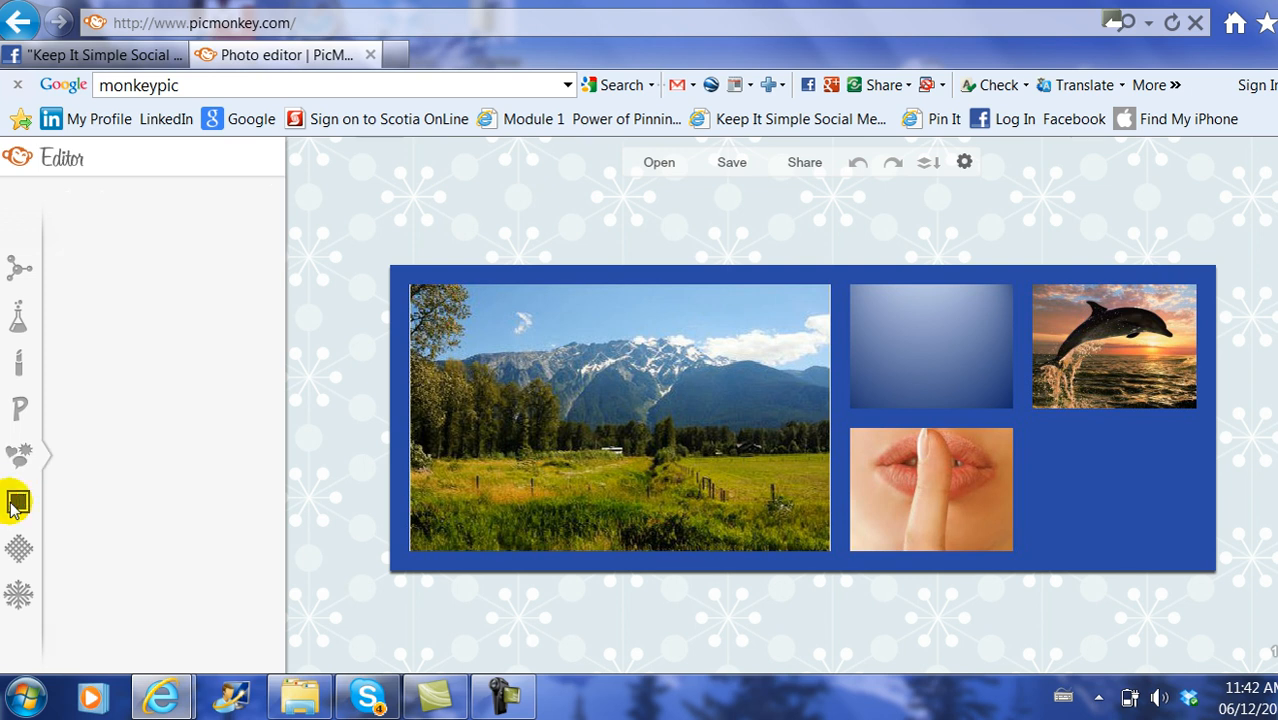
# Preview the Museum Matte frame with dark outer and cream inner borders.
pyautogui.click(18, 501)
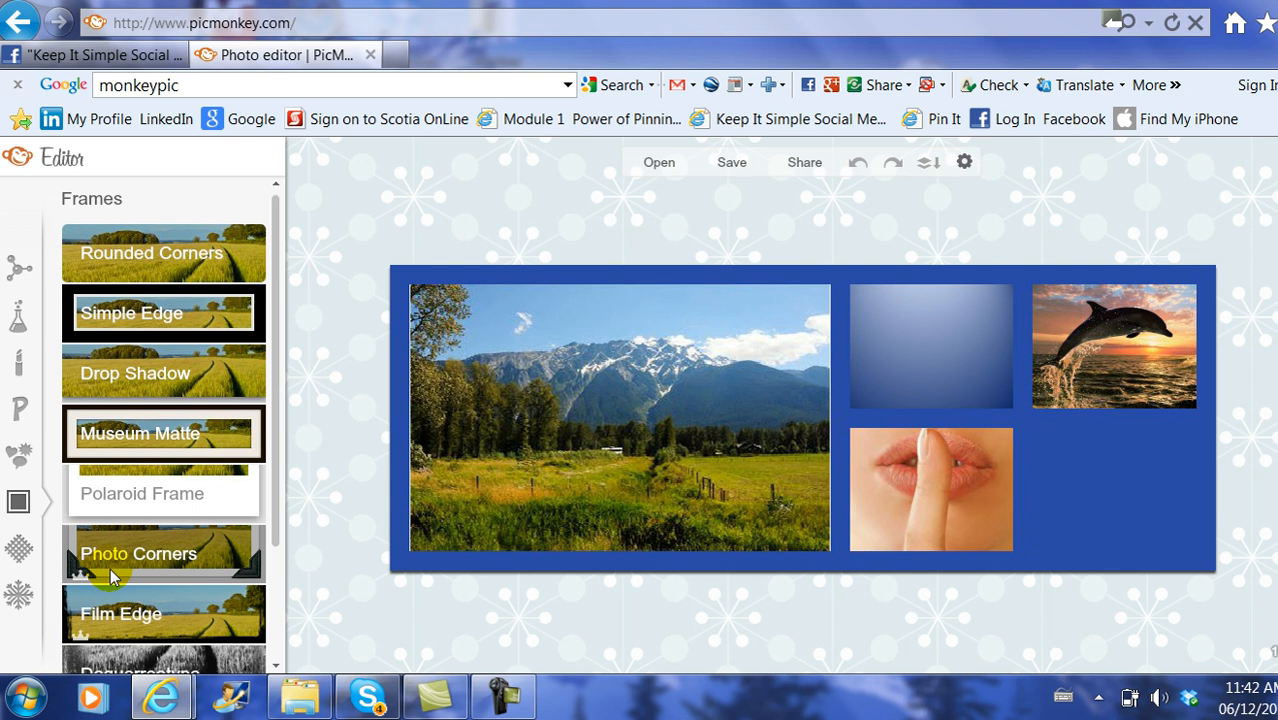
pyautogui.click(140, 433)
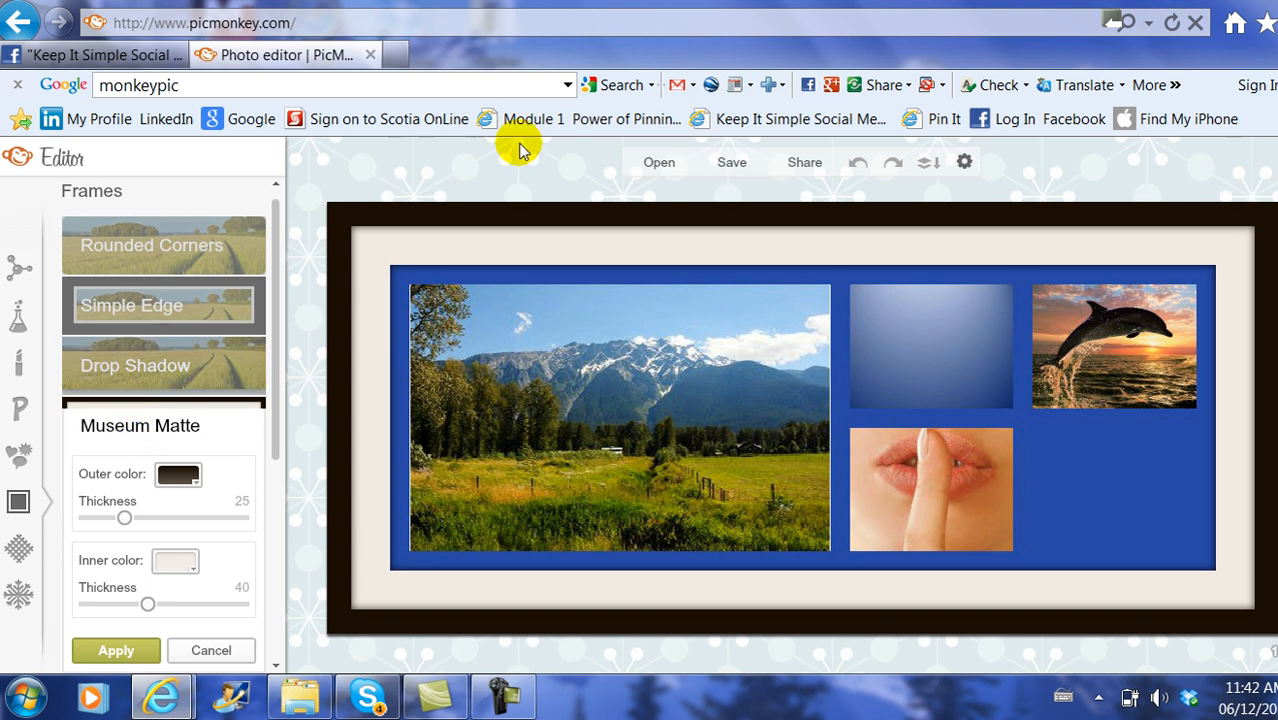
pyautogui.moveTo(330, 365)
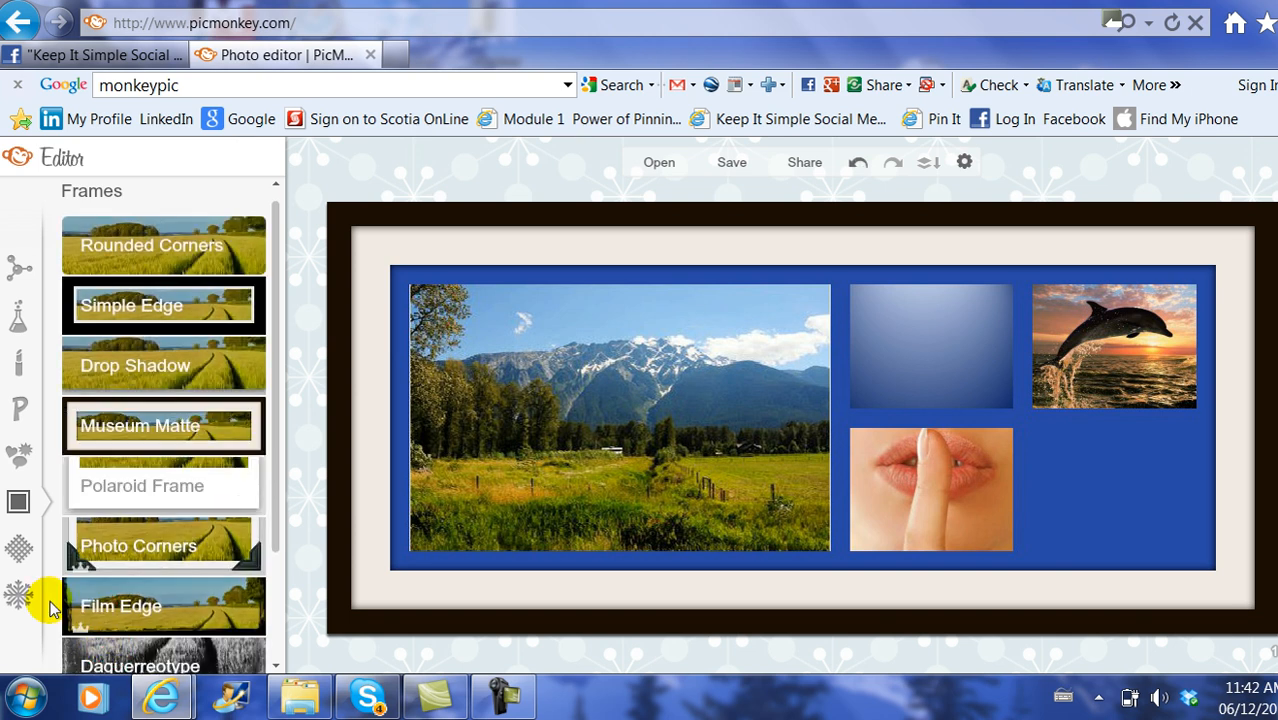
pyautogui.moveTo(18, 413)
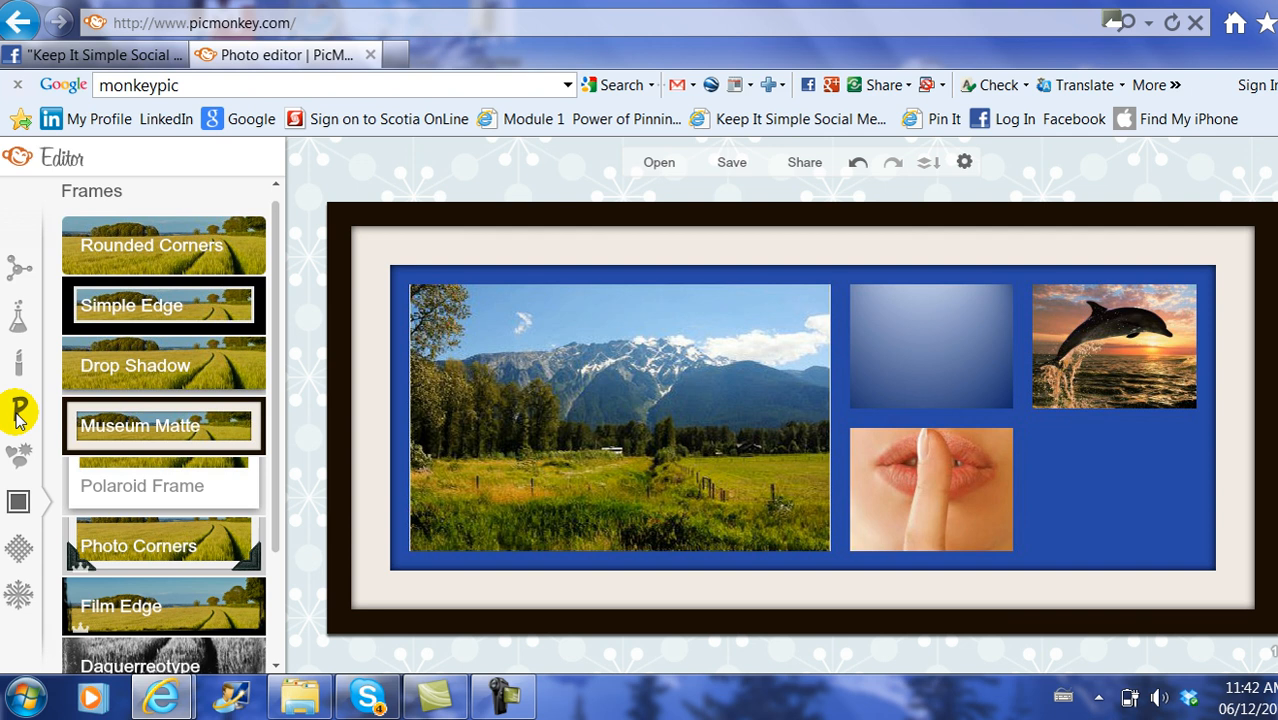
pyautogui.moveTo(18, 412)
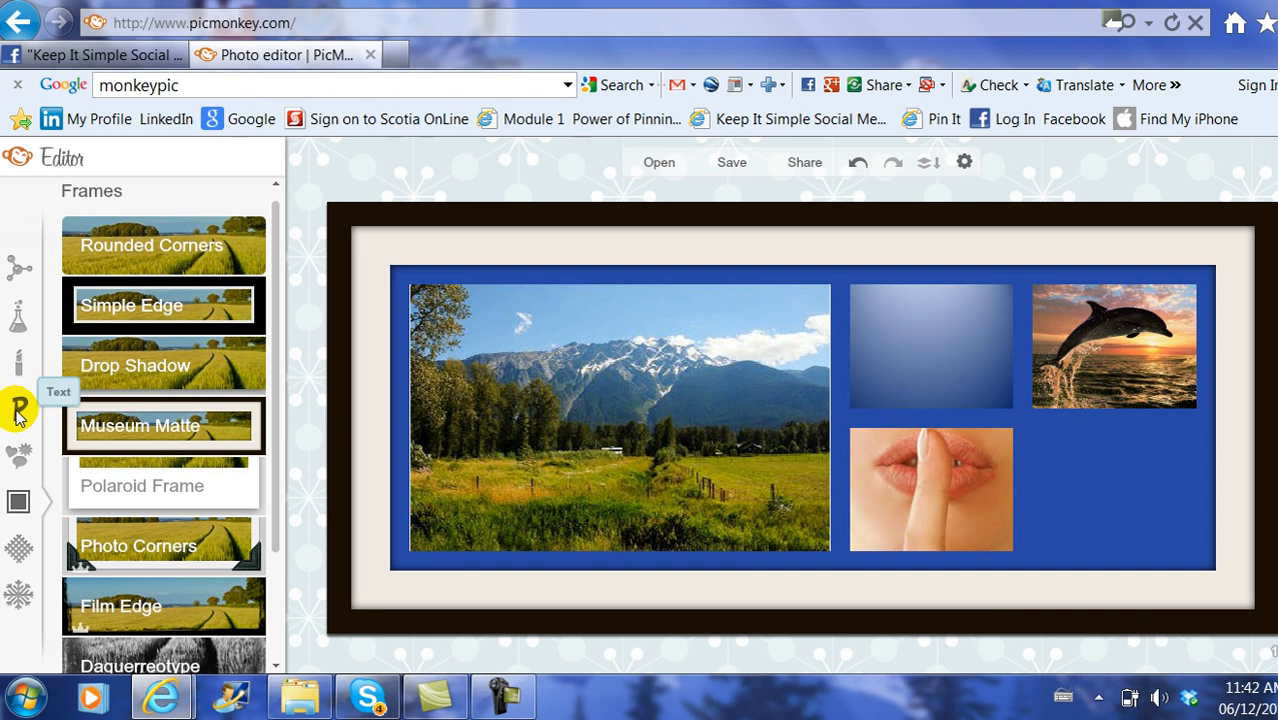
# Add a new text box, move it to the top matte strip, and widen it across the collage.
pyautogui.click(18, 408)
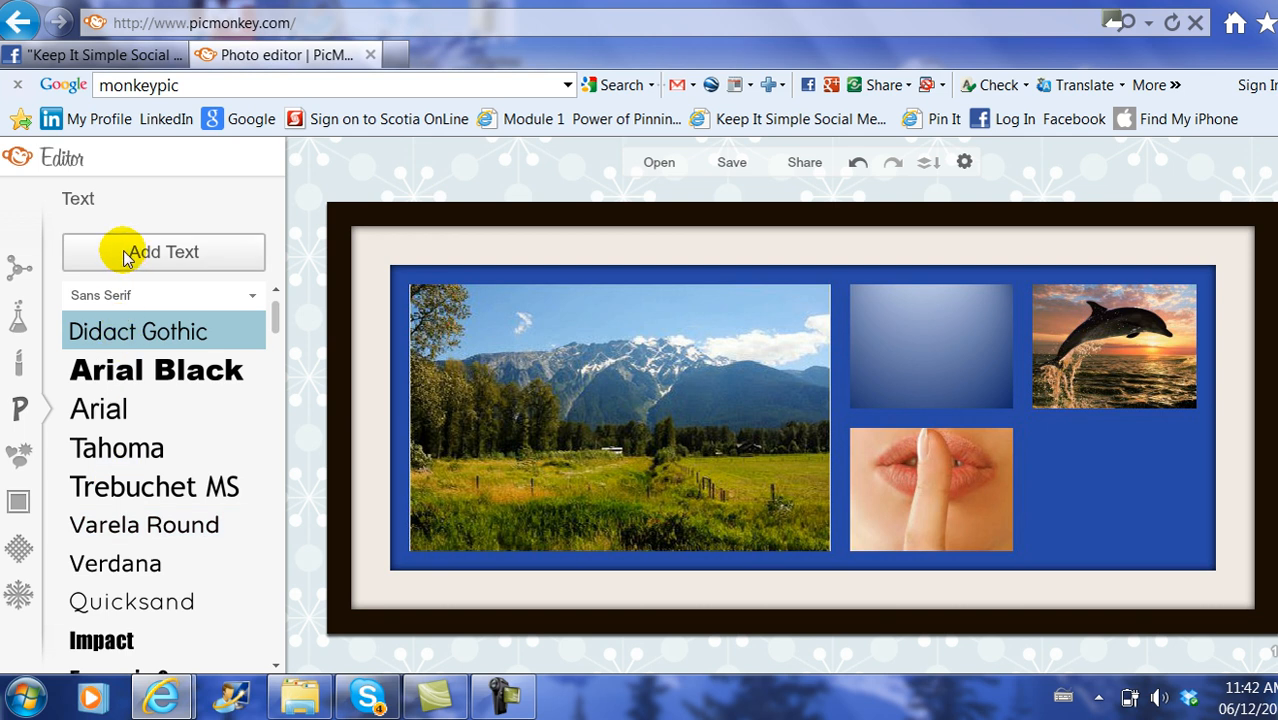
pyautogui.click(163, 251)
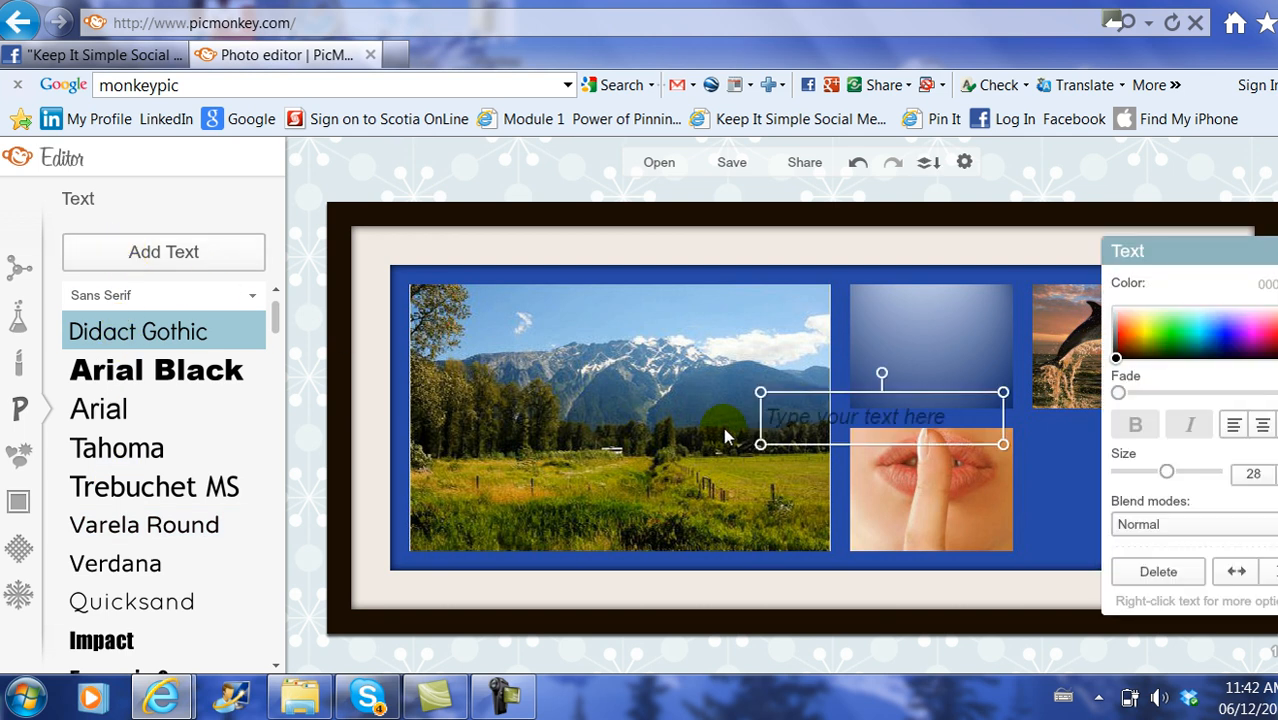
pyautogui.moveTo(880, 416); pyautogui.dragTo(880, 377)
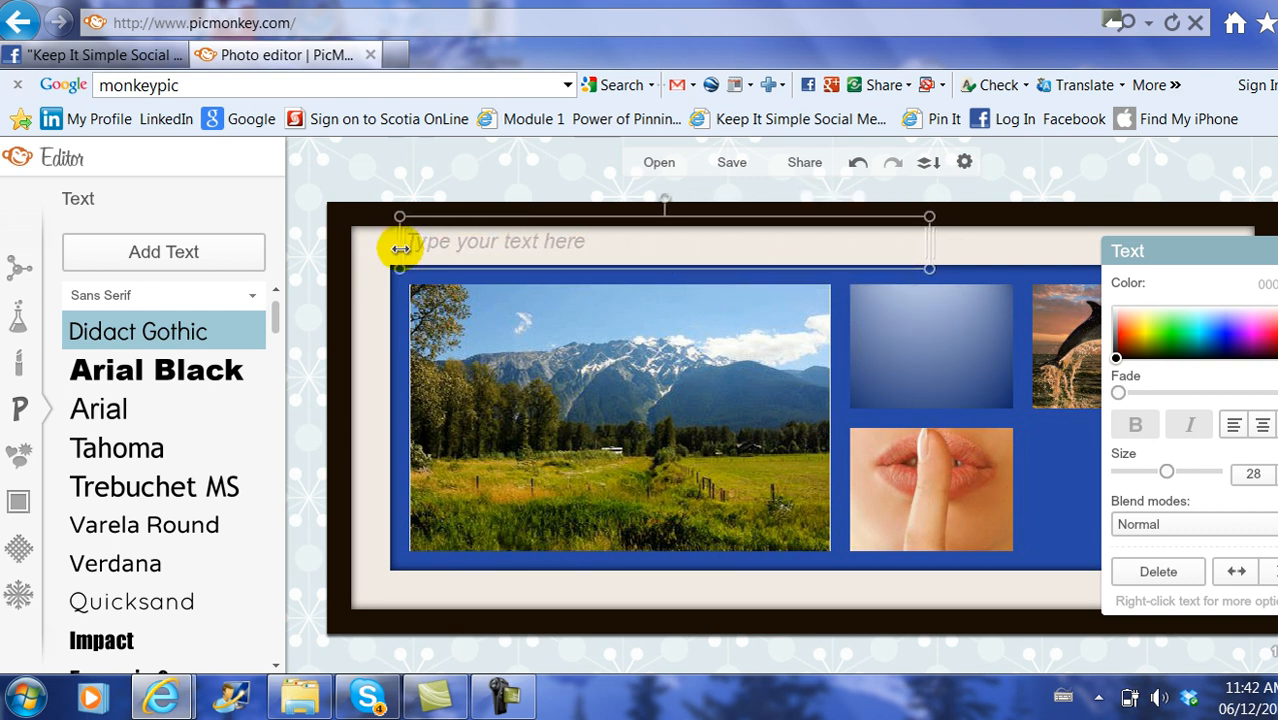
pyautogui.moveTo(400, 248); pyautogui.dragTo(1045, 250)
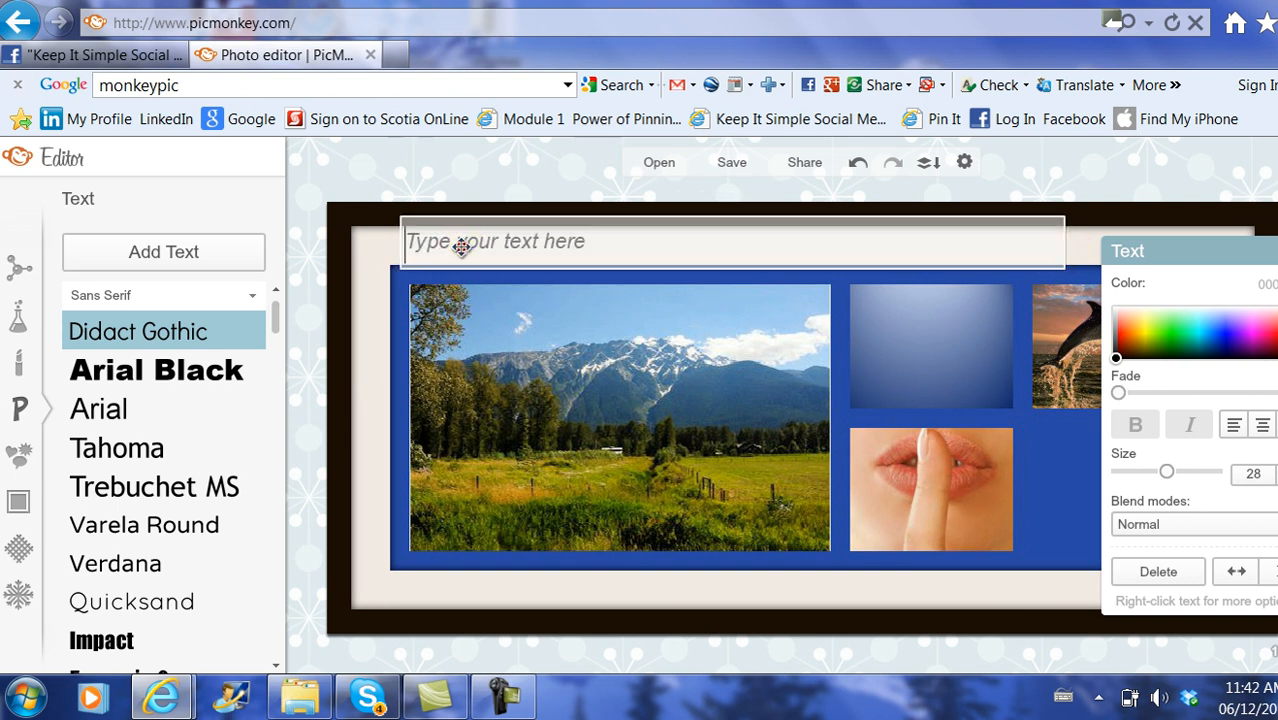
# Type the title 'The Beauty of our Comox Valley' into the top text box.
pyautogui.write('The')
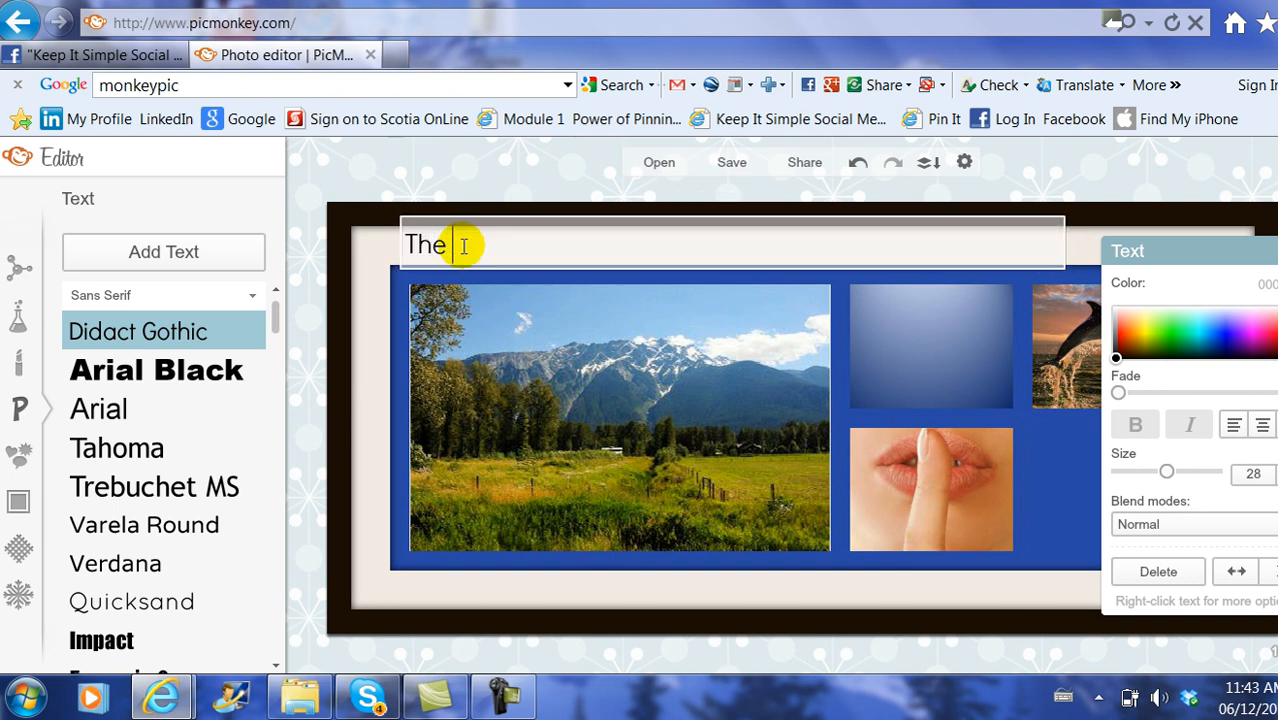
pyautogui.write('Beauty')
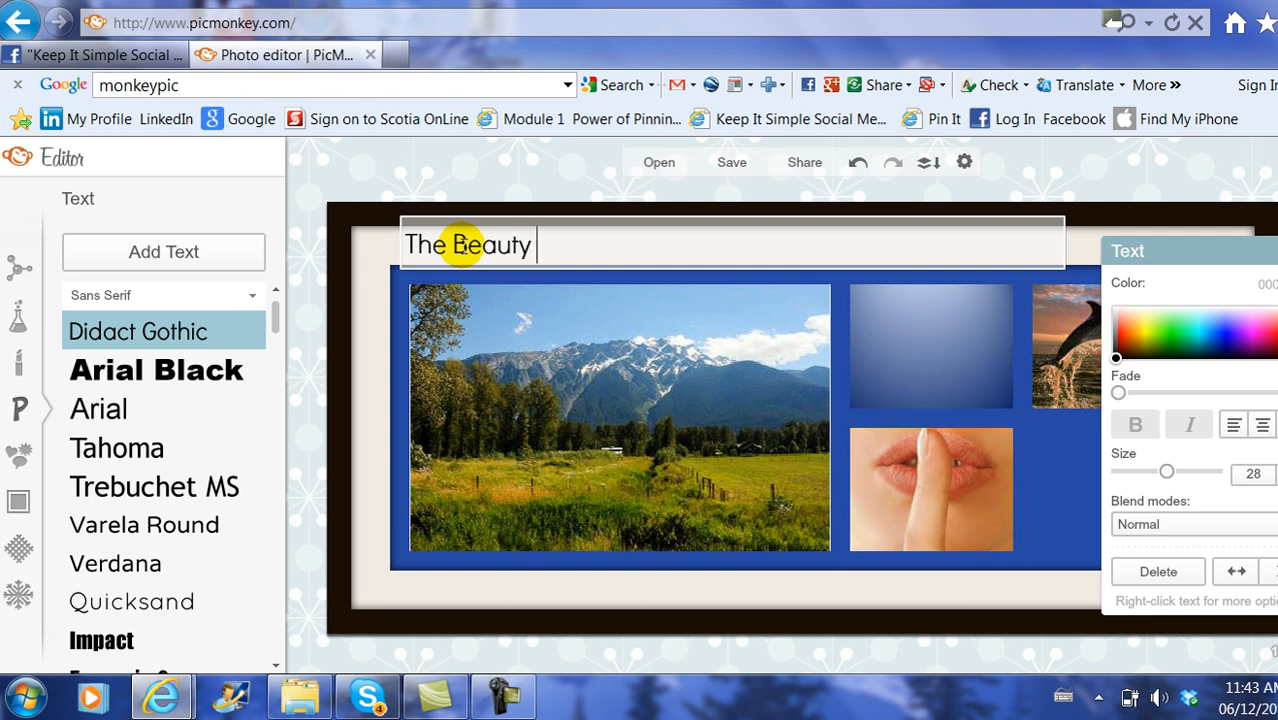
pyautogui.write('of')
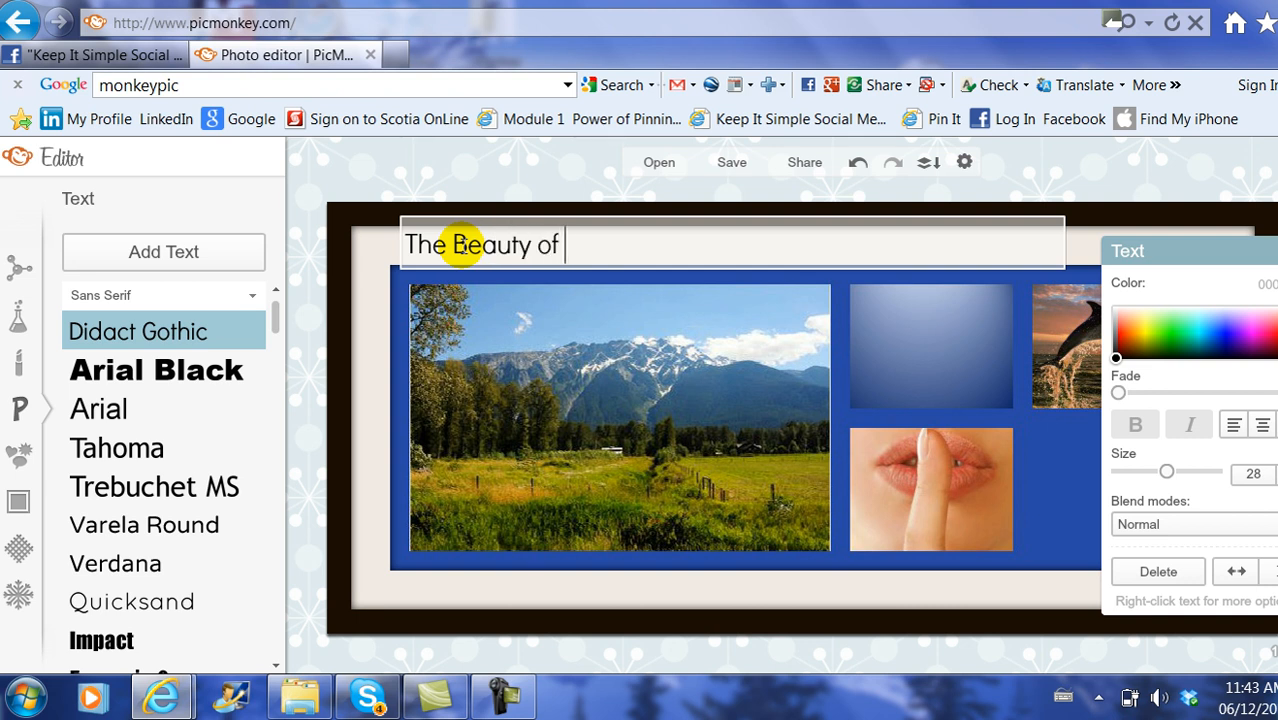
pyautogui.write('our Comox Valley')
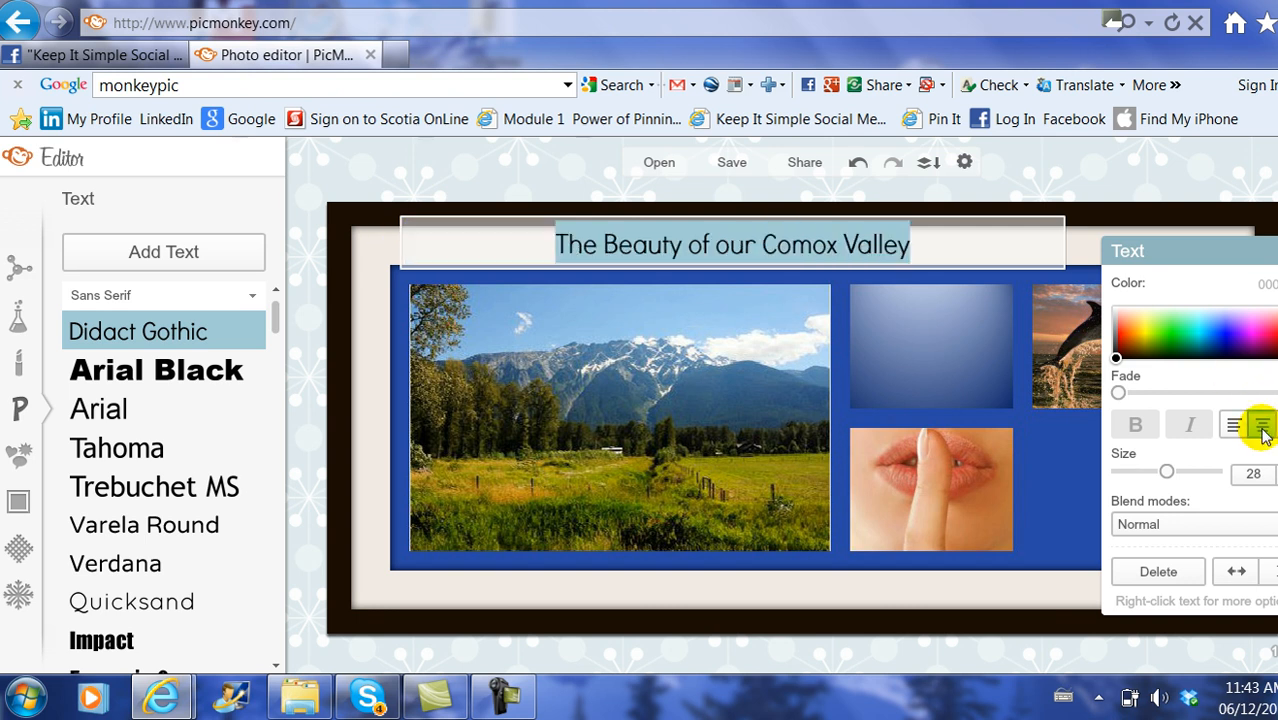
# Colour the title blue and switch its font from Arial Black to Chelsea Market.
pyautogui.click(1214, 340)
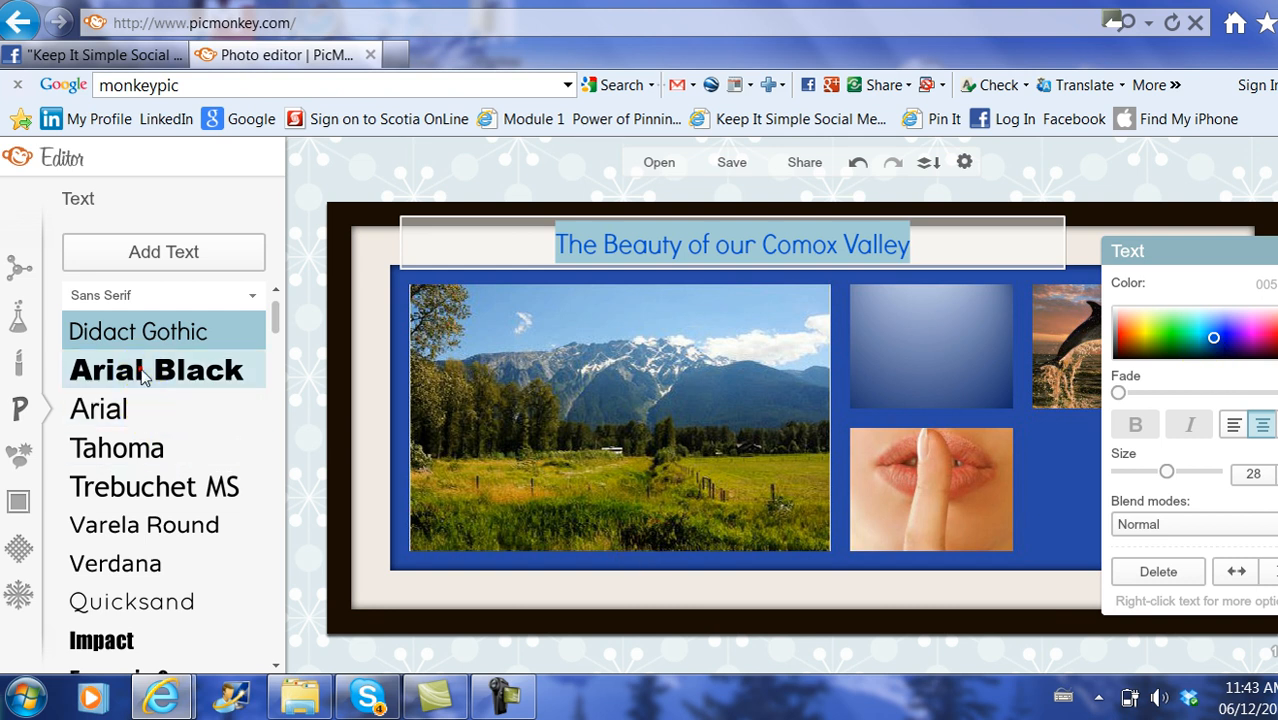
pyautogui.click(155, 369)
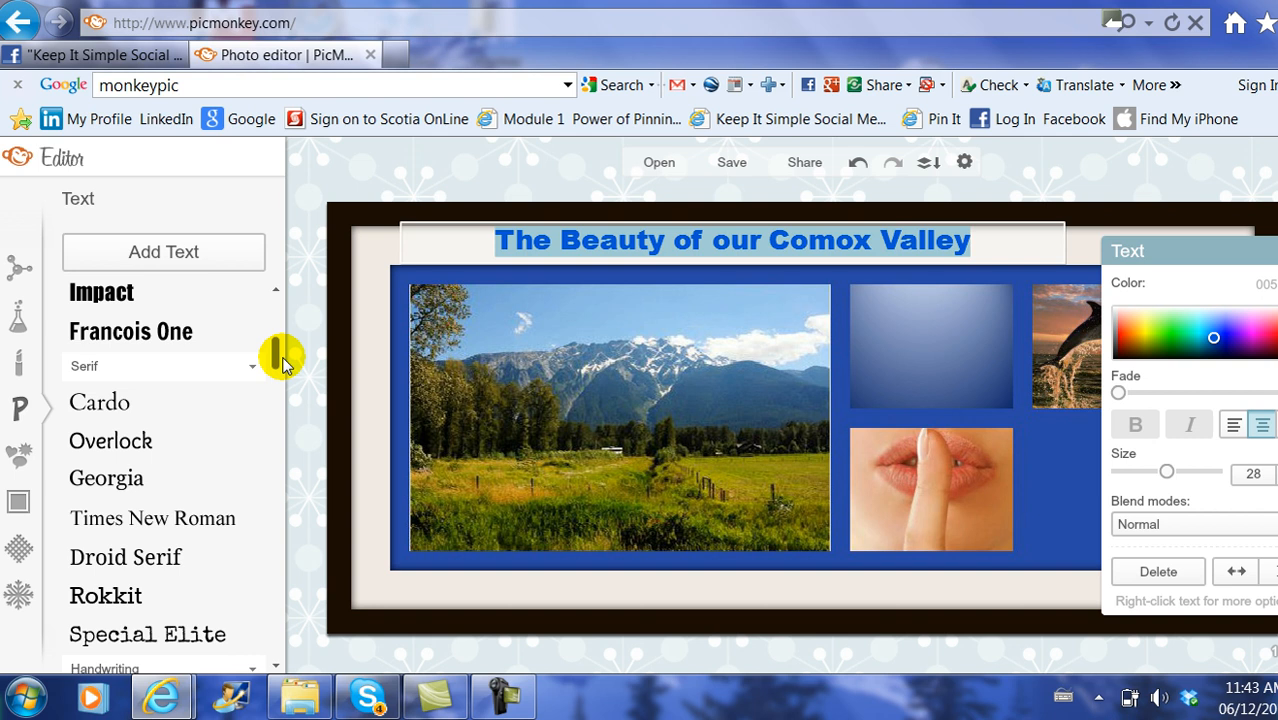
pyautogui.scroll(-3)
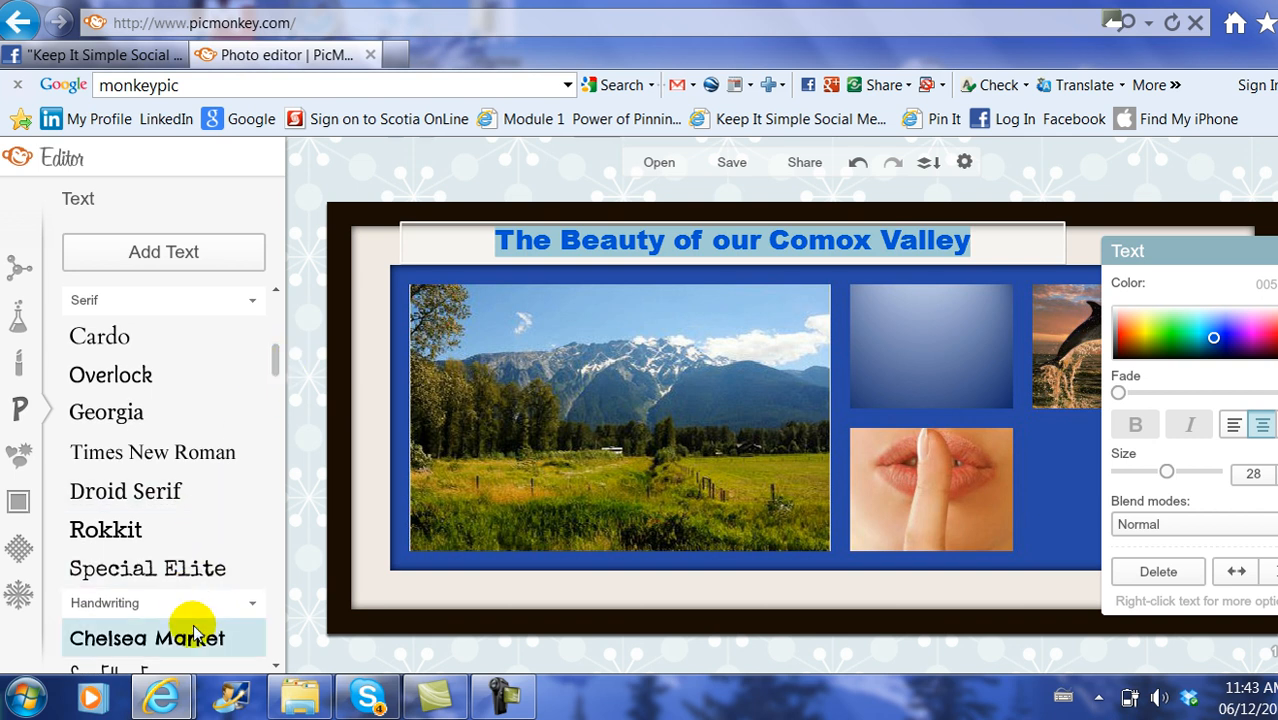
pyautogui.click(145, 638)
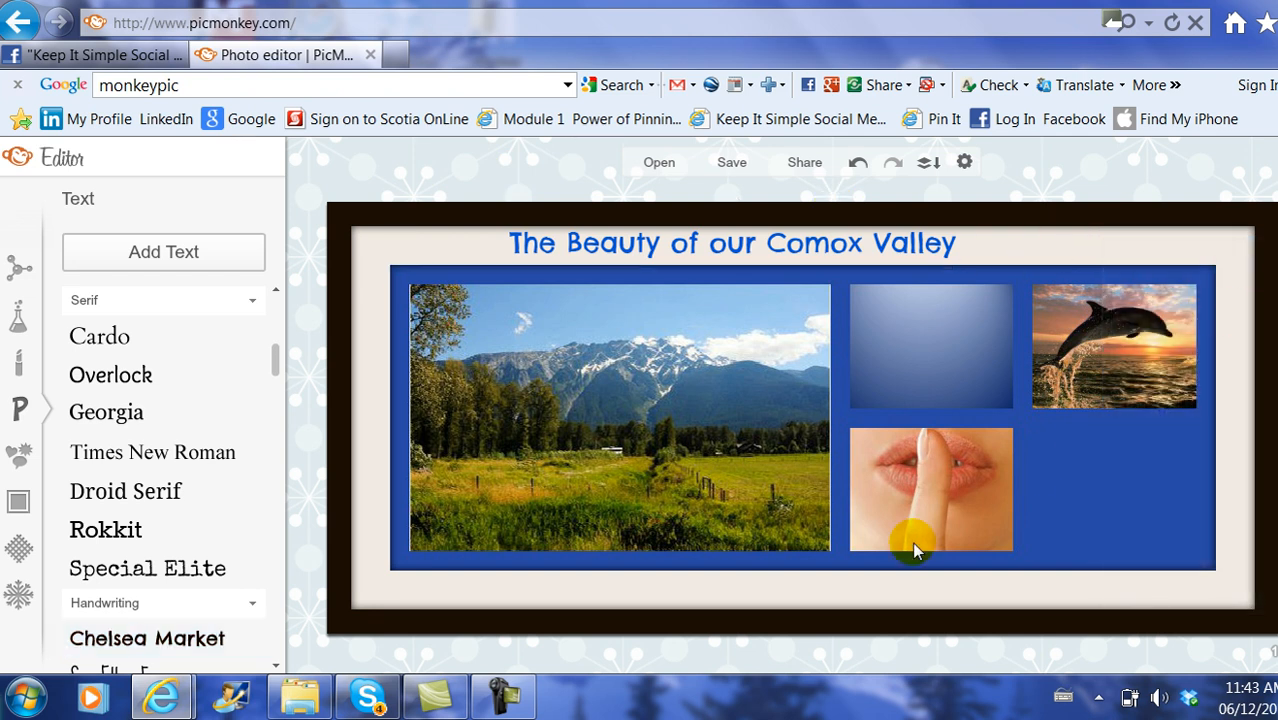
pyautogui.moveTo(900, 275)
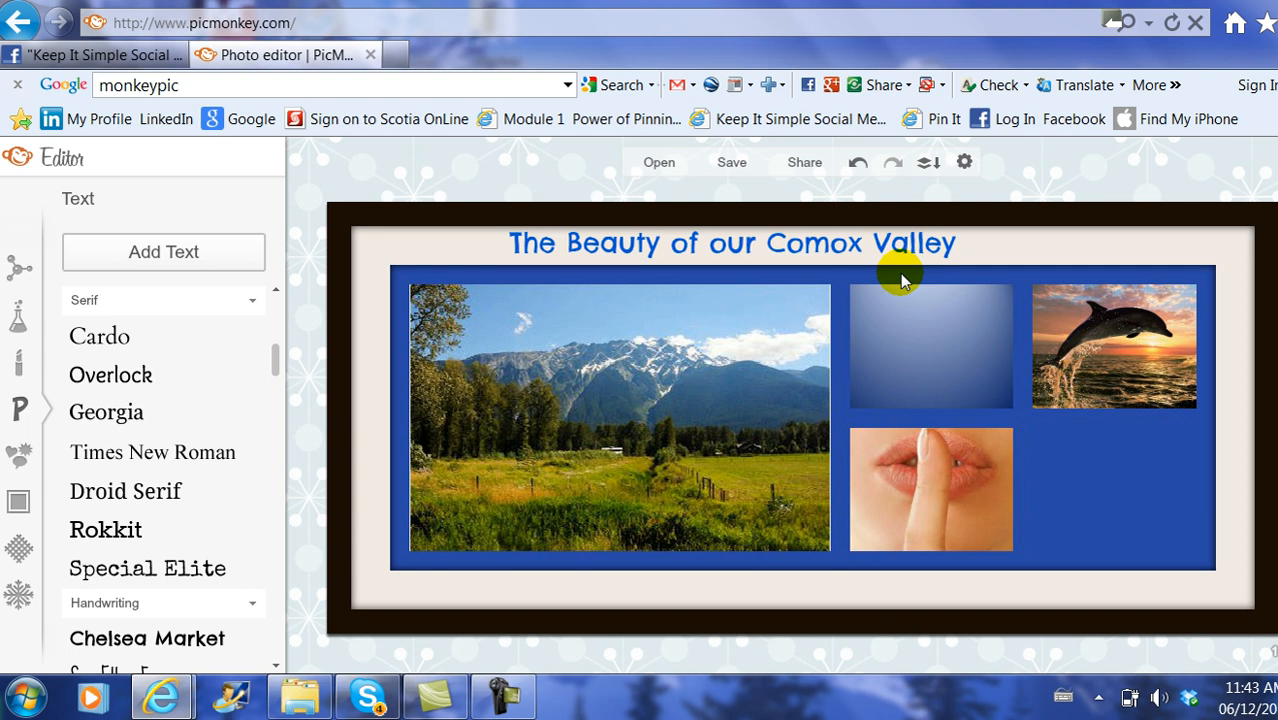
pyautogui.moveTo(928, 357)
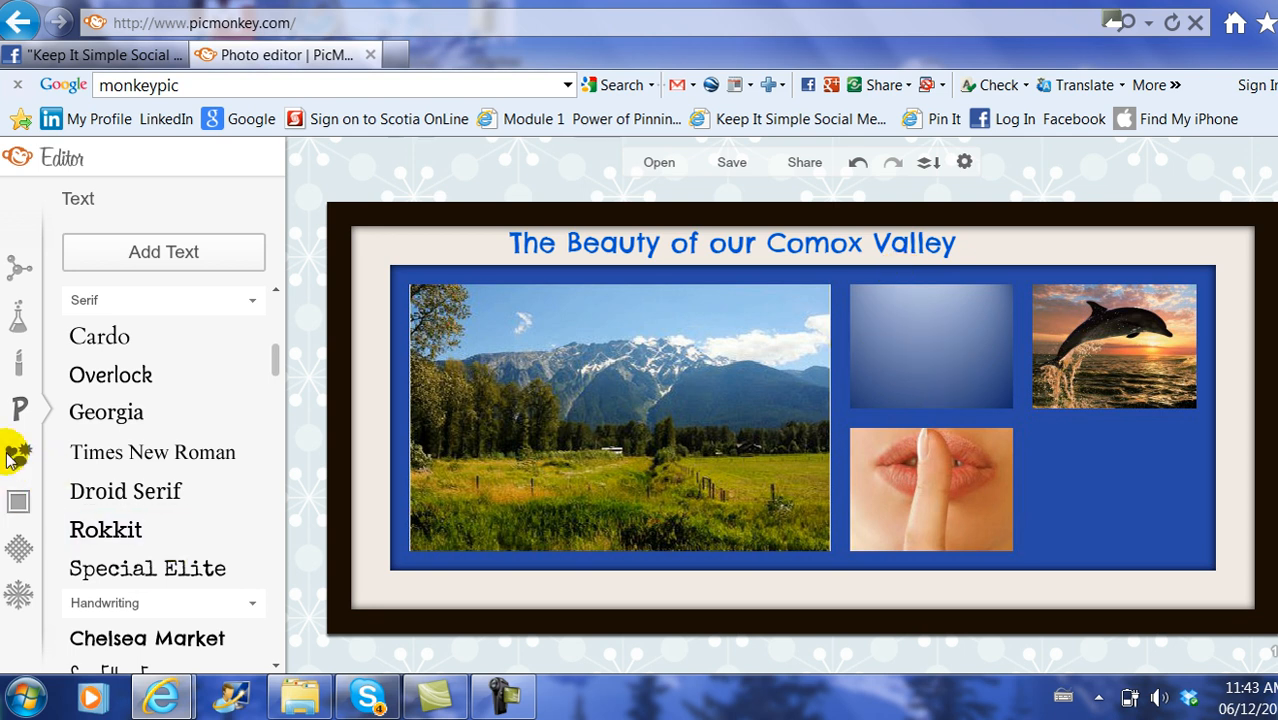
# Add a plain solid star overlay and move it onto the blue gradient square.
pyautogui.click(18, 456)
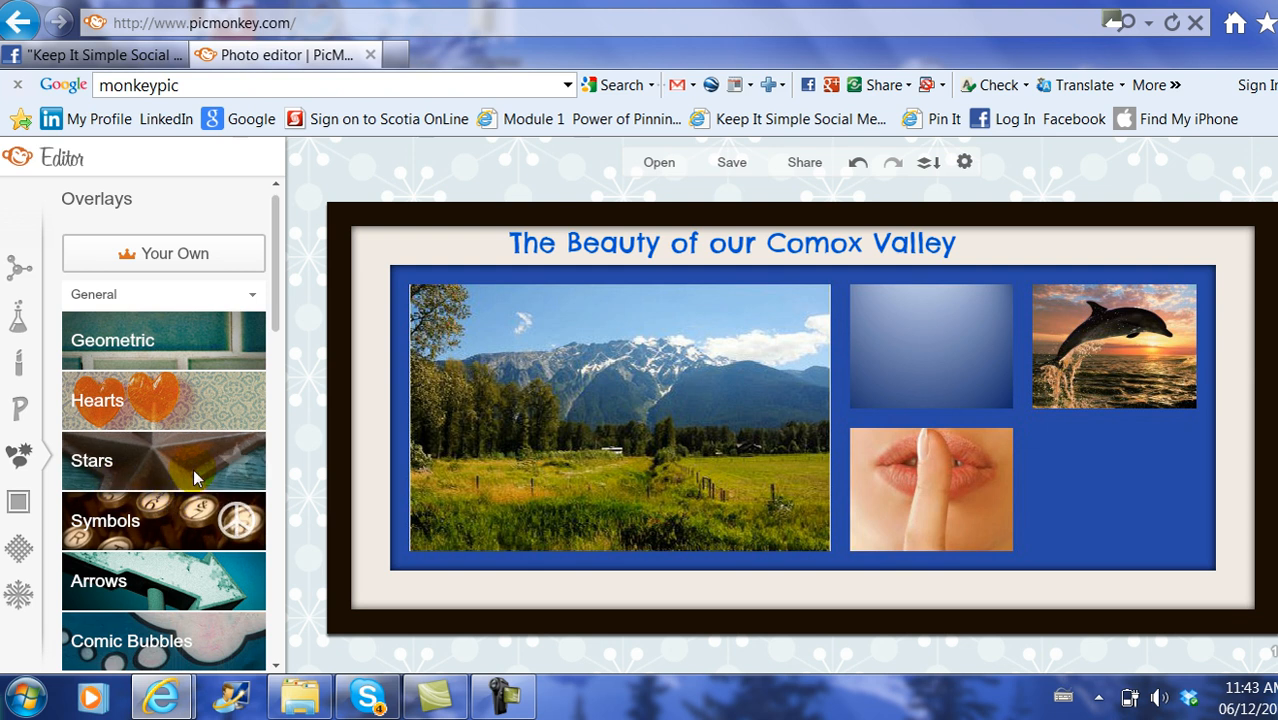
pyautogui.click(91, 460)
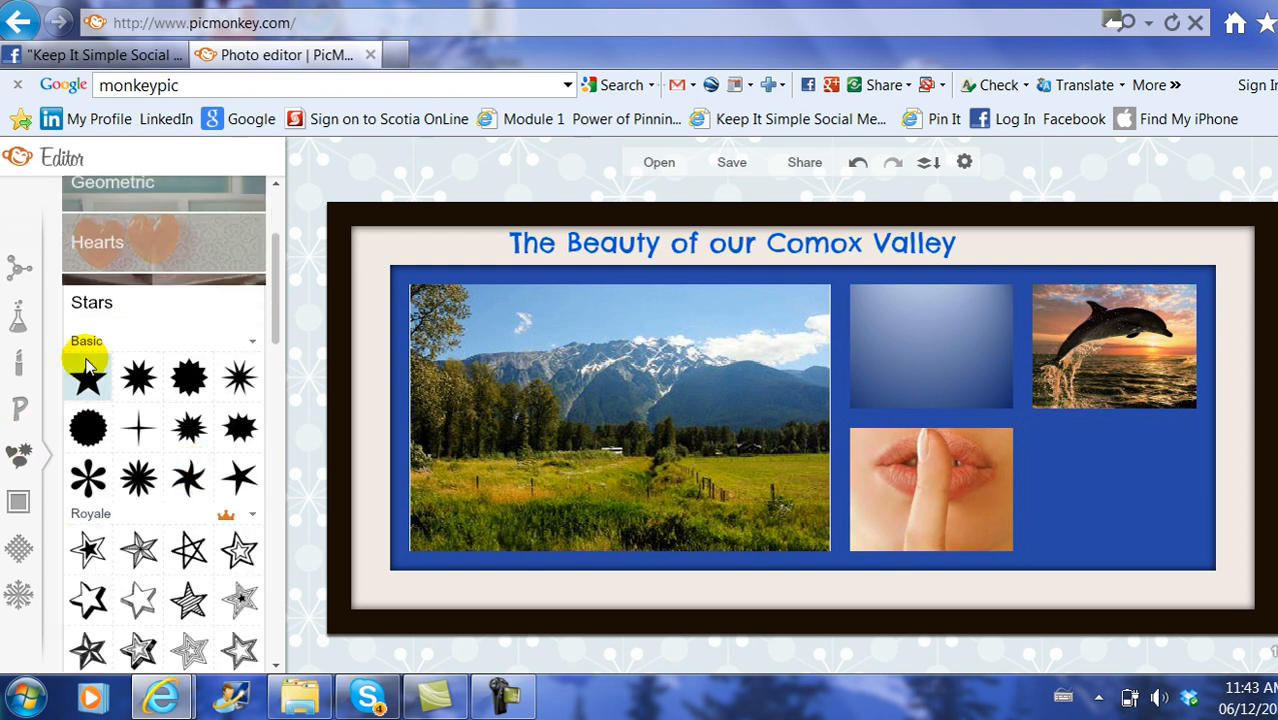
pyautogui.click(88, 377)
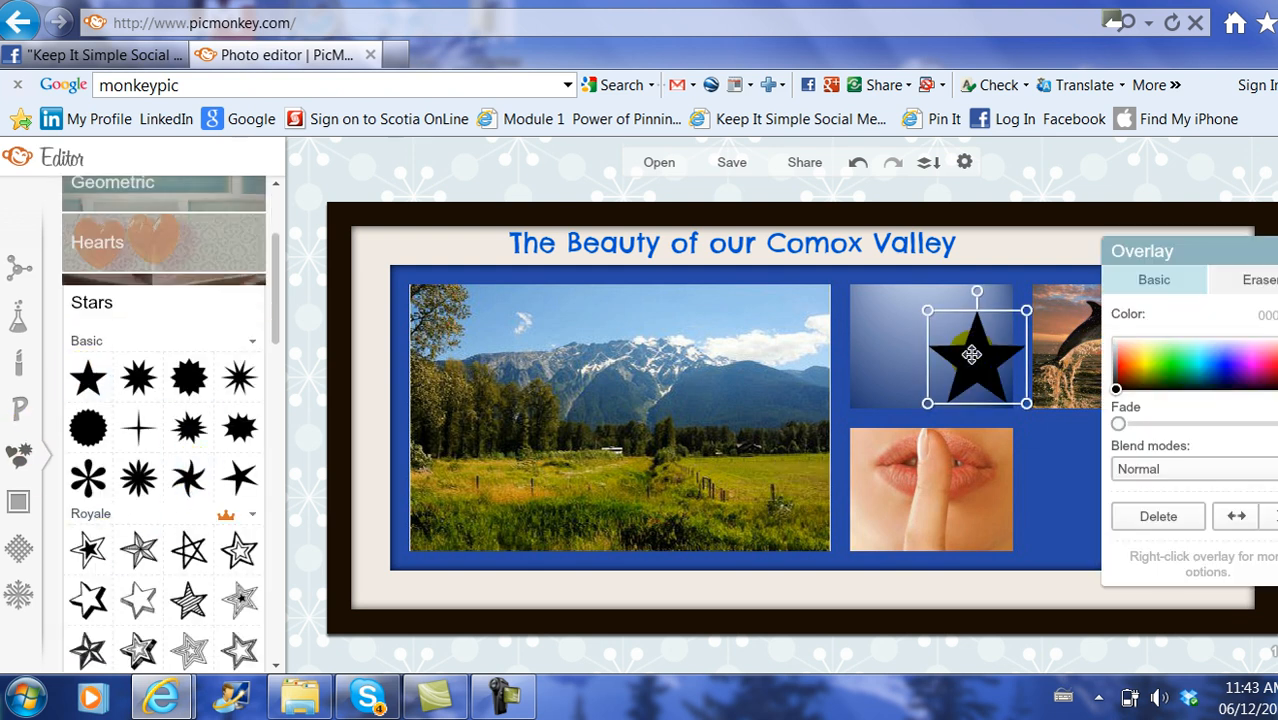
pyautogui.moveTo(970, 355); pyautogui.dragTo(925, 345)
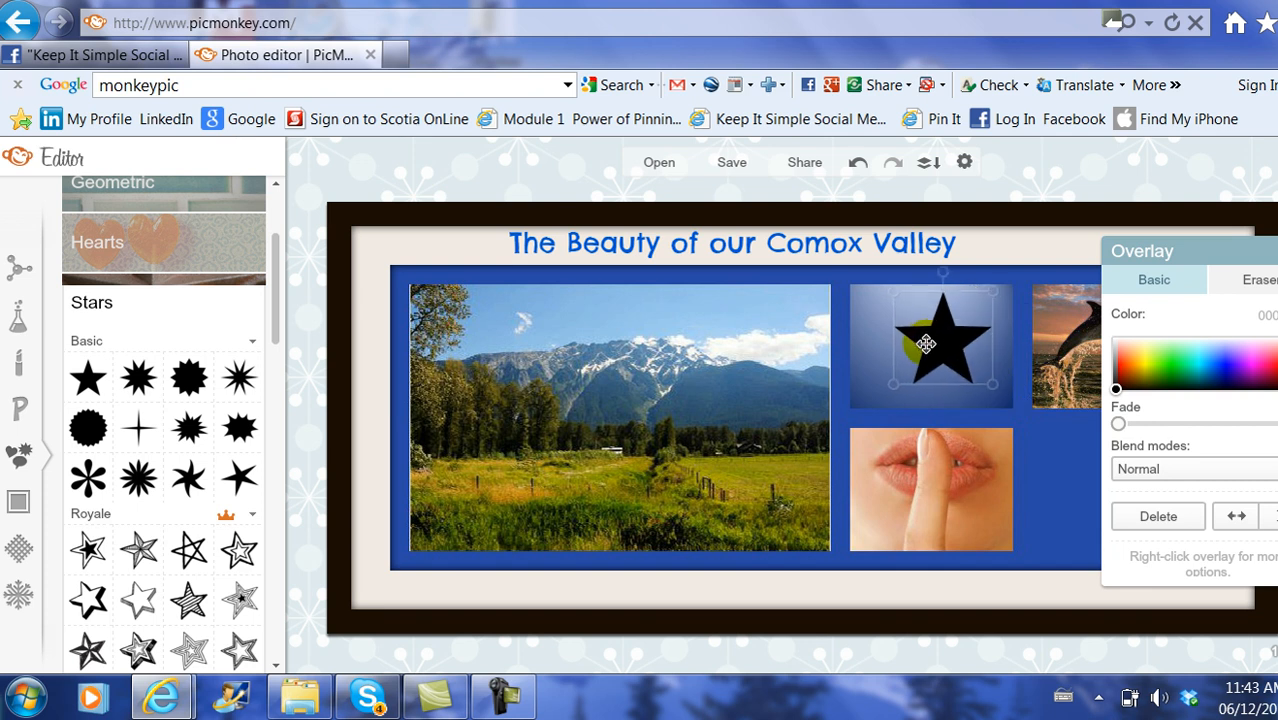
# Recolour the star pink and add a dark red solid heart in the bottom-right cell.
pyautogui.click(1270, 365)
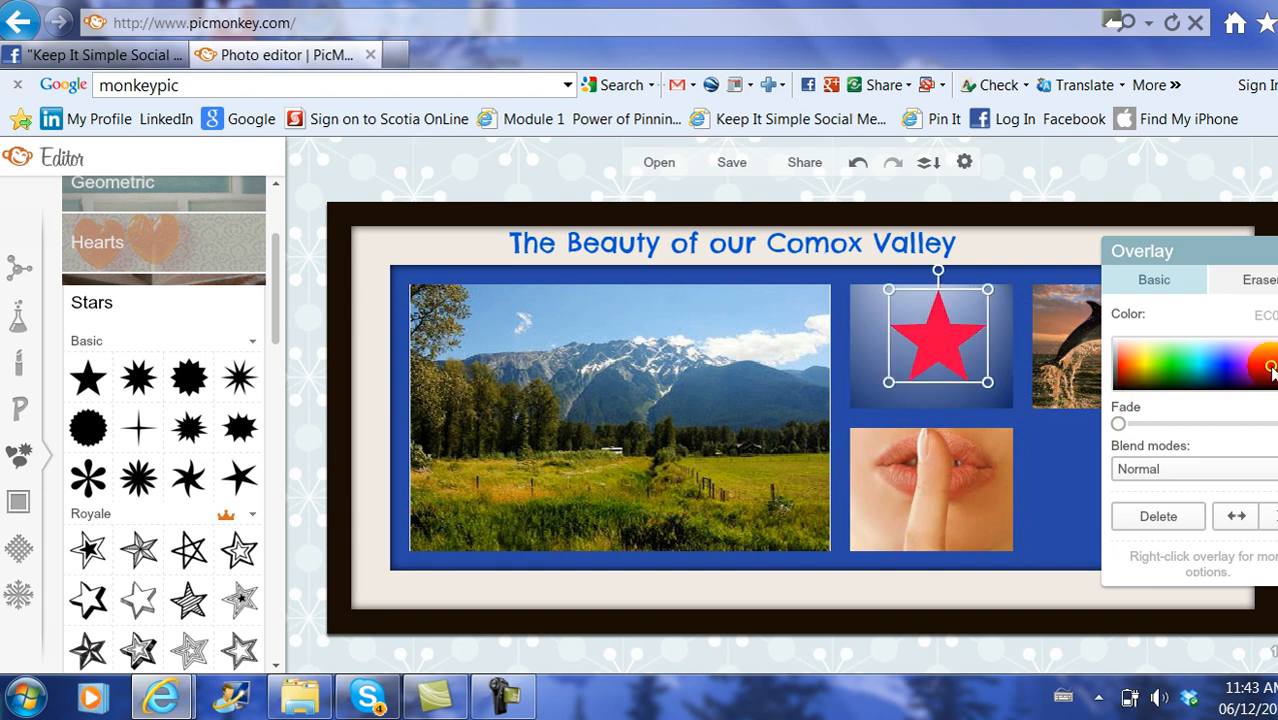
pyautogui.click(1257, 362)
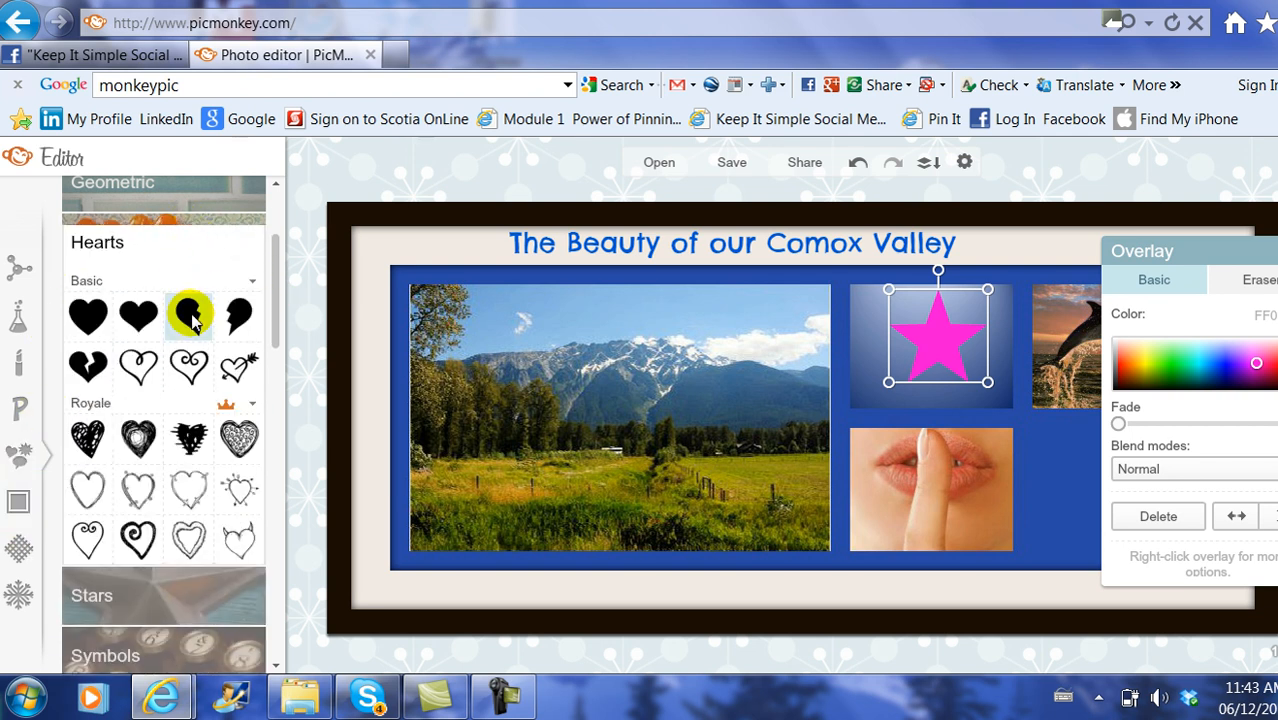
pyautogui.click(189, 315)
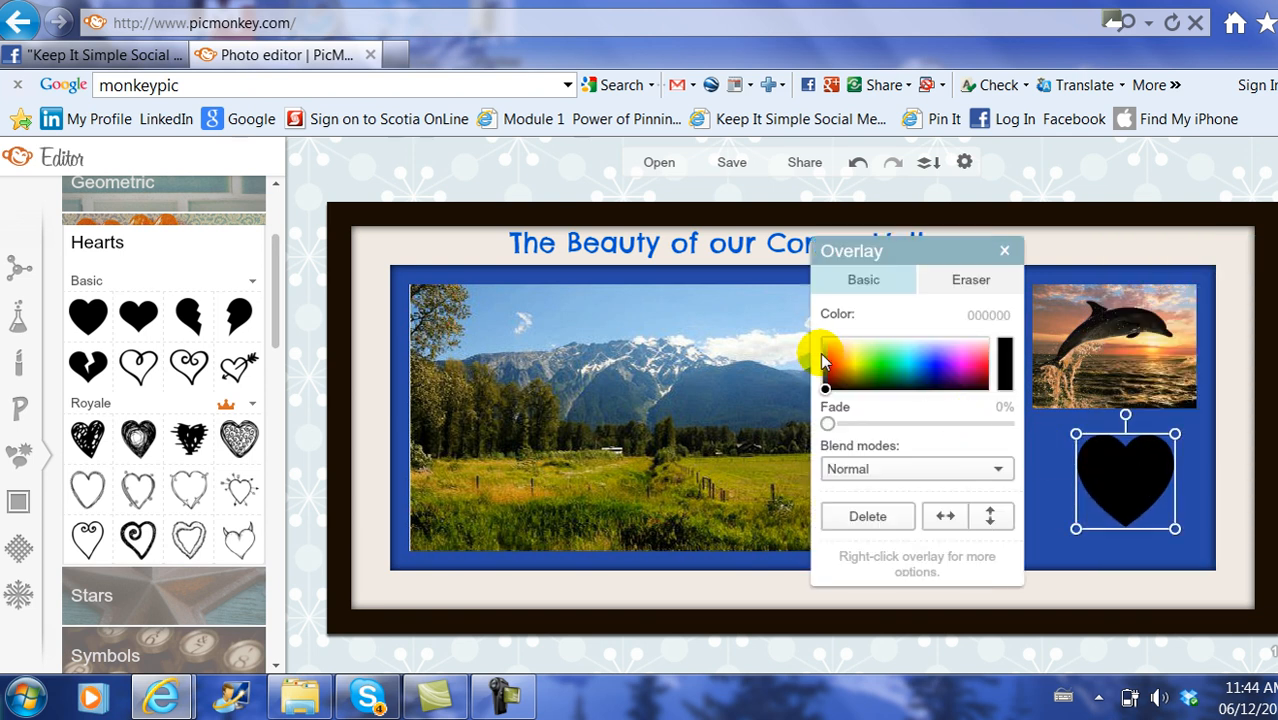
pyautogui.click(833, 355)
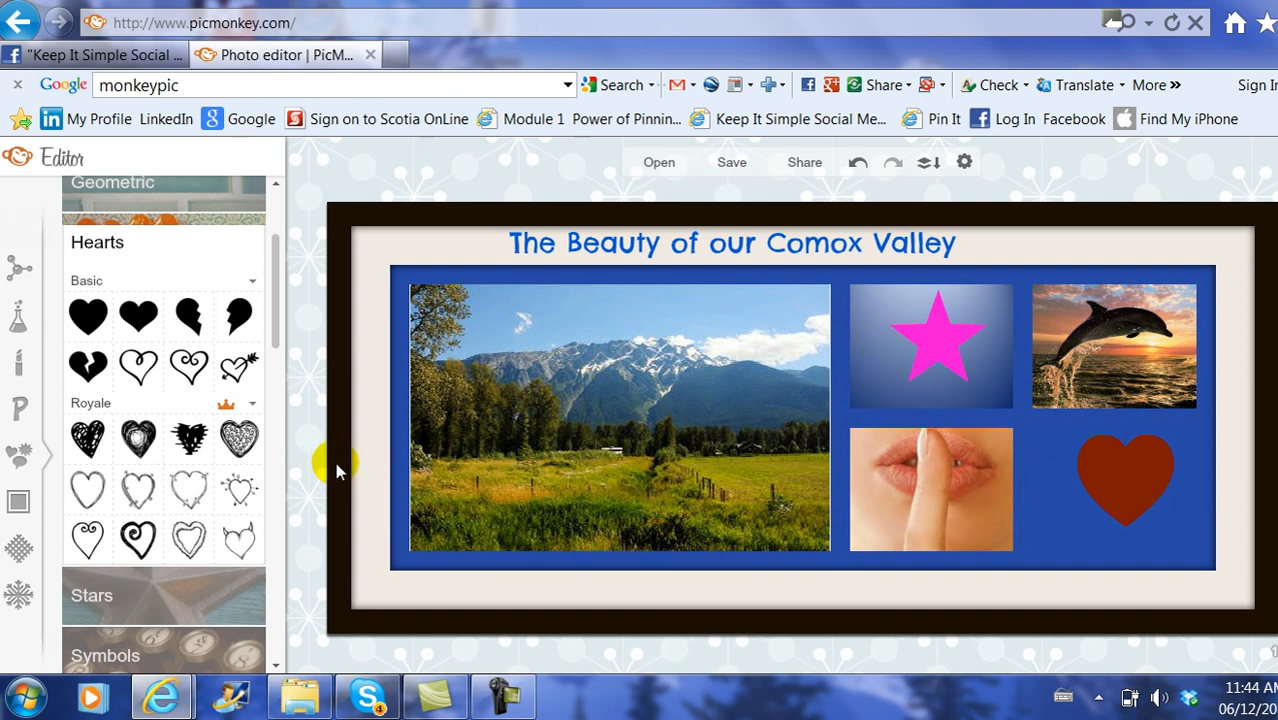
pyautogui.moveTo(505, 565)
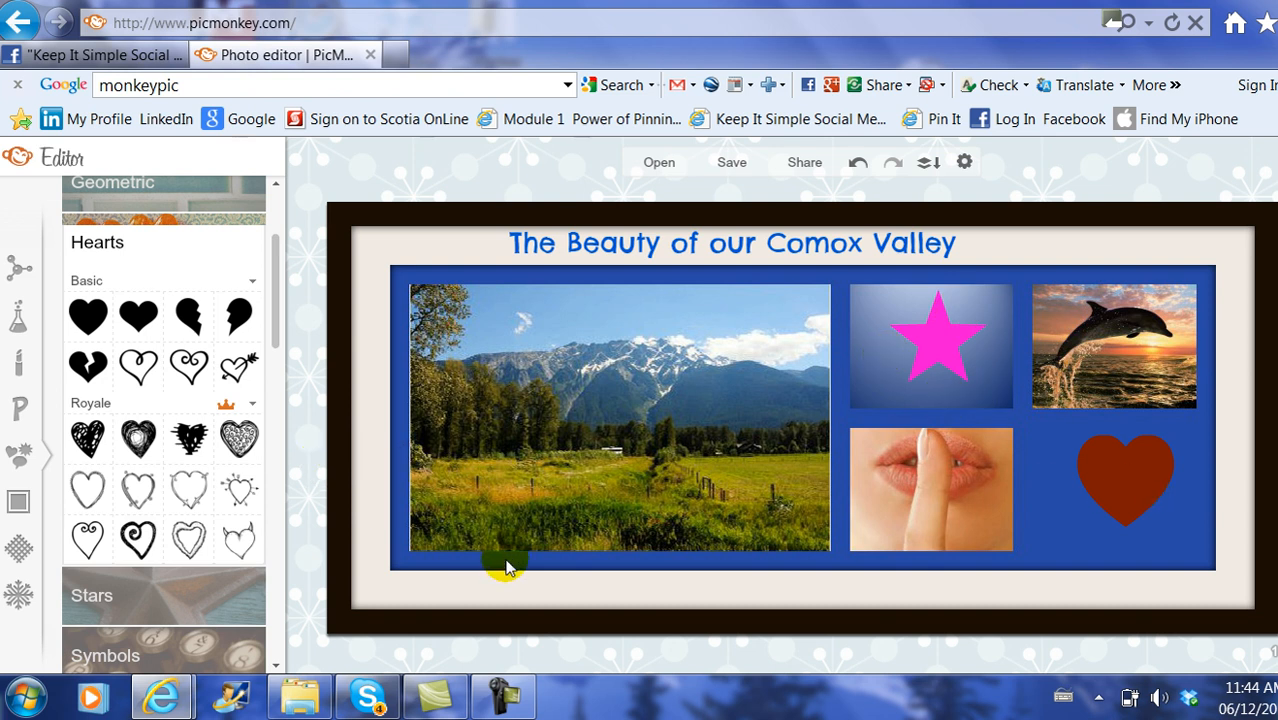
pyautogui.moveTo(383, 598)
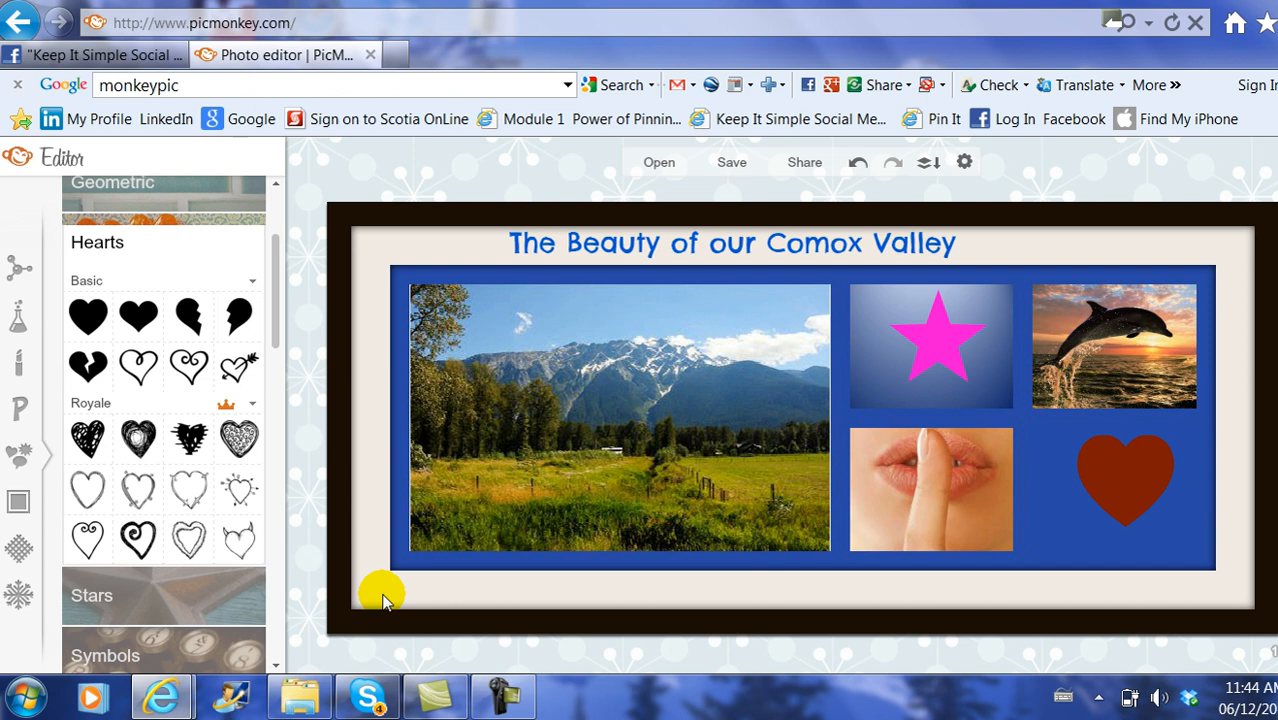
pyautogui.moveTo(545, 570)
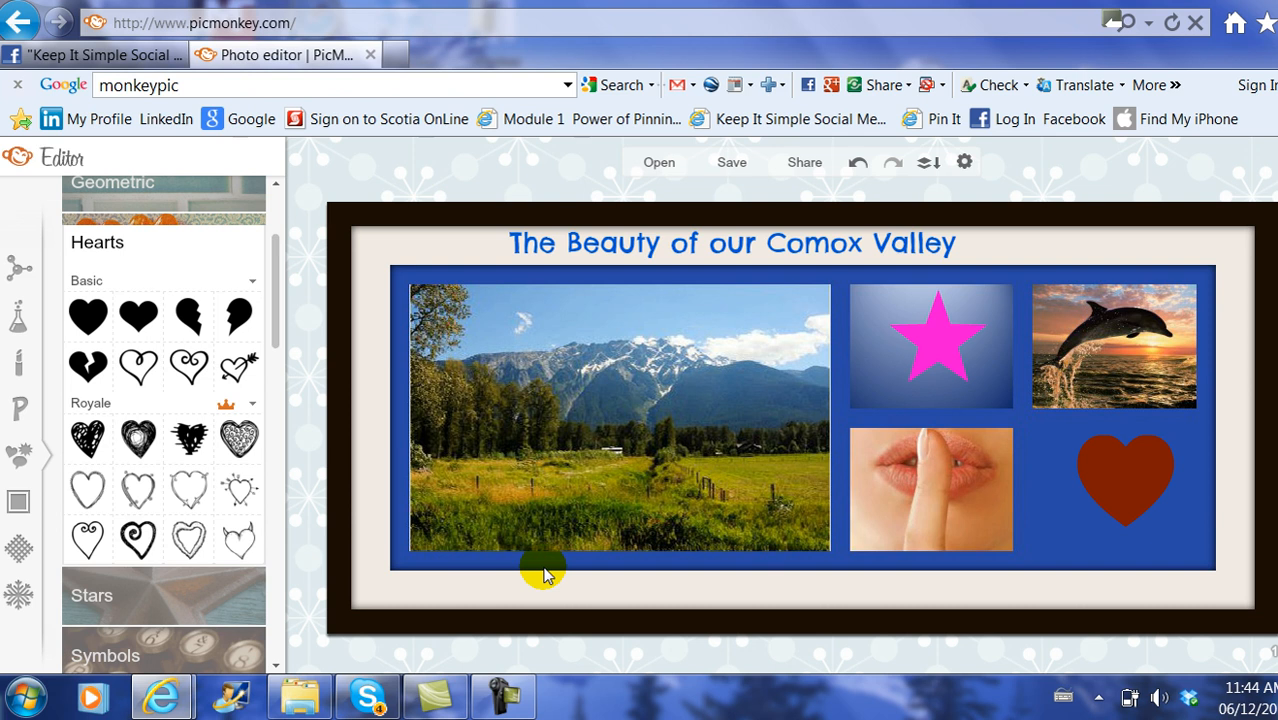
pyautogui.moveTo(578, 523)
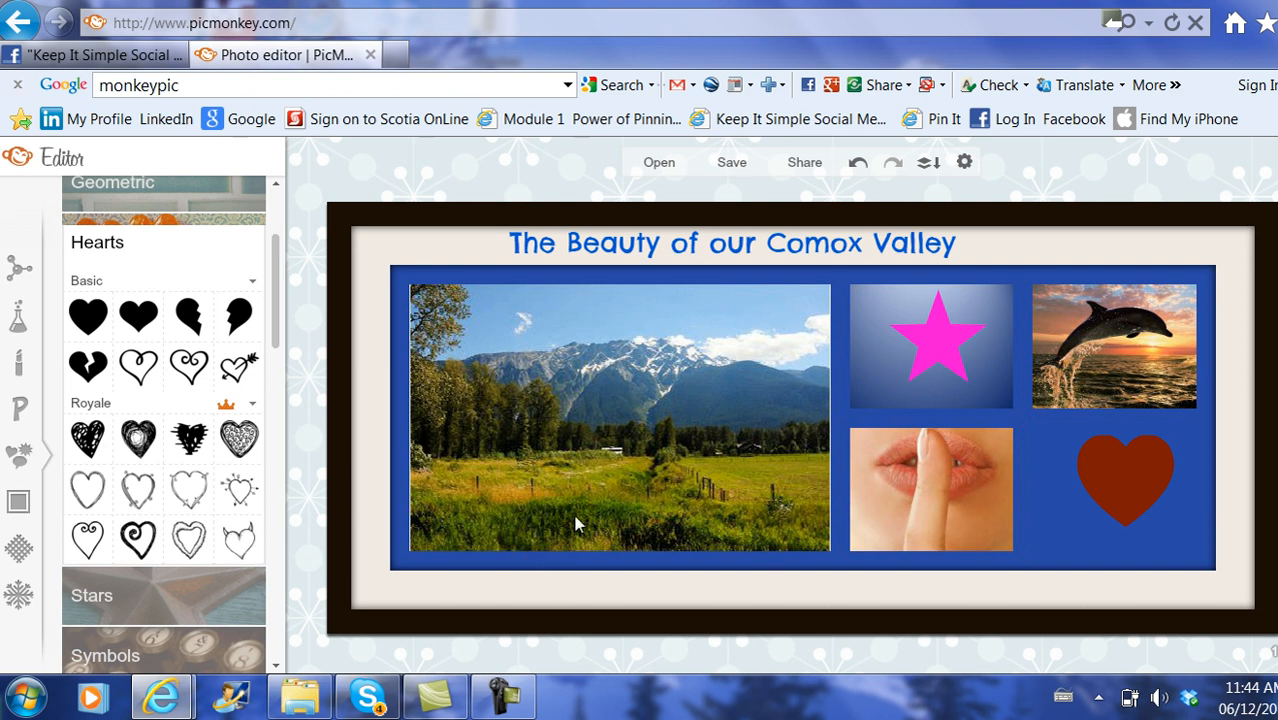
# Save the photo as PicMonkey Collage.jpg in MonkeyPic, confirming replacement of the older file.
pyautogui.click(731, 162)
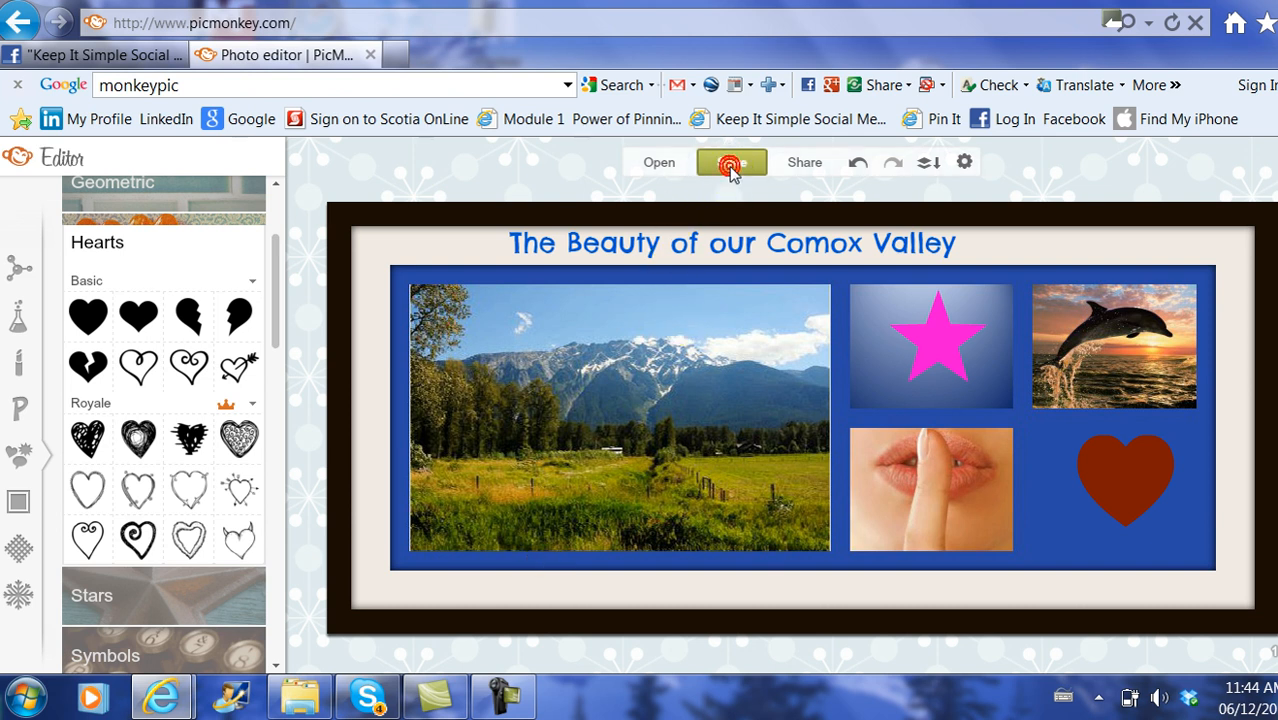
pyautogui.click(731, 162)
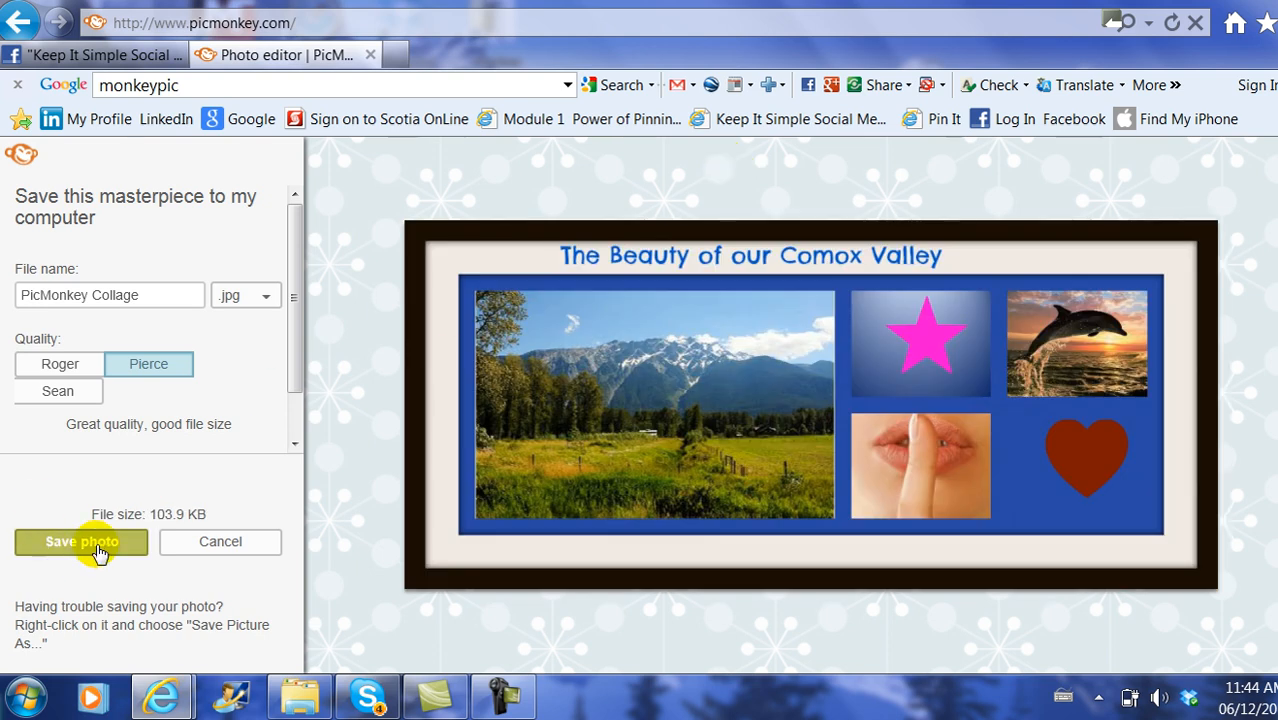
pyautogui.click(81, 541)
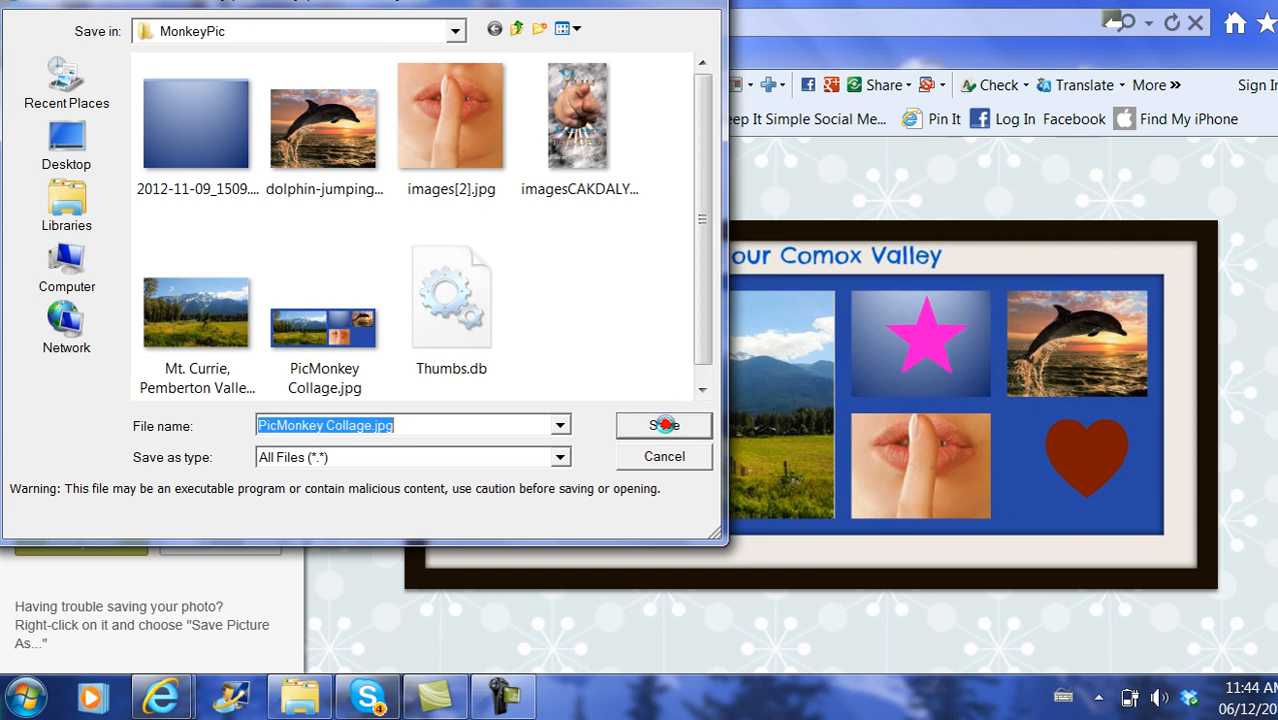
pyautogui.click(663, 425)
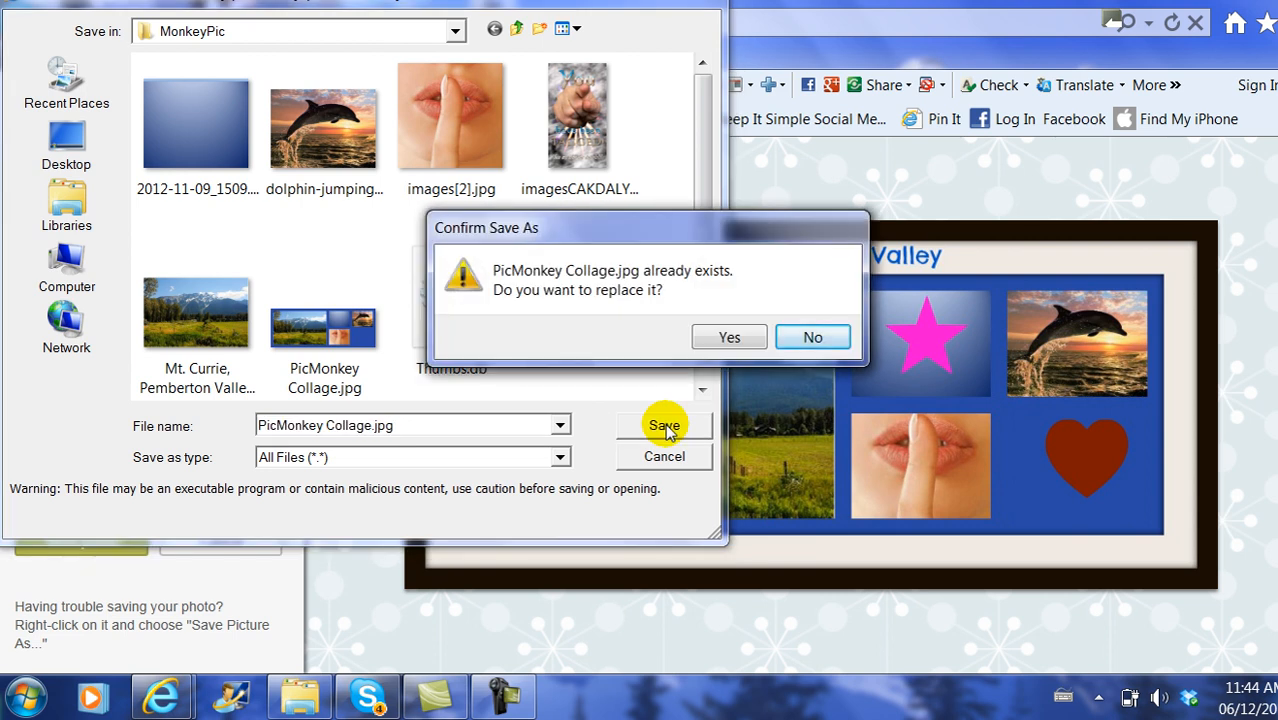
pyautogui.moveTo(303, 355)
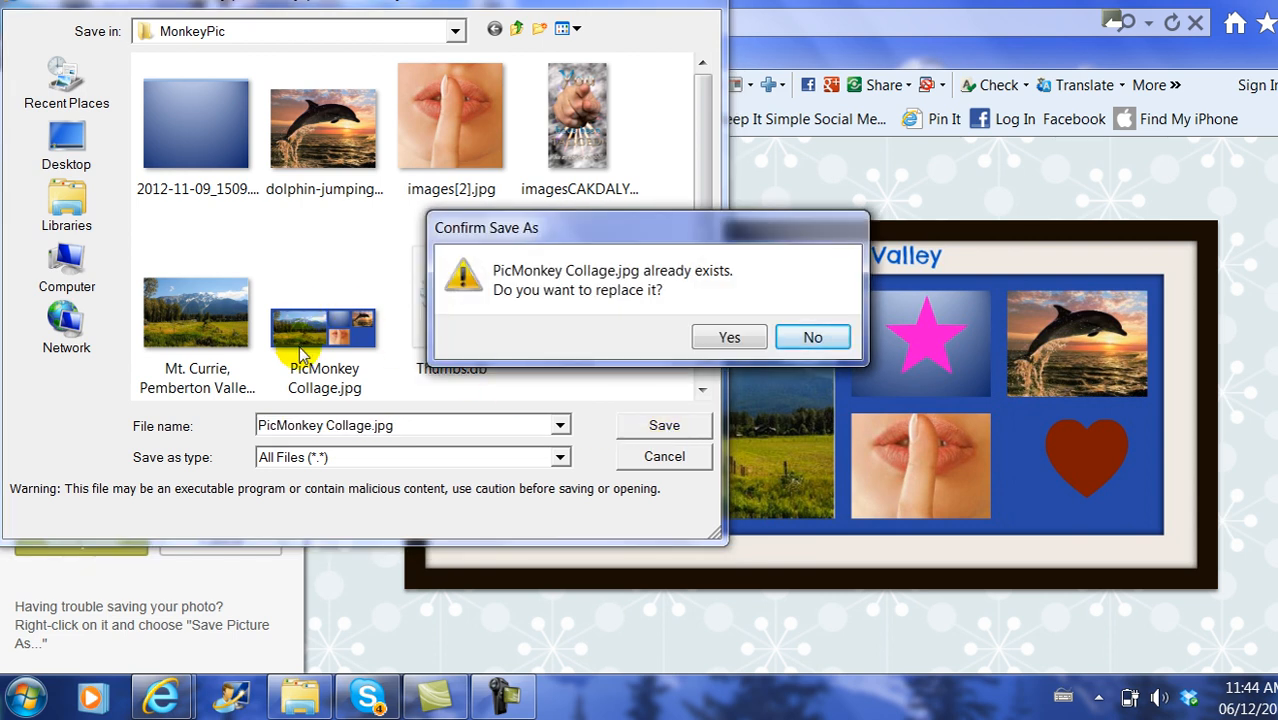
pyautogui.moveTo(728, 336)
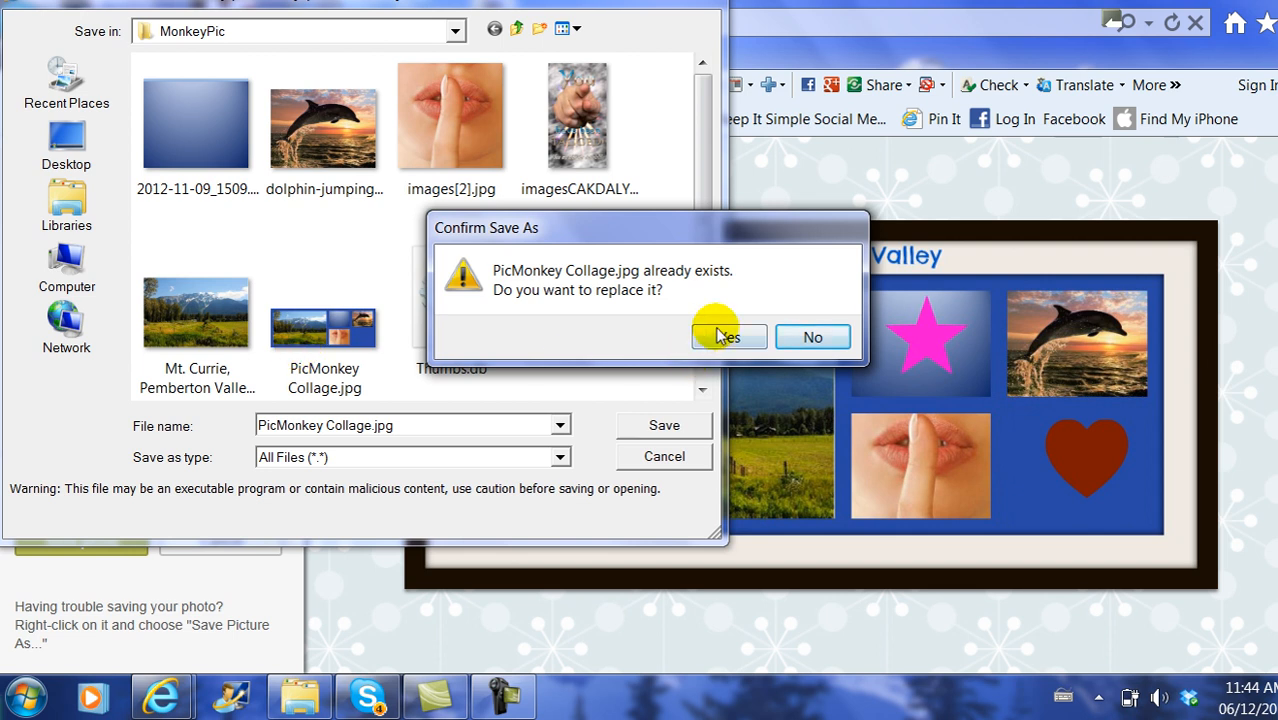
pyautogui.click(728, 336)
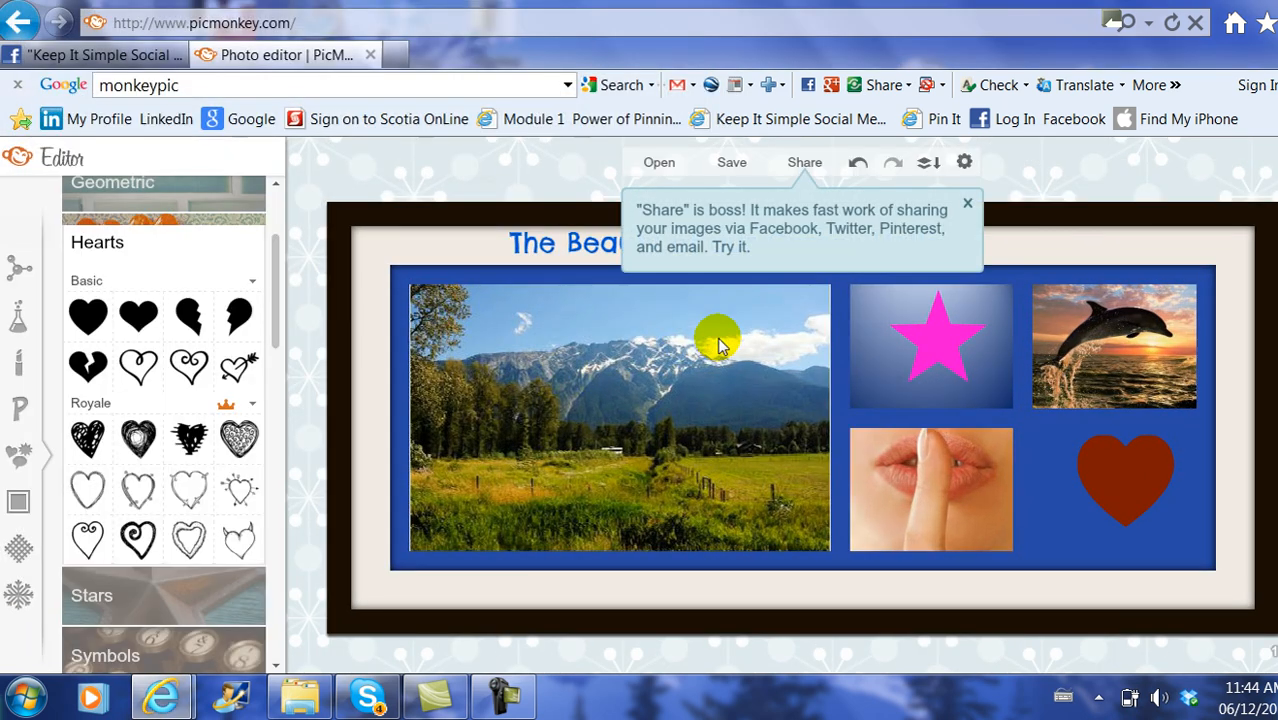
# On the Facebook page, upload PicMonkey Collage.jpg from the MonkeyPic folder as a new cover.
pyautogui.click(90, 55)
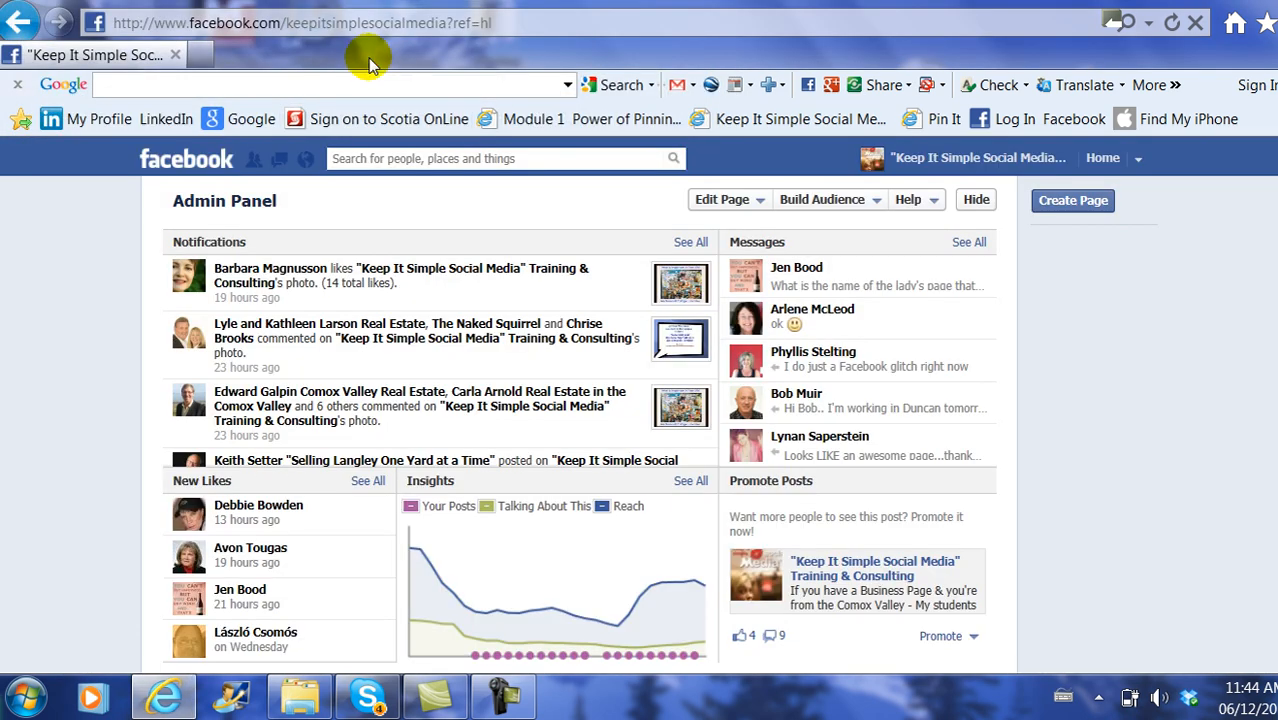
pyautogui.moveTo(95, 55)
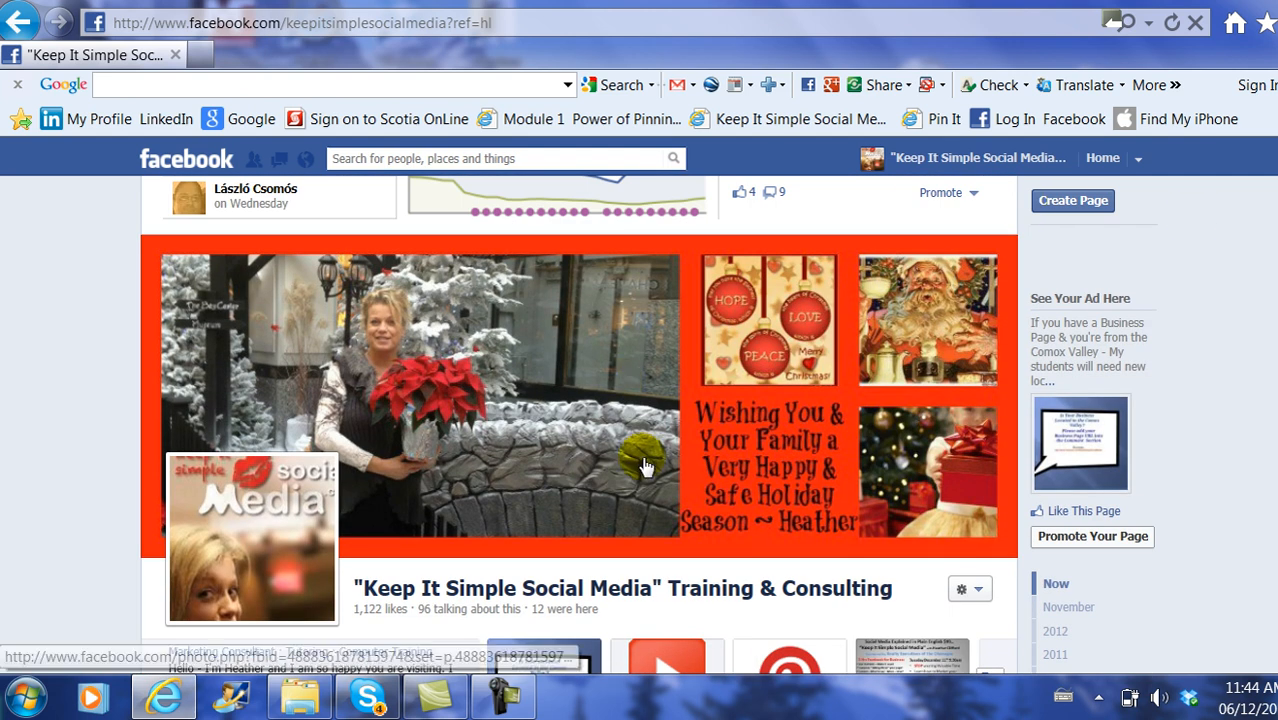
pyautogui.moveTo(916, 503)
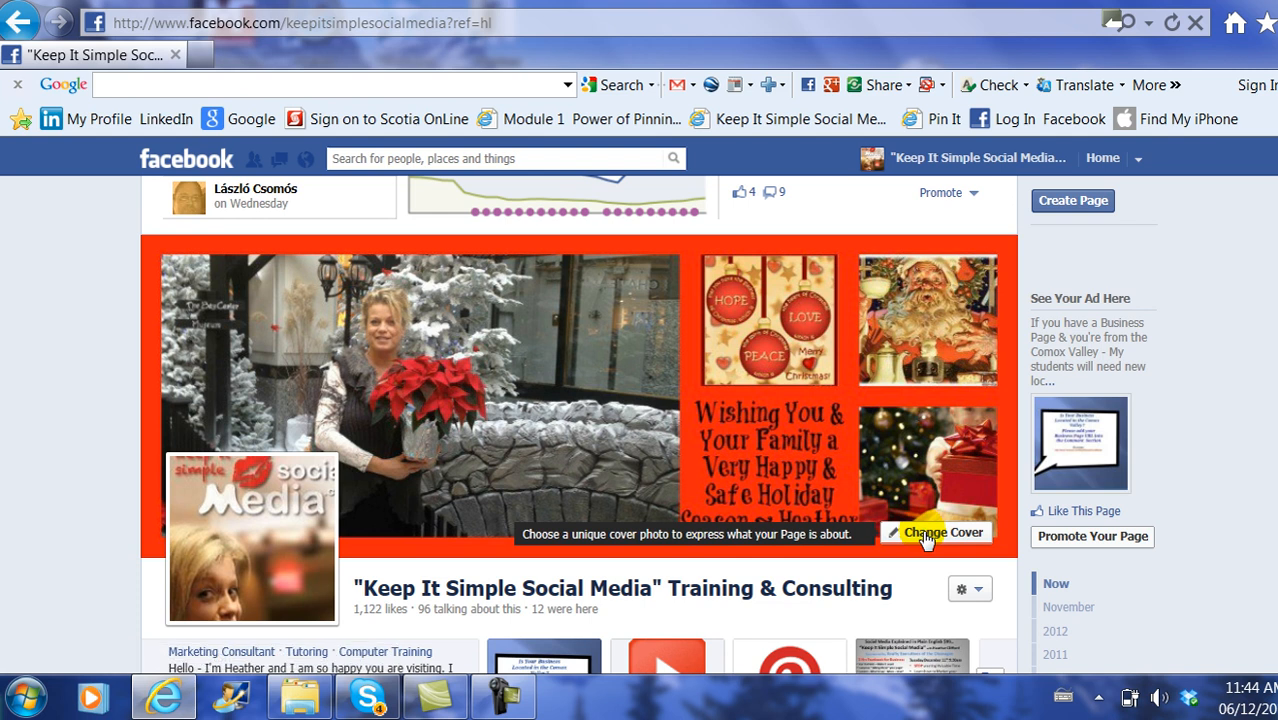
pyautogui.click(936, 532)
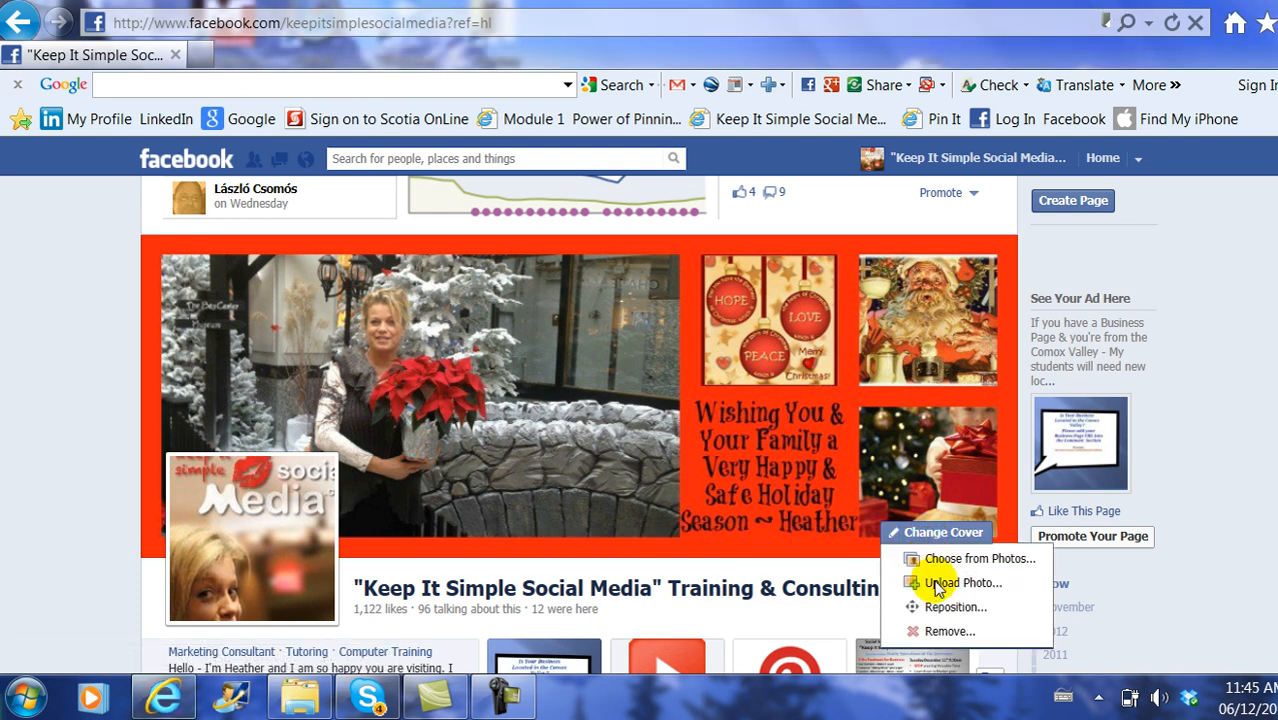
pyautogui.click(963, 582)
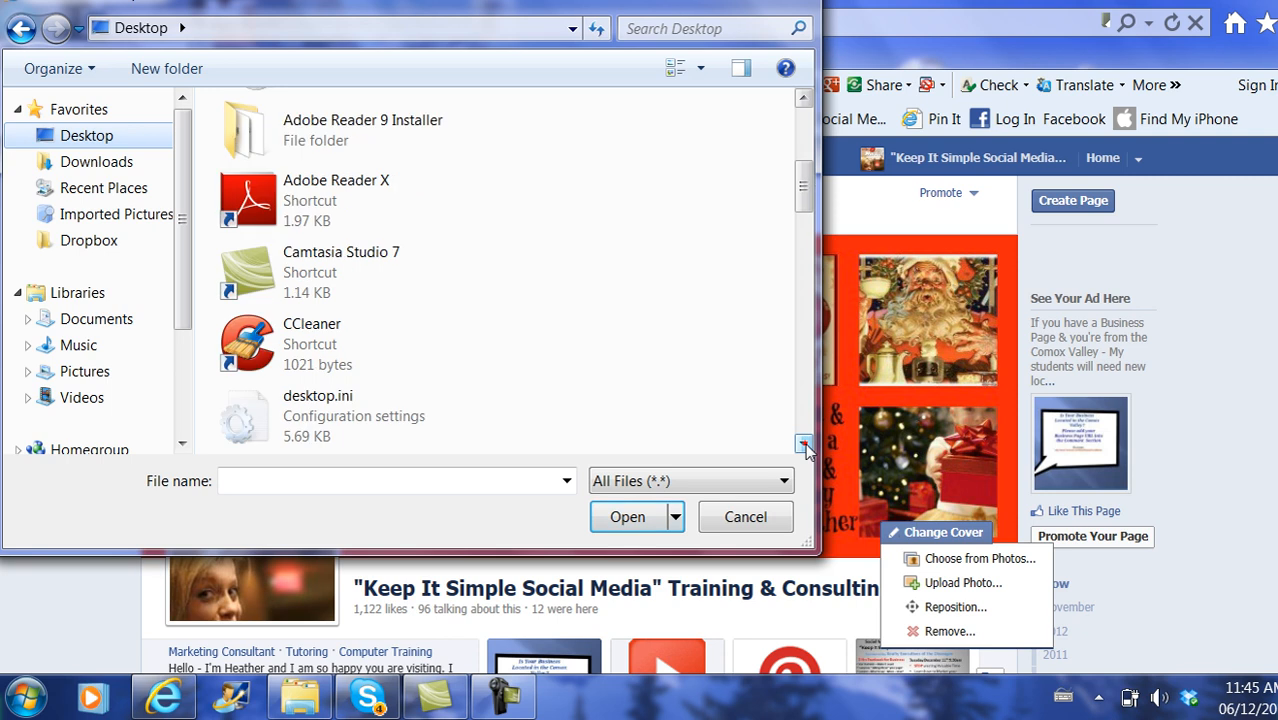
pyautogui.scroll(-3)
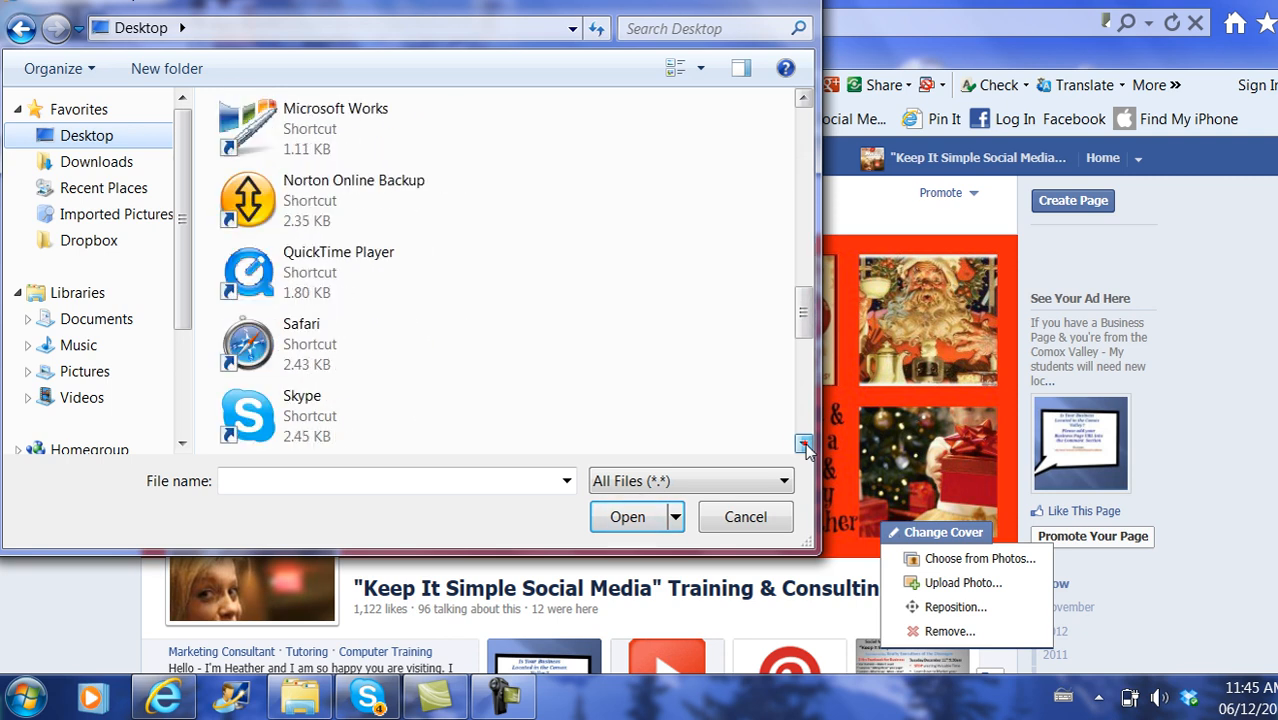
pyautogui.click(804, 444)
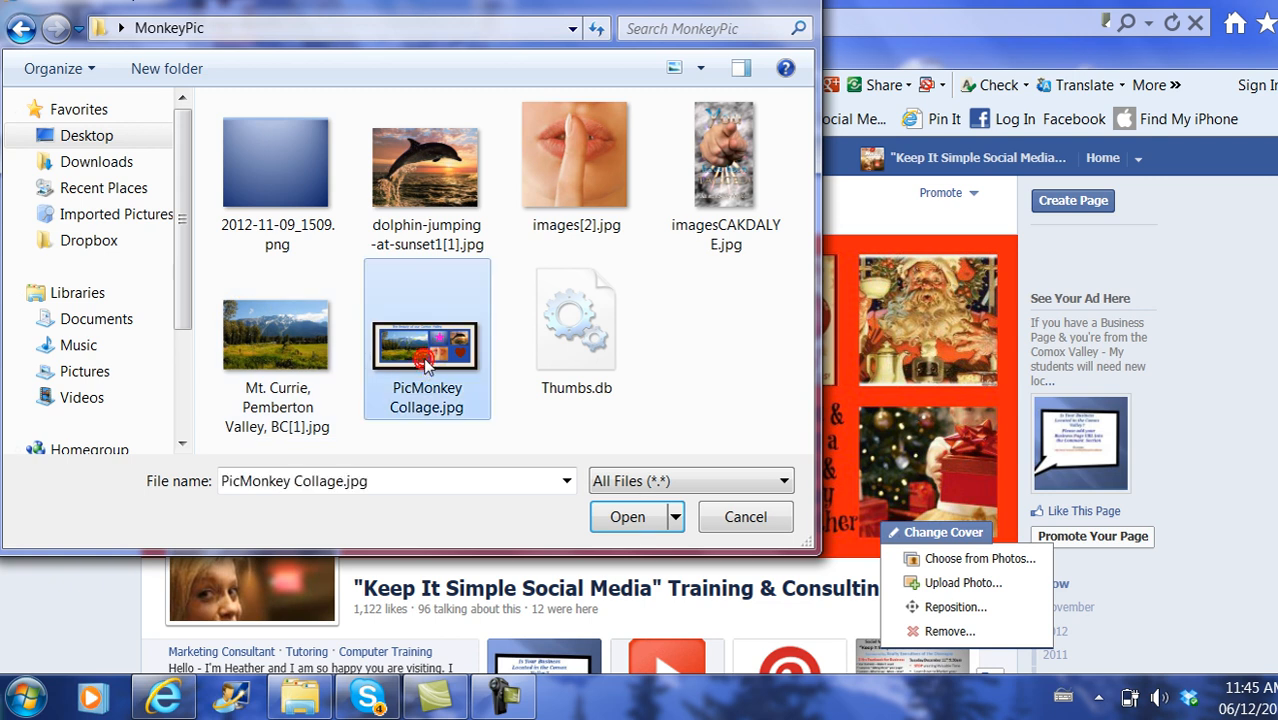
pyautogui.click(627, 517)
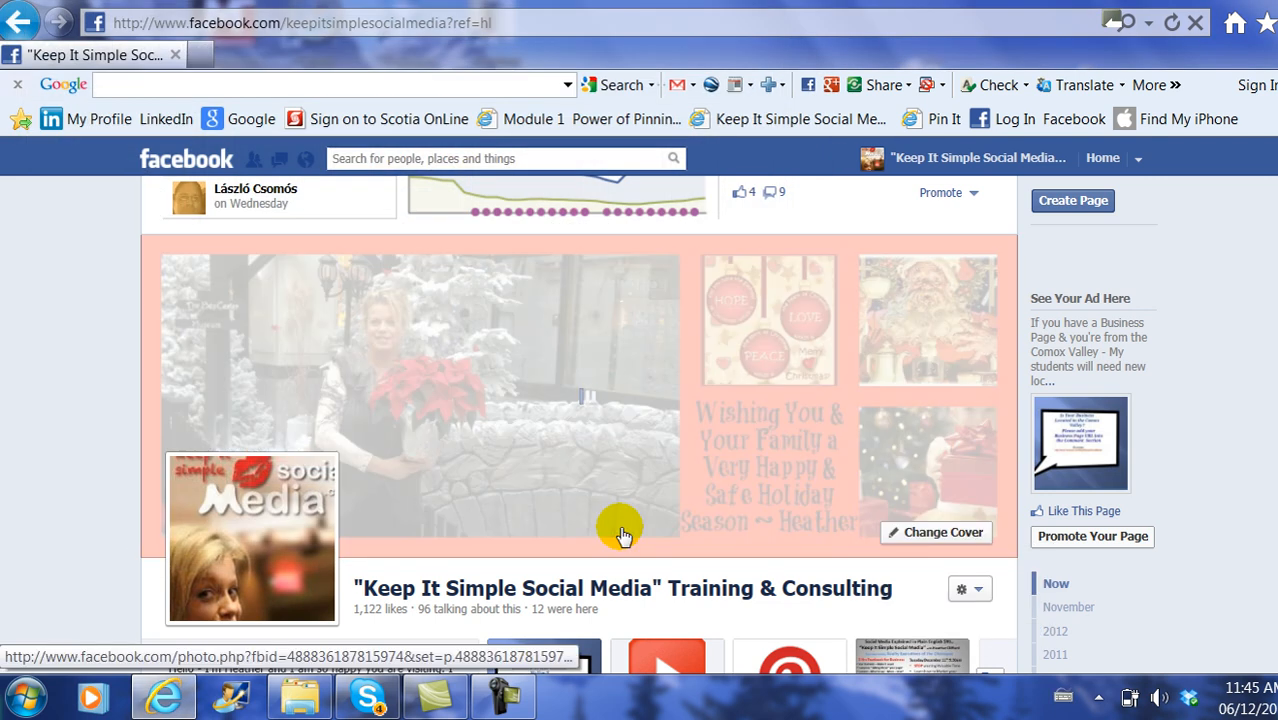
# Shift the collage cover down to show its top row and save the changes.
pyautogui.click(935, 532)
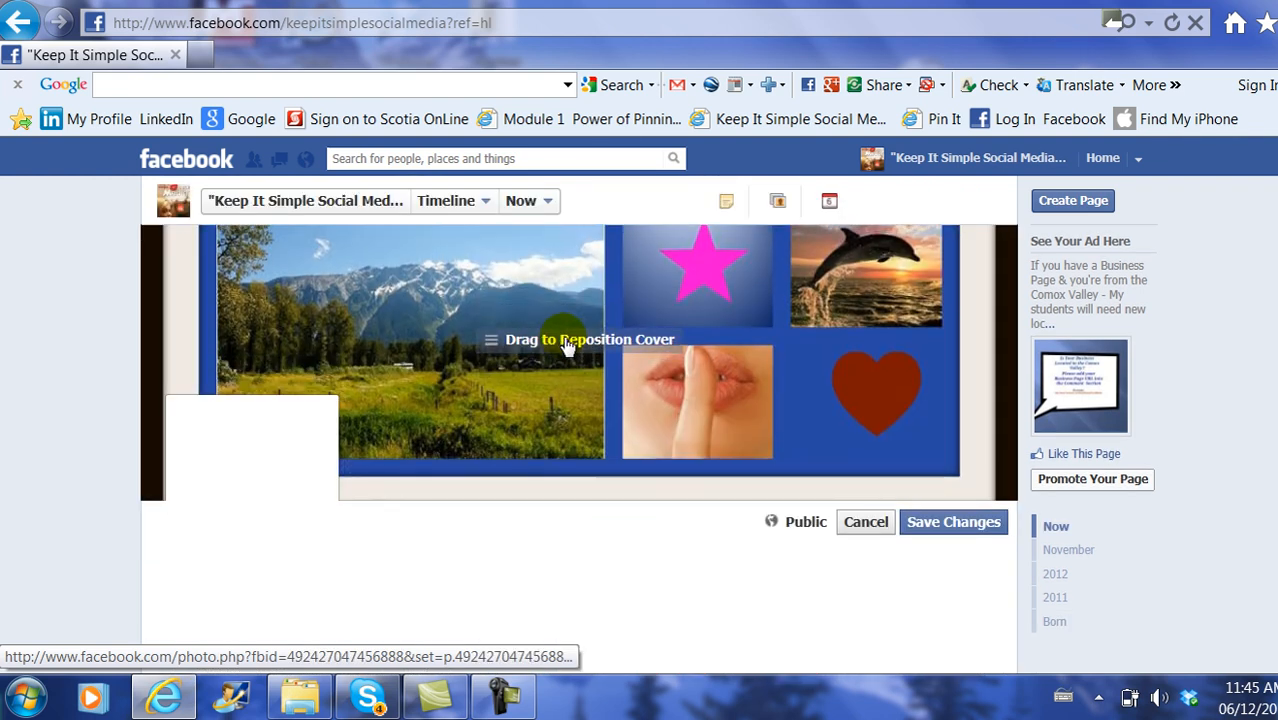
pyautogui.moveTo(565, 345); pyautogui.dragTo(600, 400)
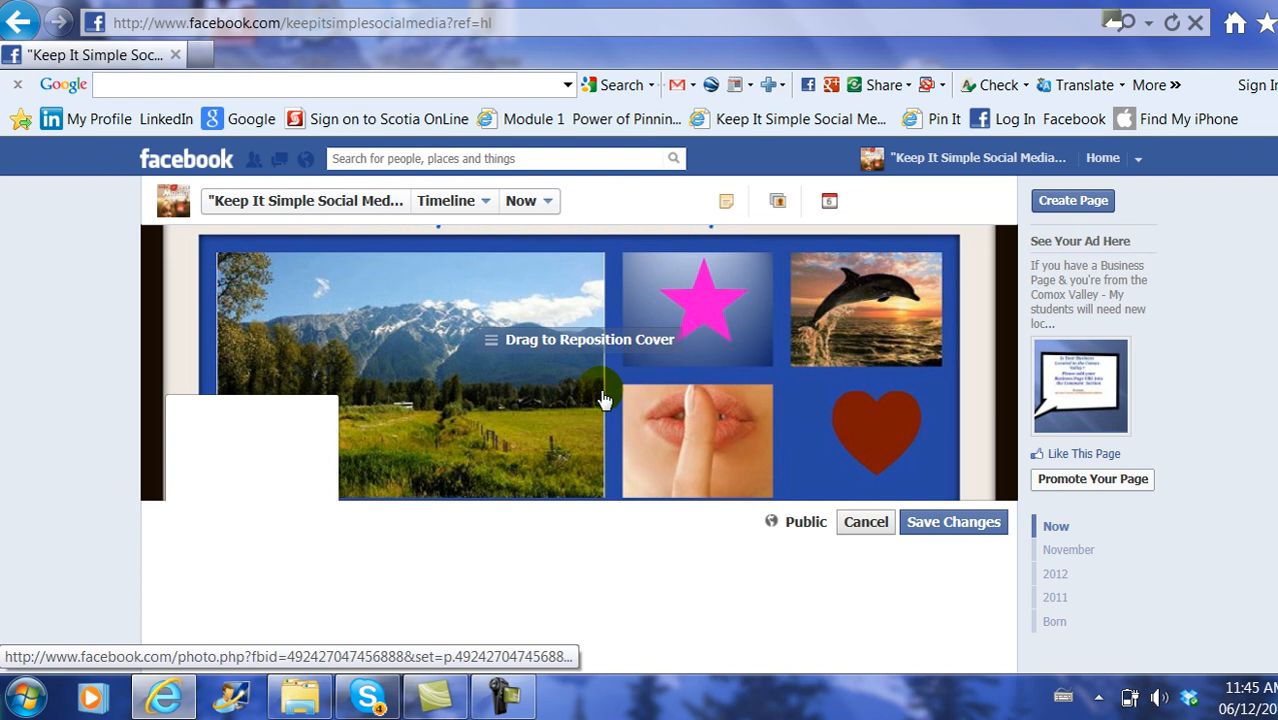
pyautogui.moveTo(593, 377)
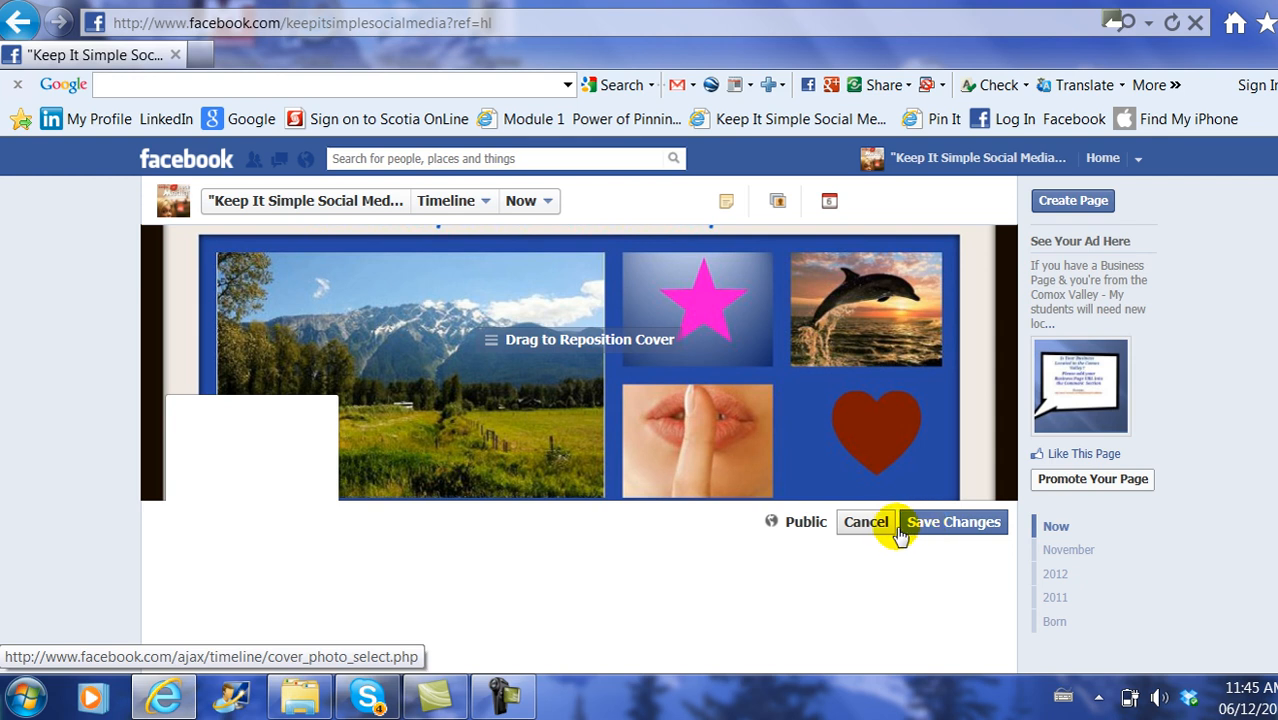
pyautogui.click(953, 521)
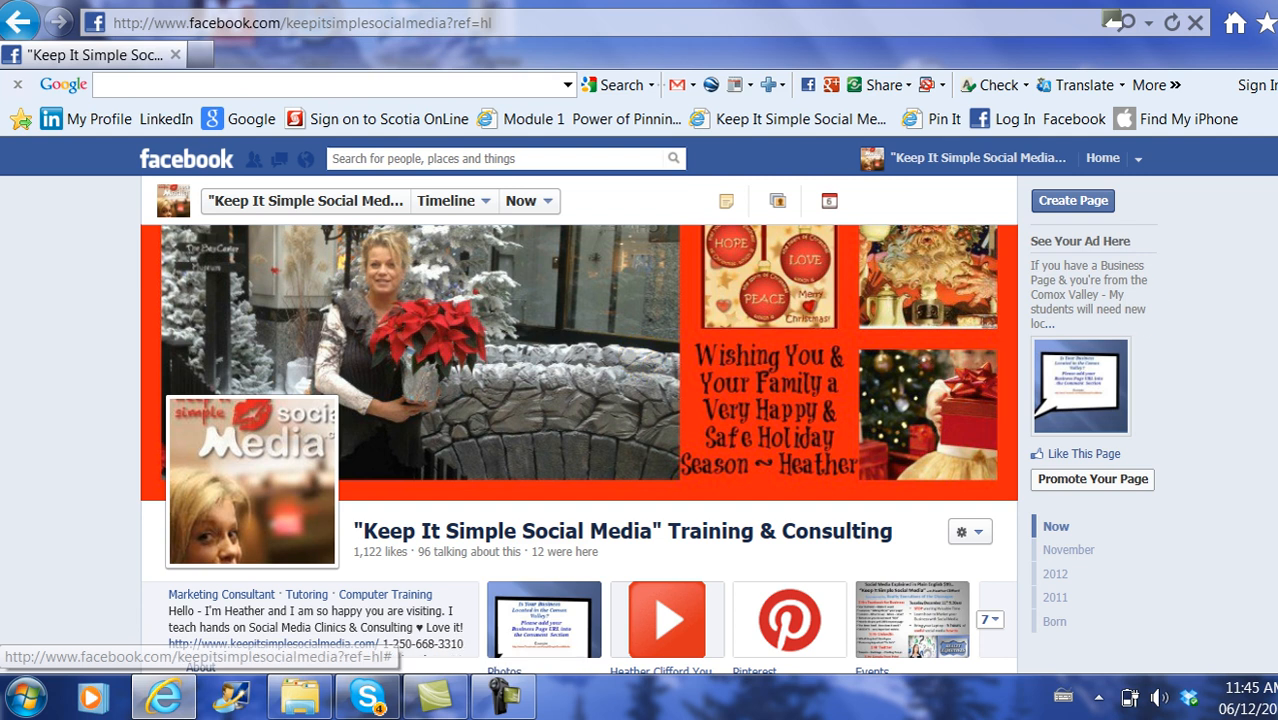
pyautogui.scroll(-3)
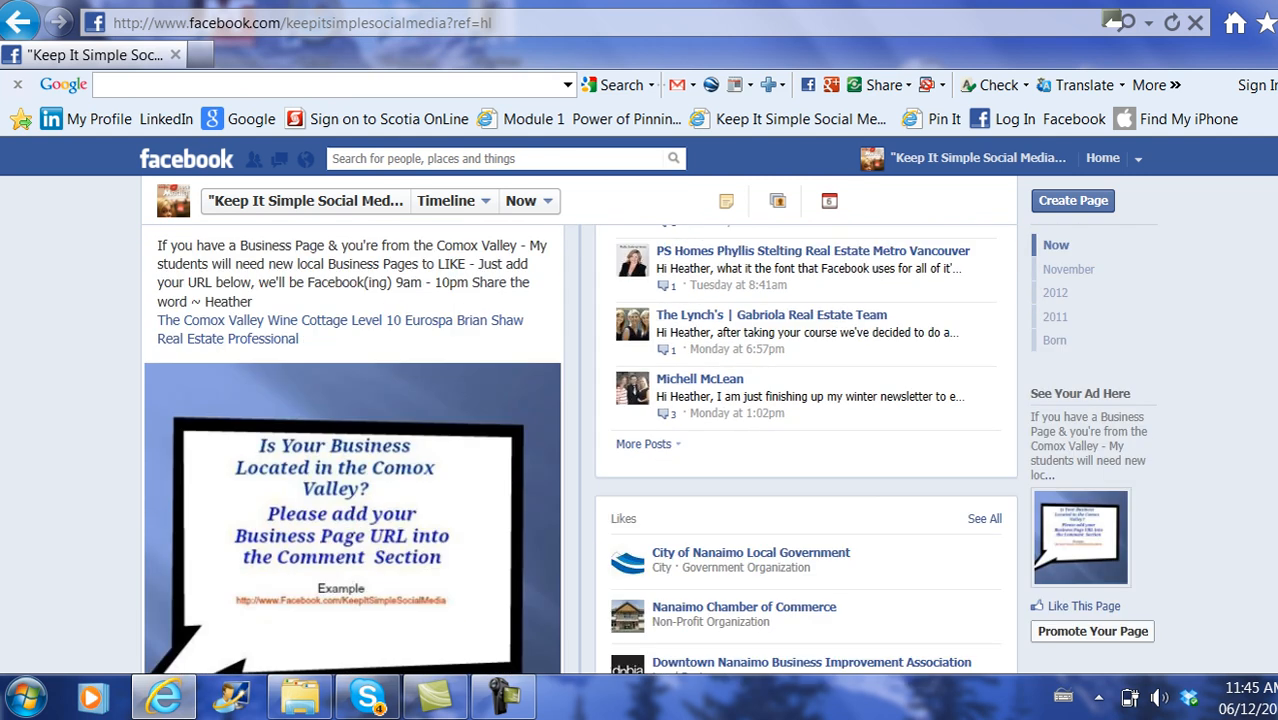
pyautogui.moveTo(216, 522)
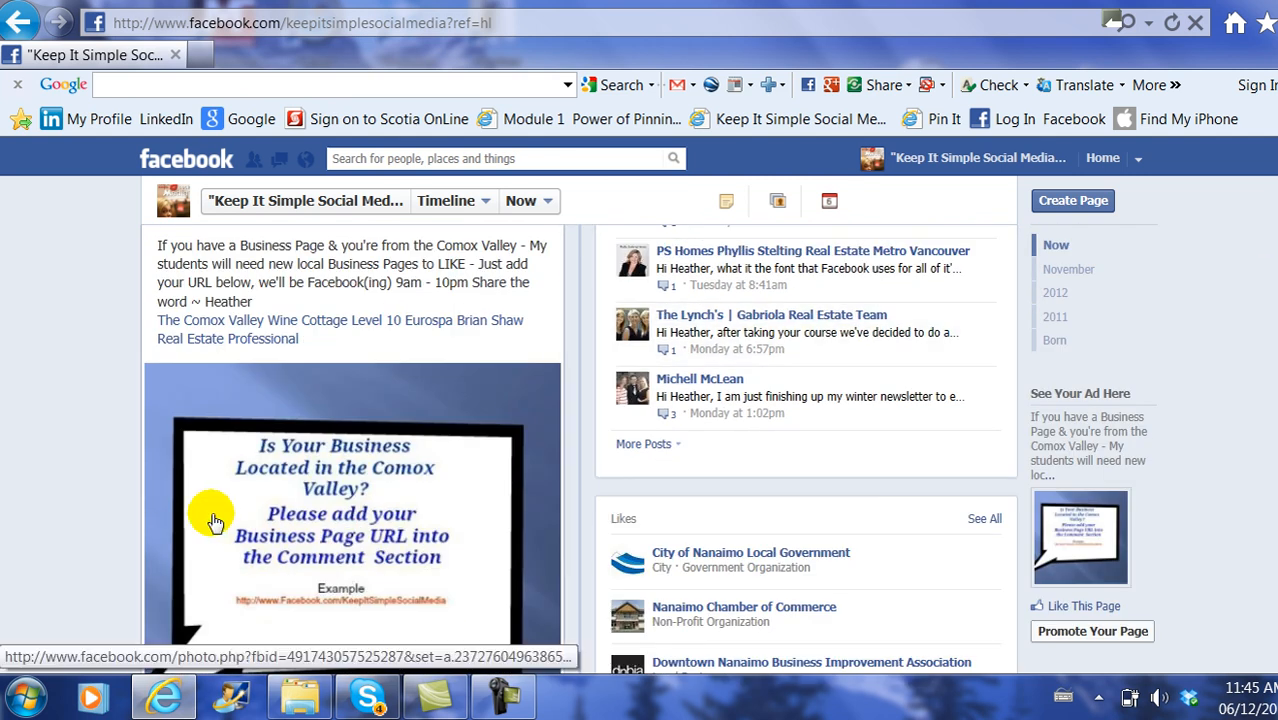